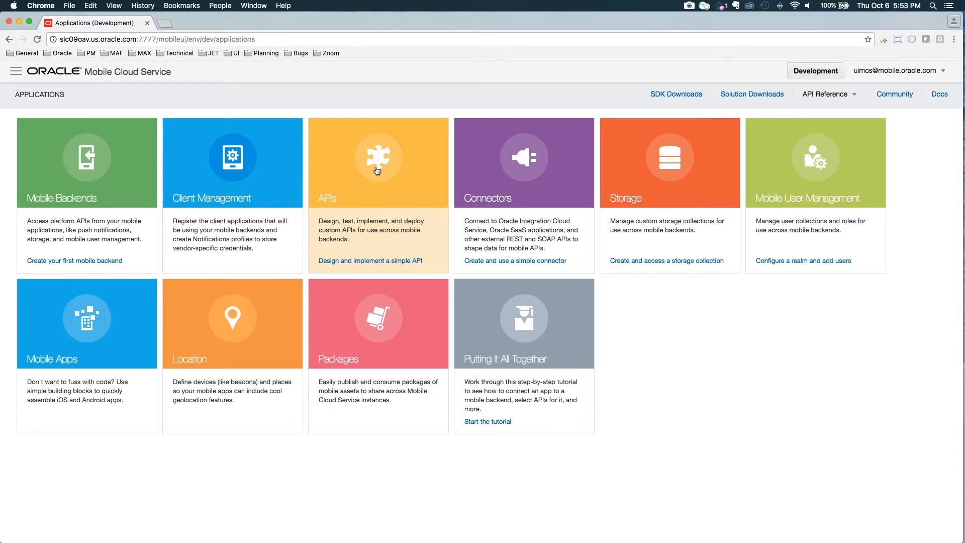
mouse_move(380, 159)
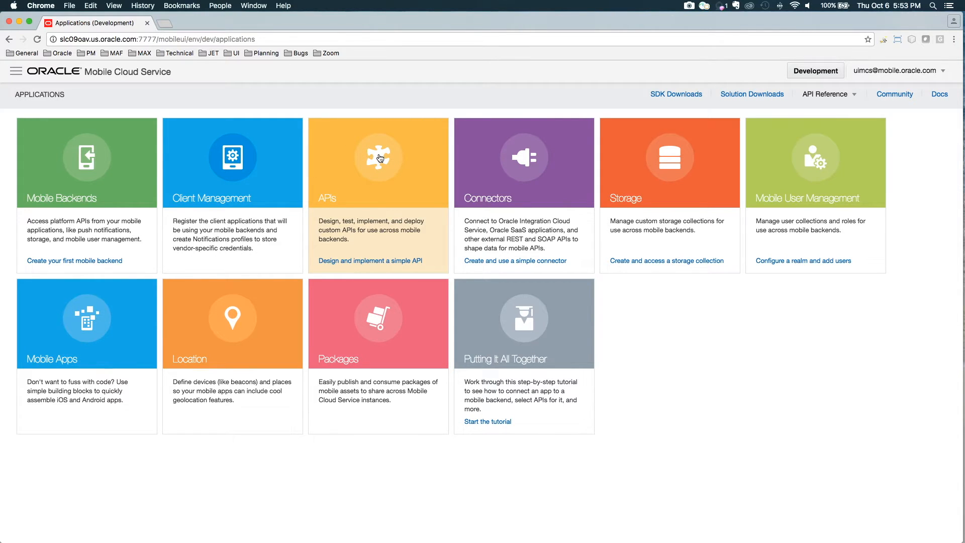
- Go to the APIs page and show the New API choices: API and Express API
left_click(378, 157)
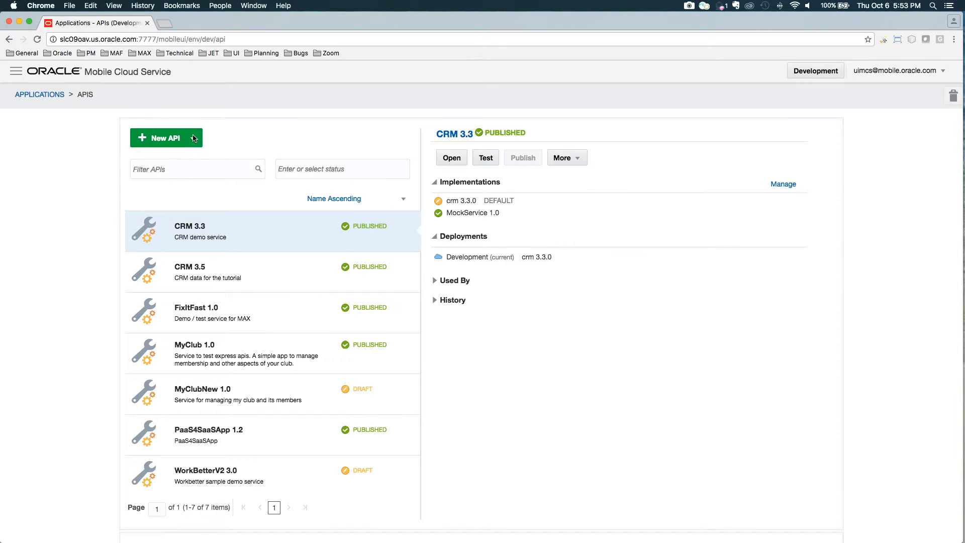
left_click(191, 137)
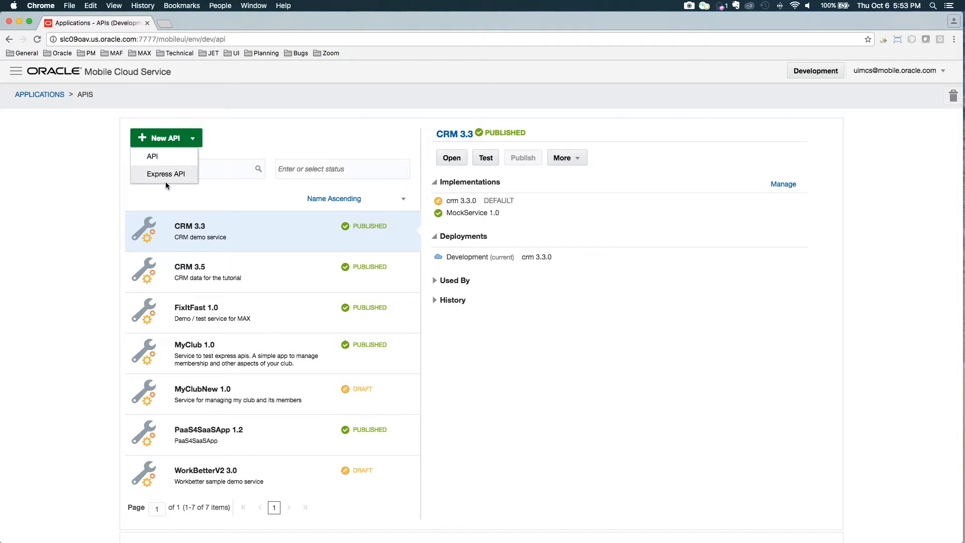
mouse_move(162, 158)
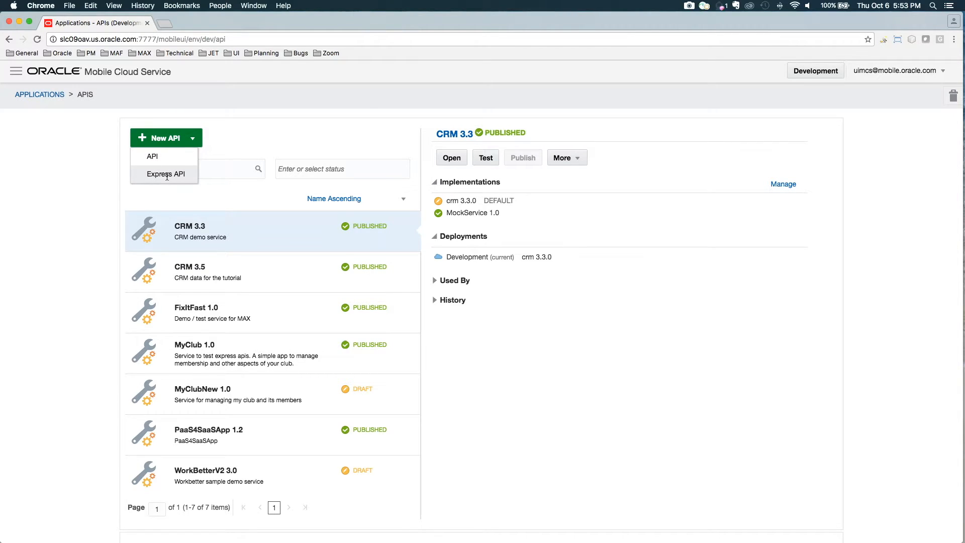
- Create the Express API ExpressDemo described as My Express Demo and view its empty Resources list
left_click(164, 174)
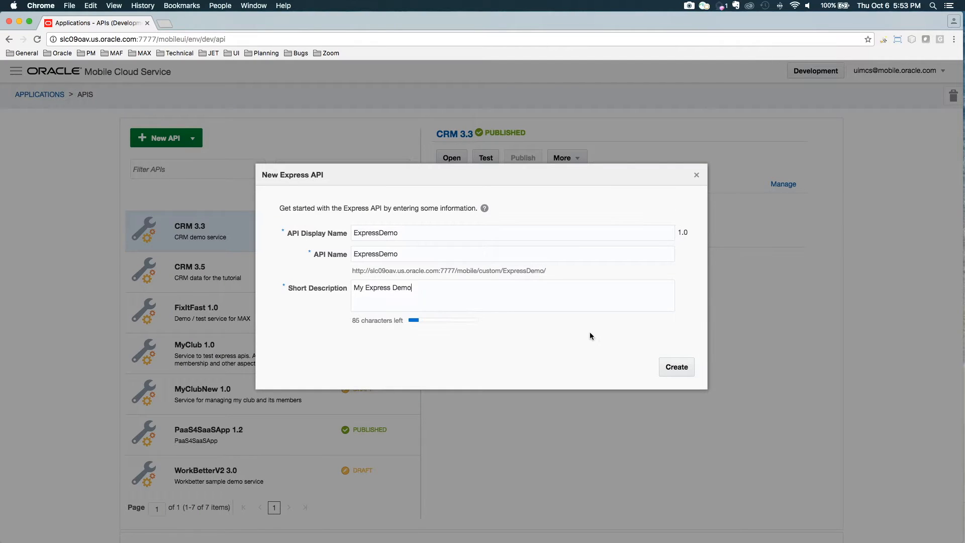
left_click(677, 366)
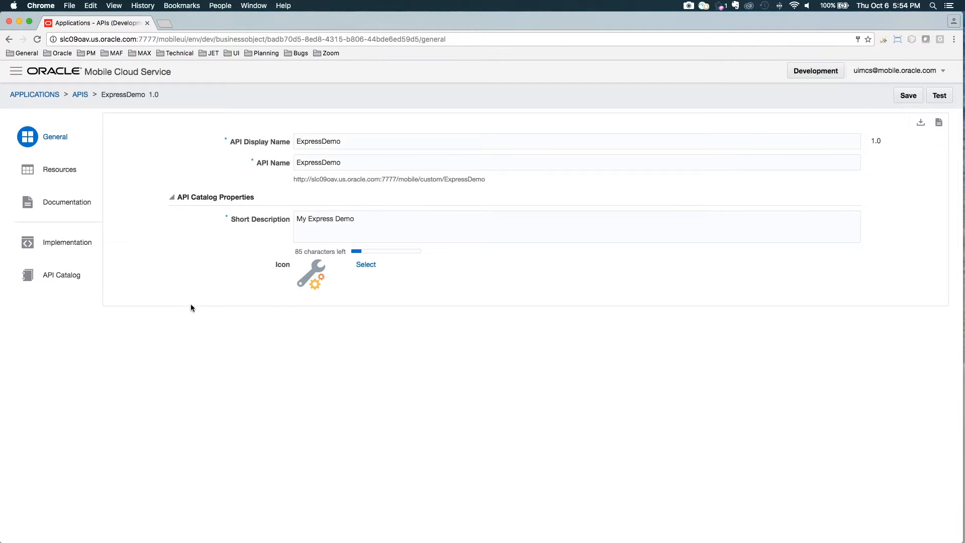
mouse_move(395, 206)
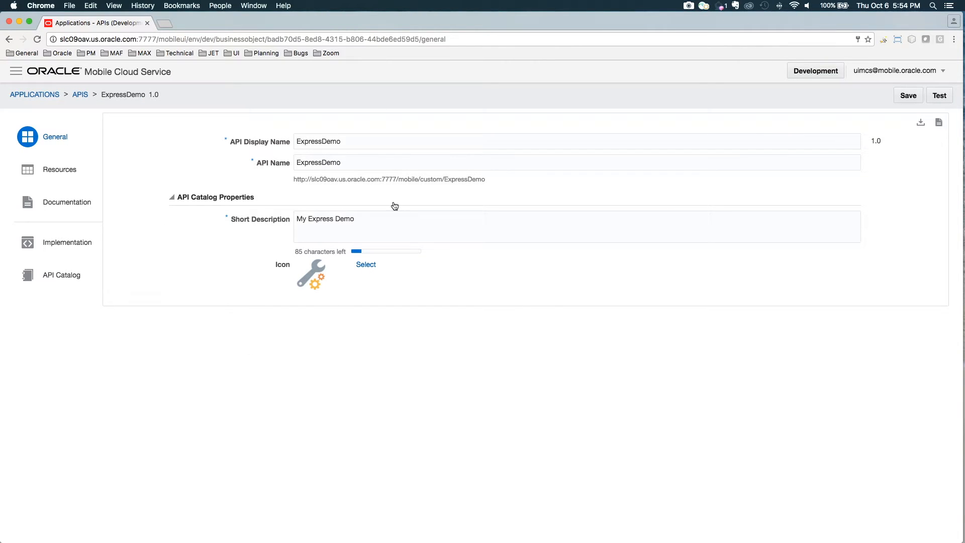
mouse_move(59, 173)
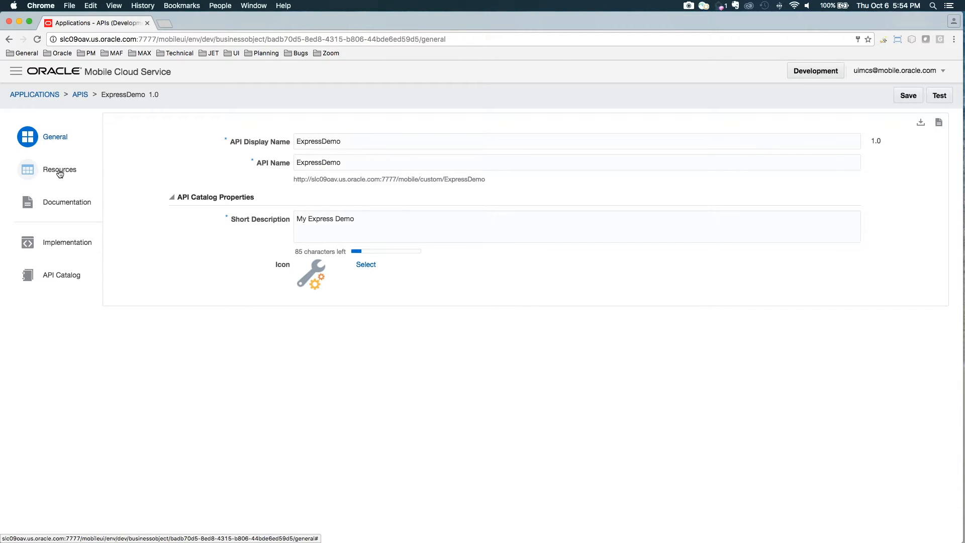
left_click(59, 169)
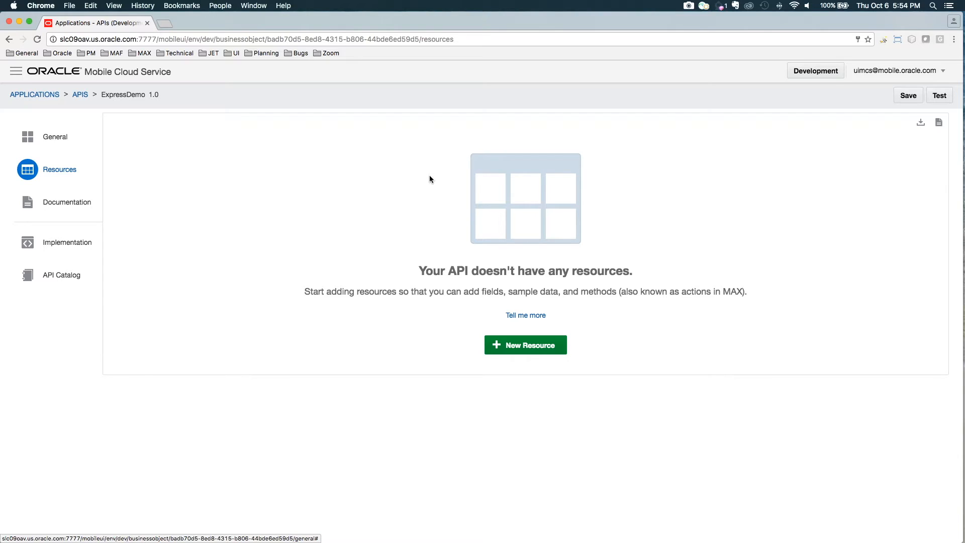
mouse_move(456, 304)
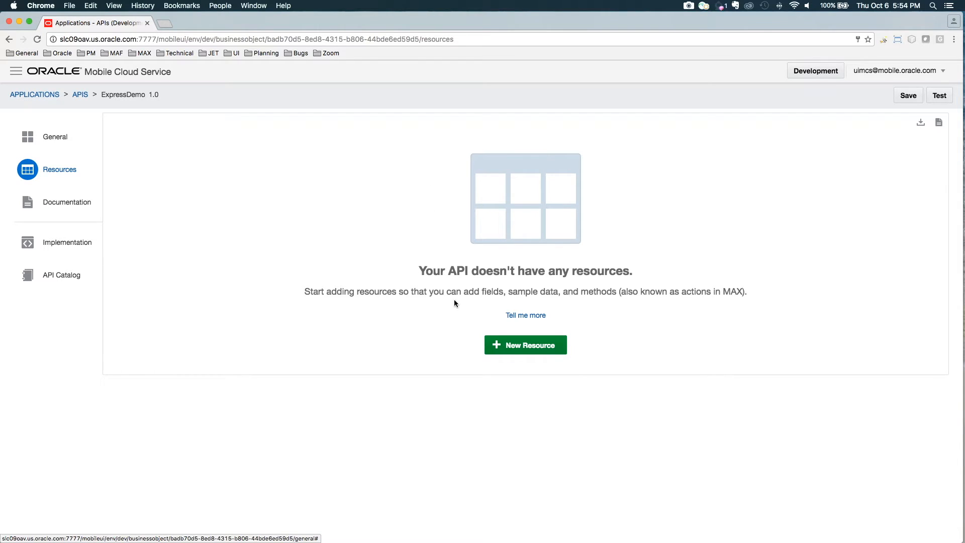
mouse_move(509, 352)
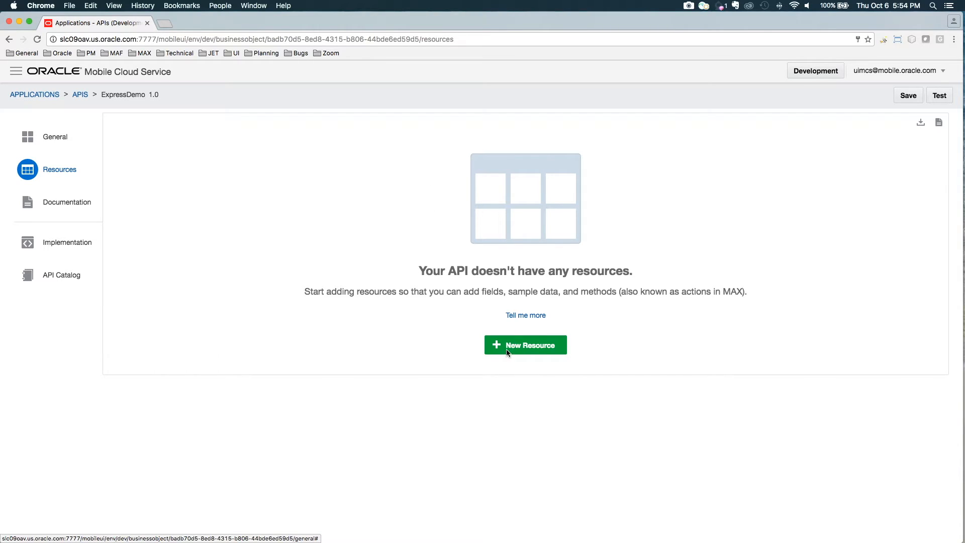
- Define a new resource with display name Opportunity and plural display name Opportunities
left_click(525, 345)
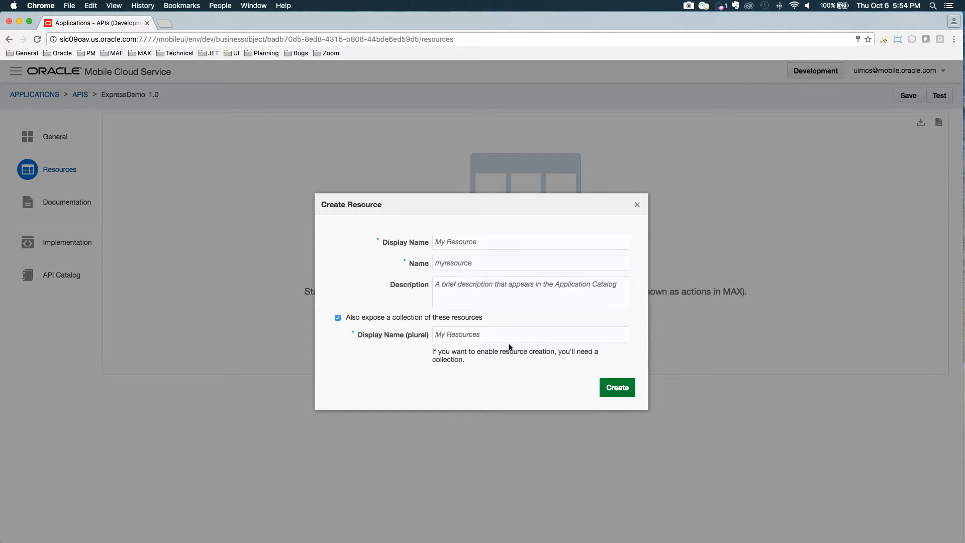
type("Opportunity")
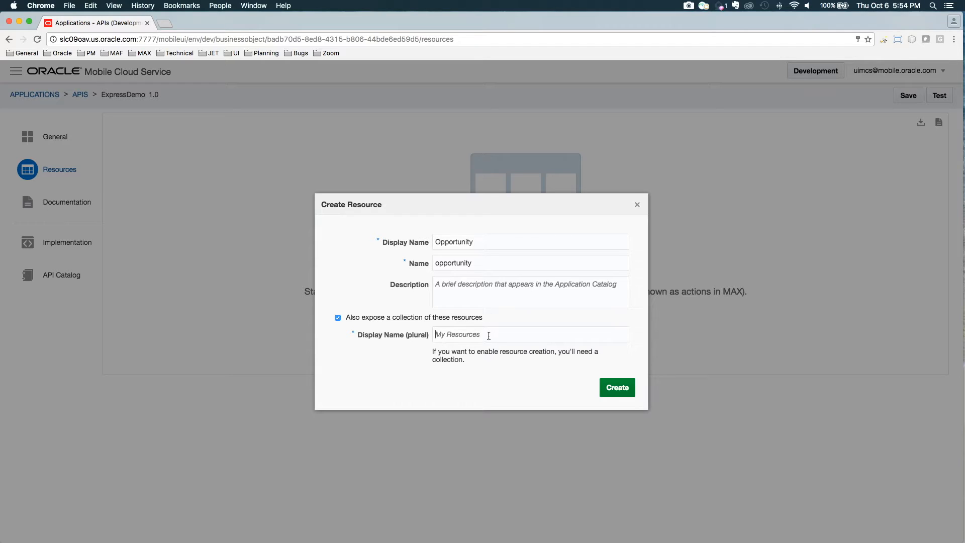
type("O")
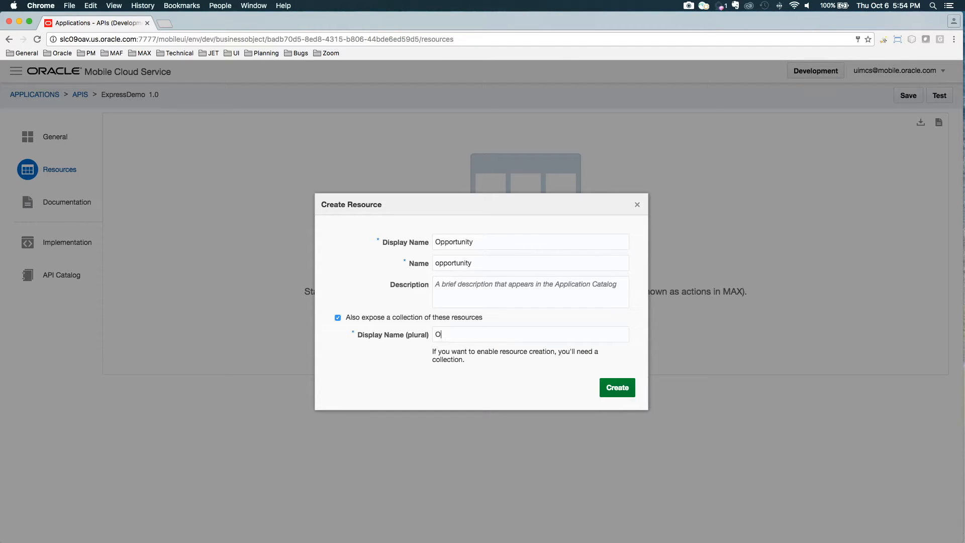
type("pportunities")
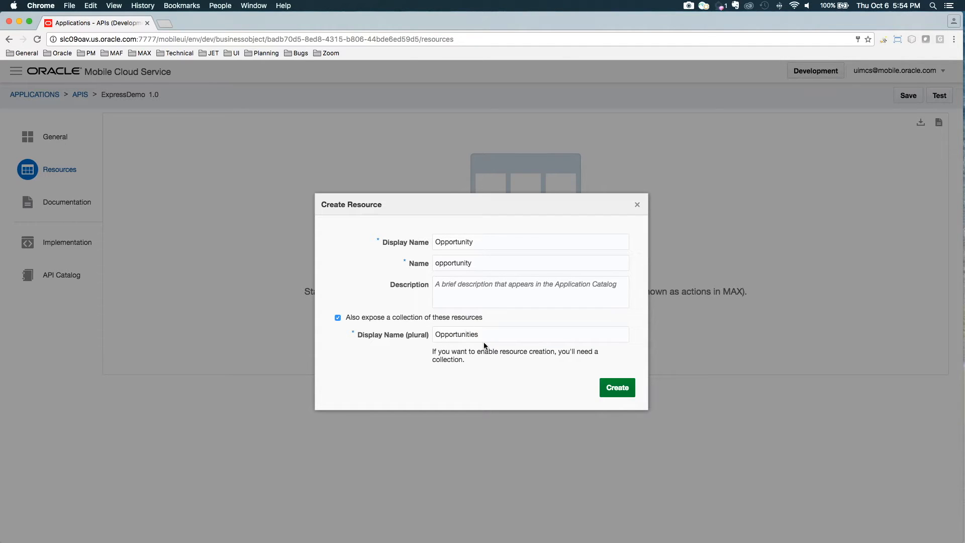
- Create the Opportunity resource and review its paths and generated find, list, create, edit, delete methods
left_click(617, 388)
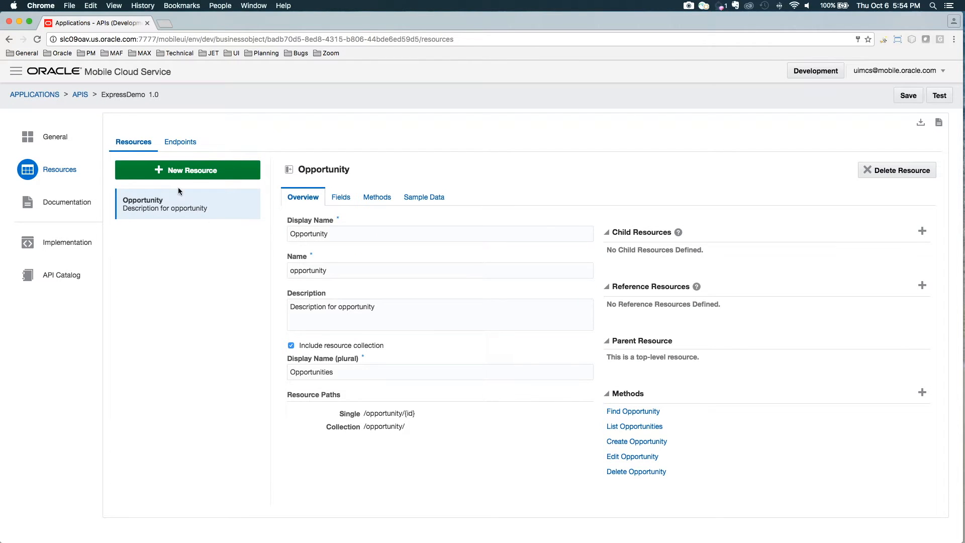
mouse_move(188, 293)
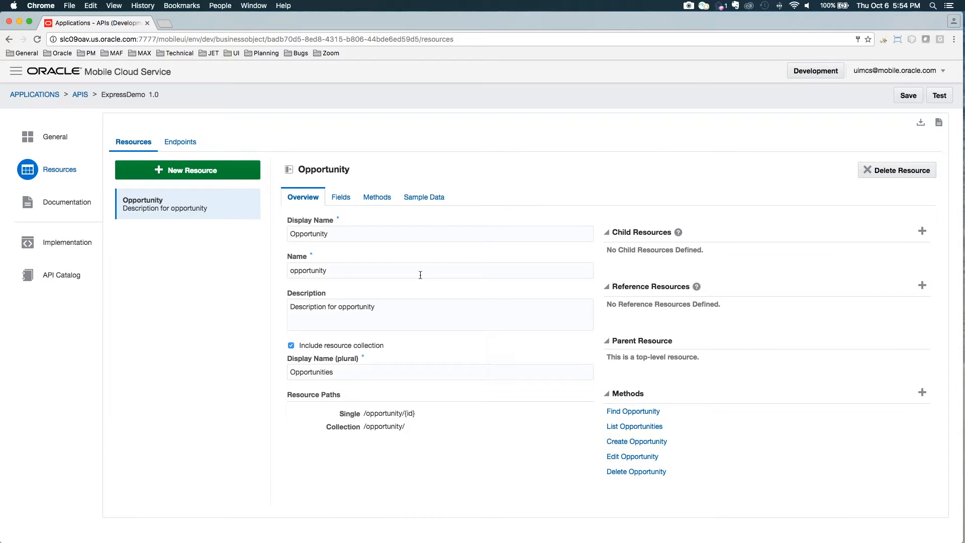
mouse_move(578, 413)
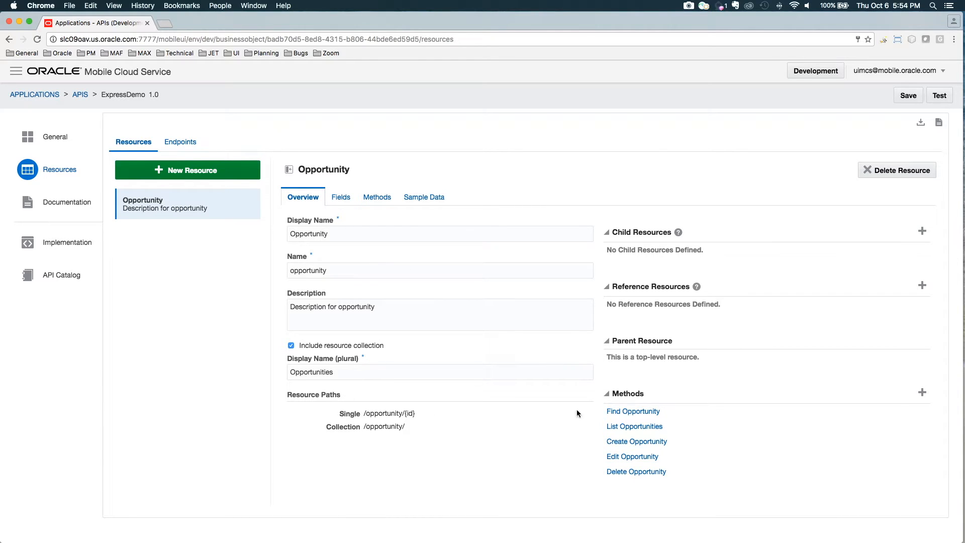
mouse_move(489, 356)
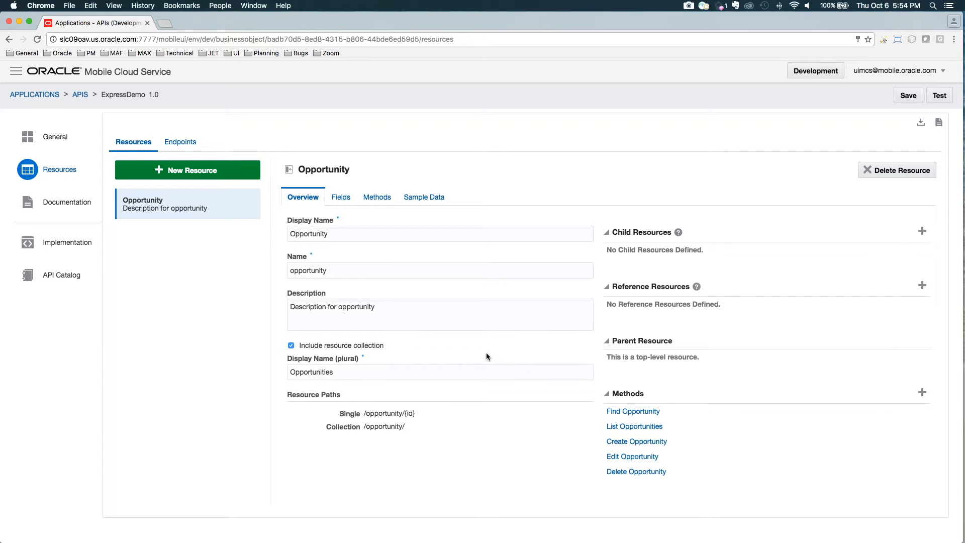
mouse_move(651, 245)
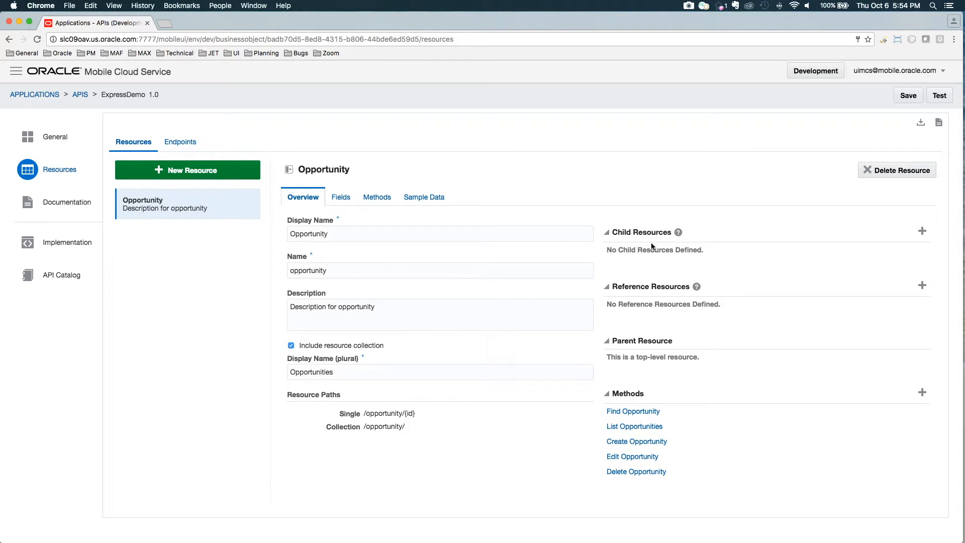
mouse_move(667, 294)
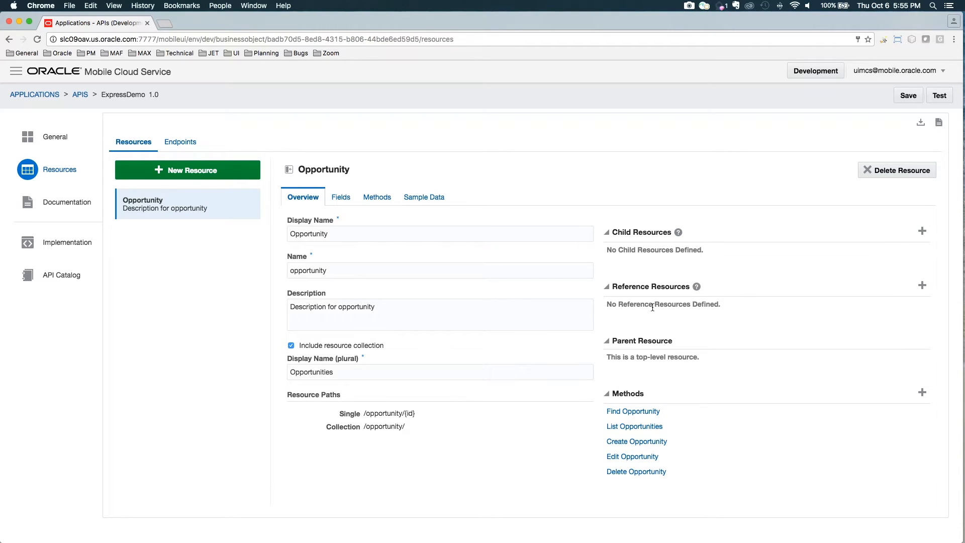
mouse_move(717, 359)
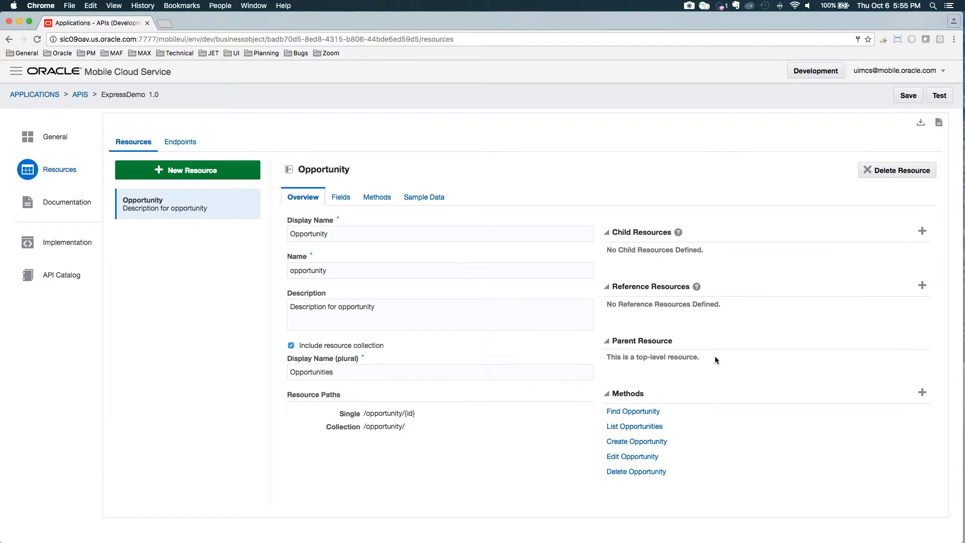
mouse_move(633, 414)
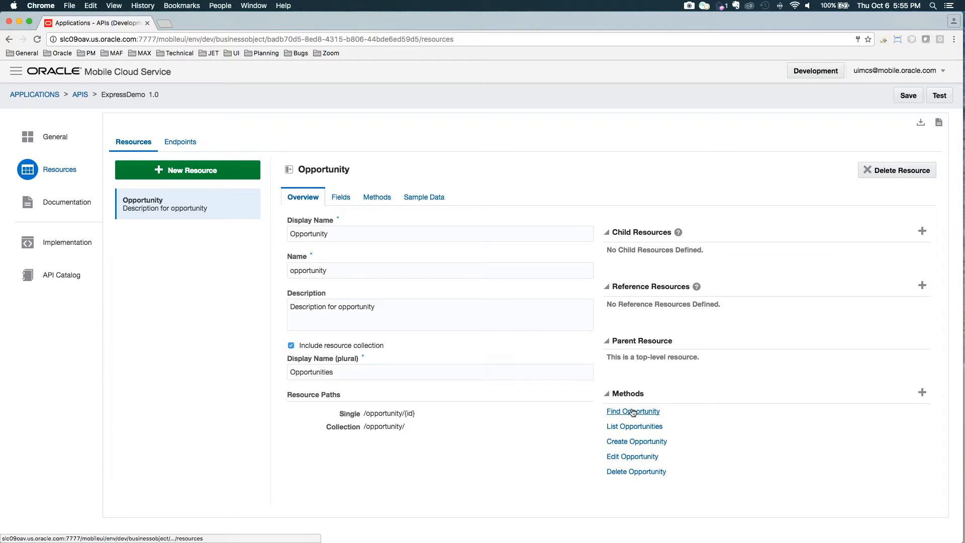
mouse_move(651, 393)
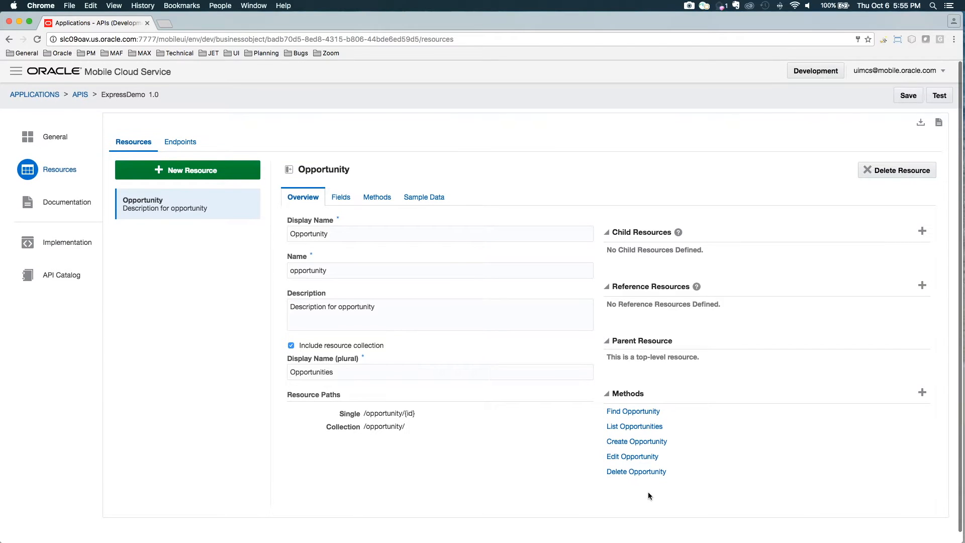
mouse_move(623, 495)
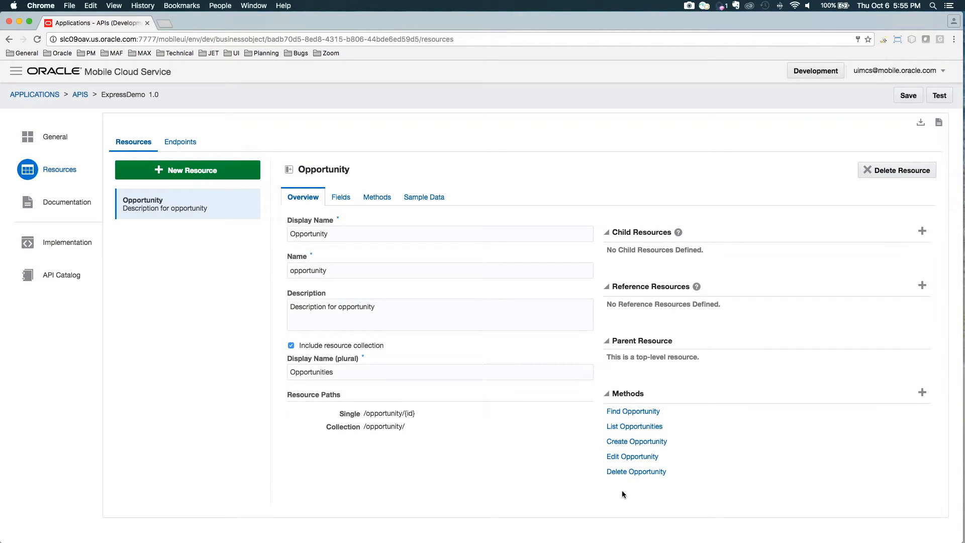
mouse_move(644, 448)
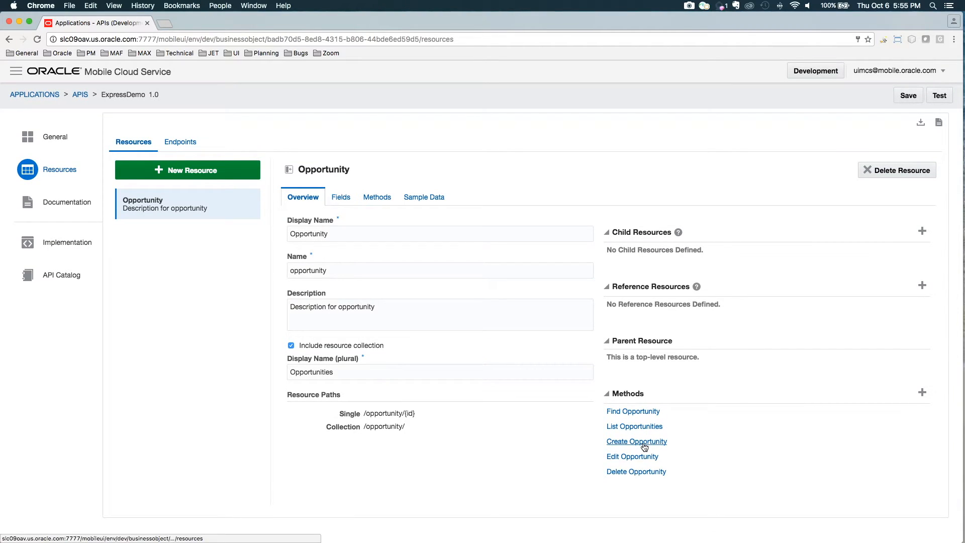
mouse_move(344, 203)
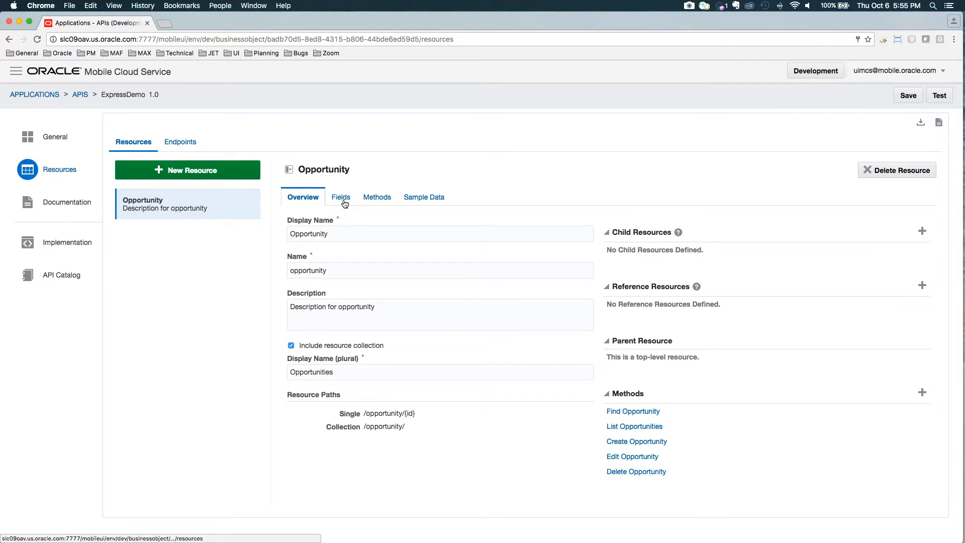
- Add fields Name, Revenue, WinPercent, Region, SalesStage, ExpectedClose and Products to Opportunity
left_click(341, 197)
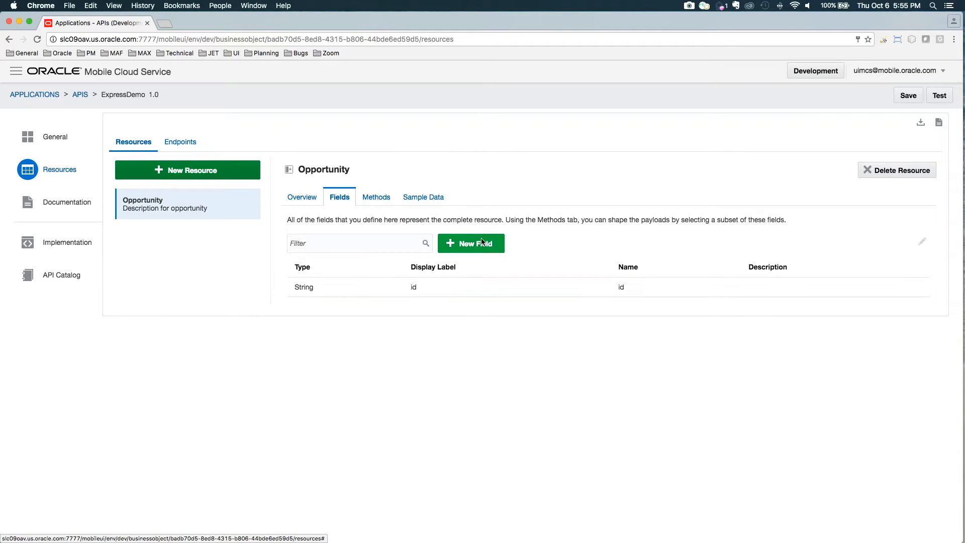
left_click(470, 243)
type("Revenue")
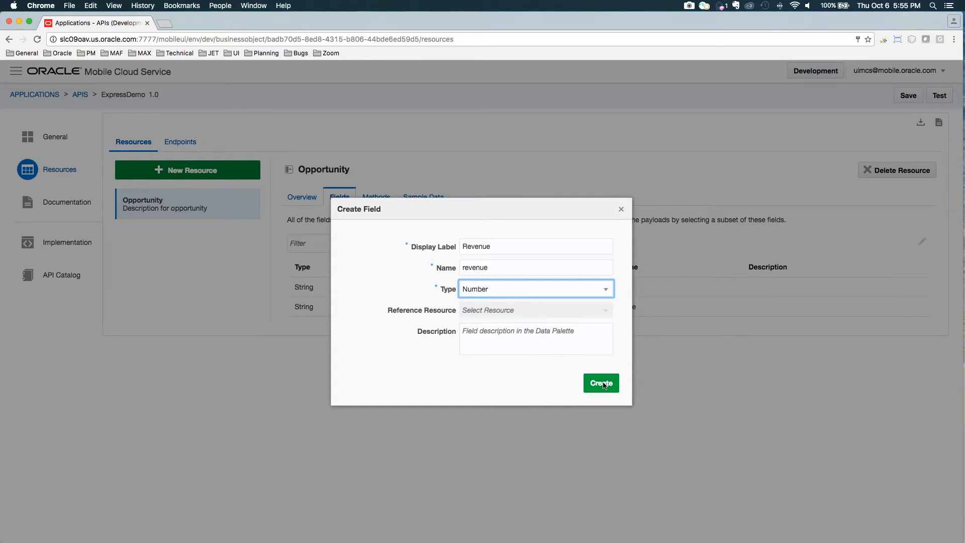
left_click(601, 383)
type("Pru")
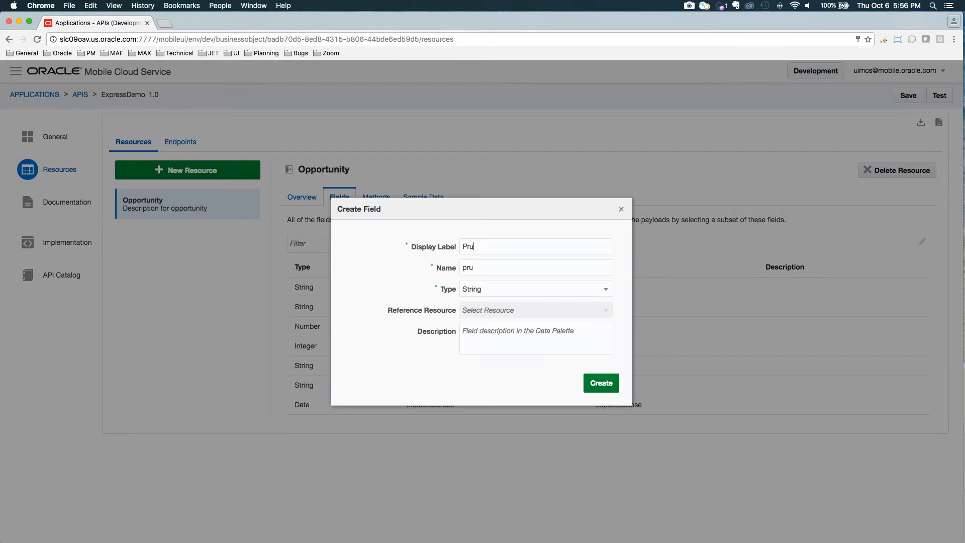
left_click(601, 382)
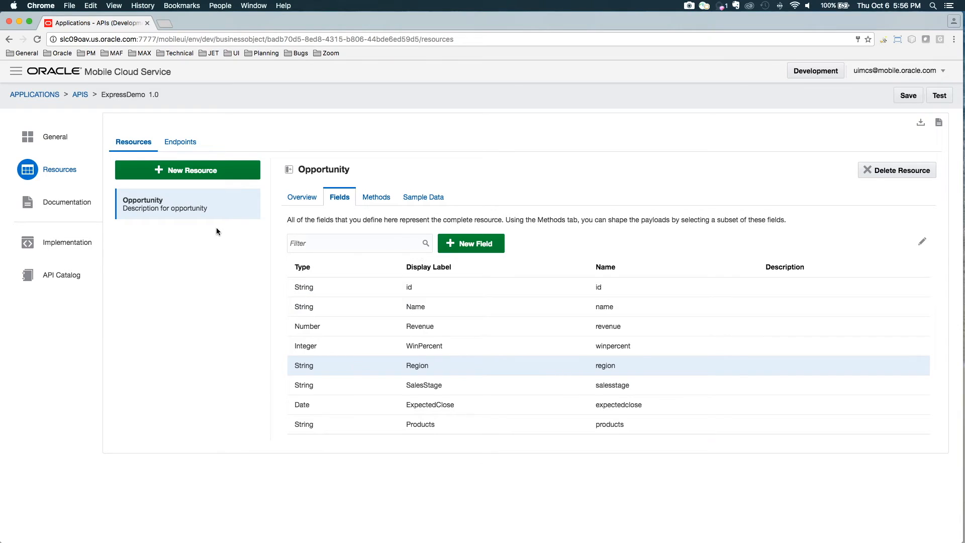
mouse_move(203, 199)
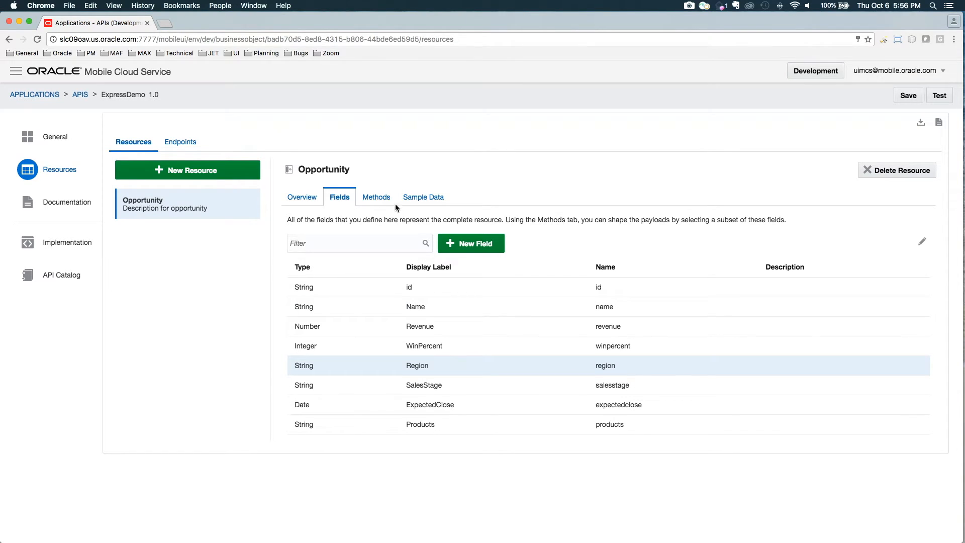
- Exclude the resource collection and see which Opportunity methods remain
left_click(376, 198)
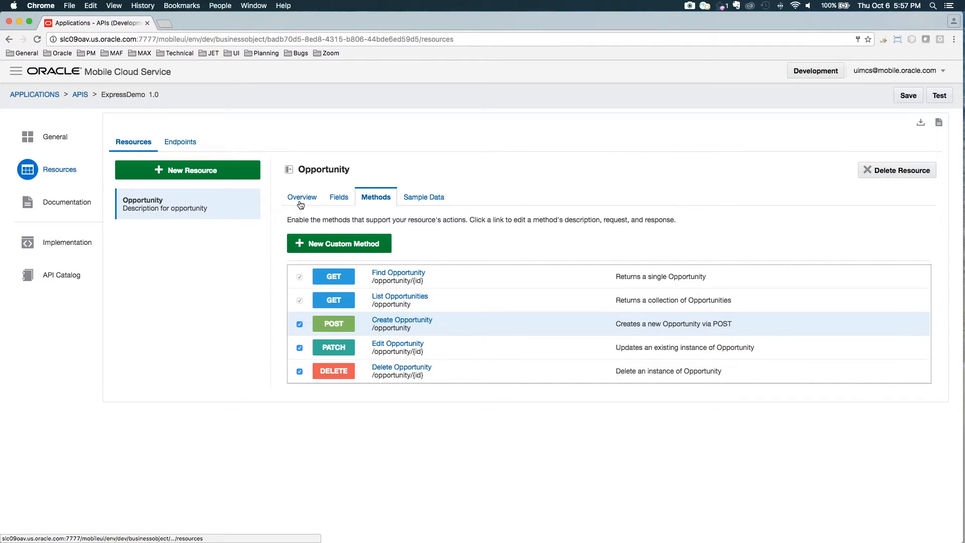
left_click(302, 197)
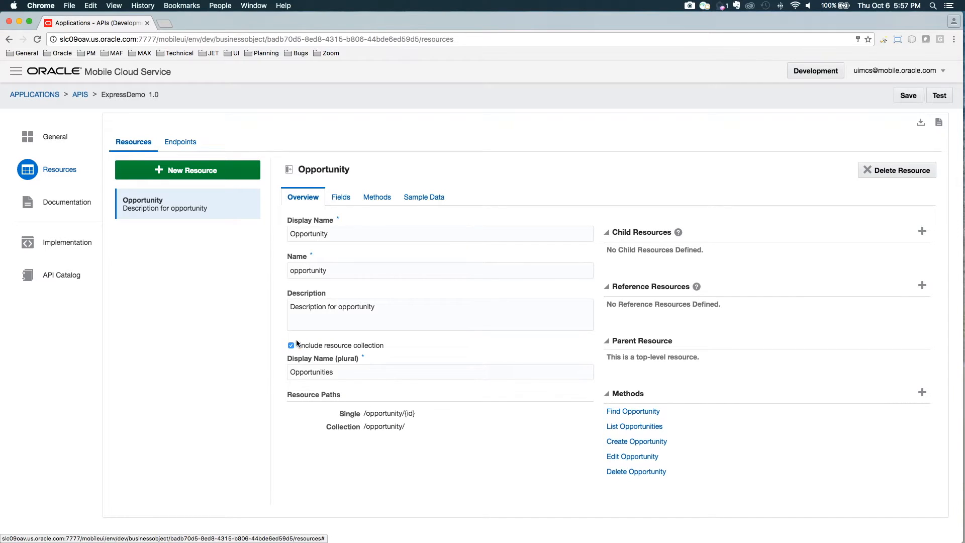
left_click(291, 346)
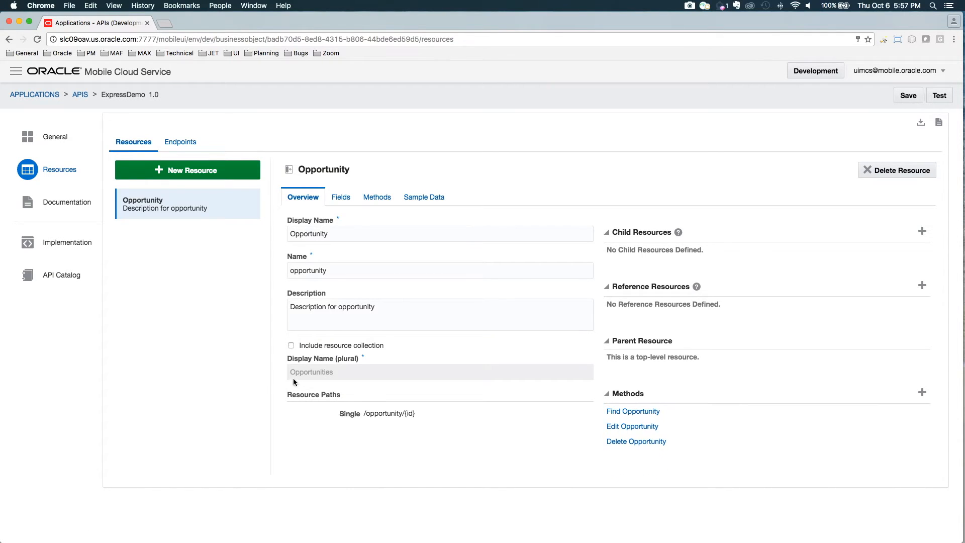
left_click(376, 197)
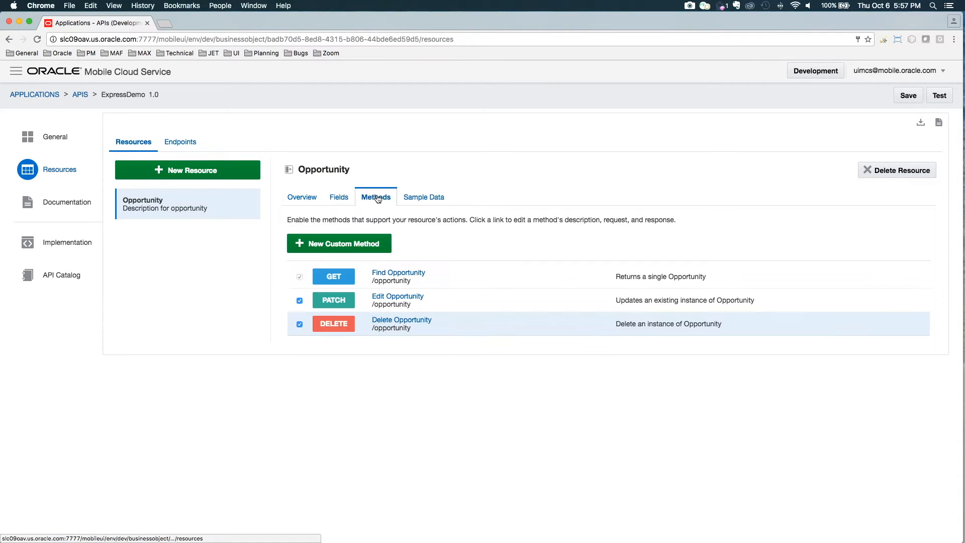
mouse_move(348, 270)
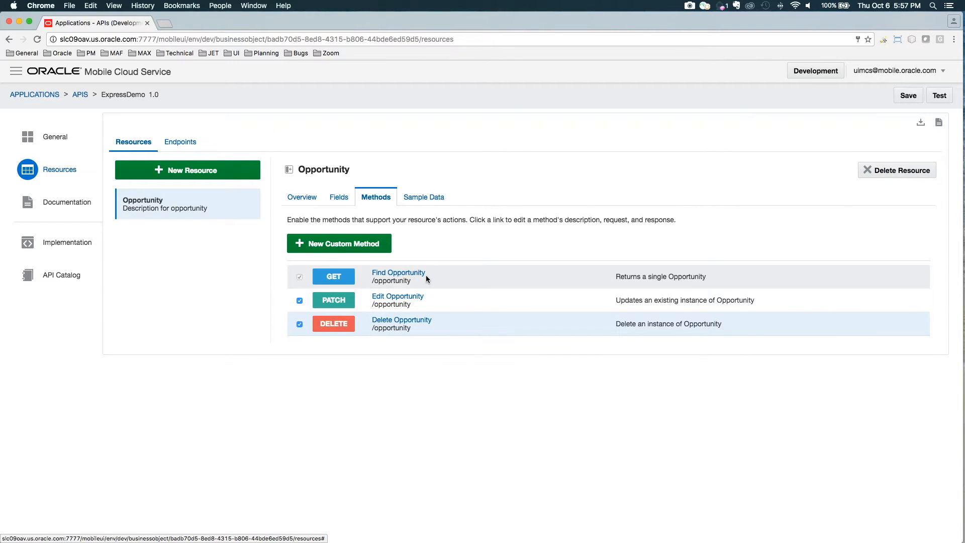
- Include the resource collection again so all five Opportunity methods return
left_click(303, 197)
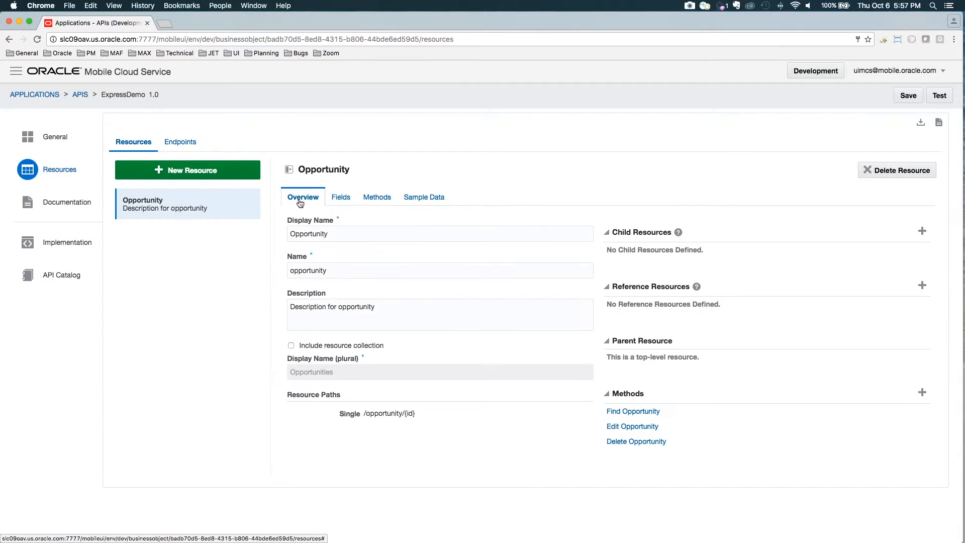
left_click(291, 346)
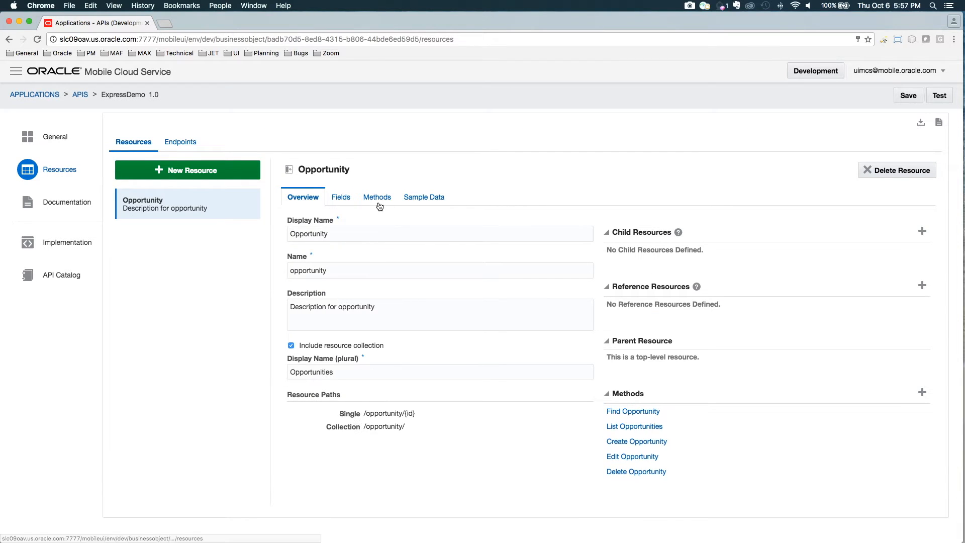
left_click(376, 197)
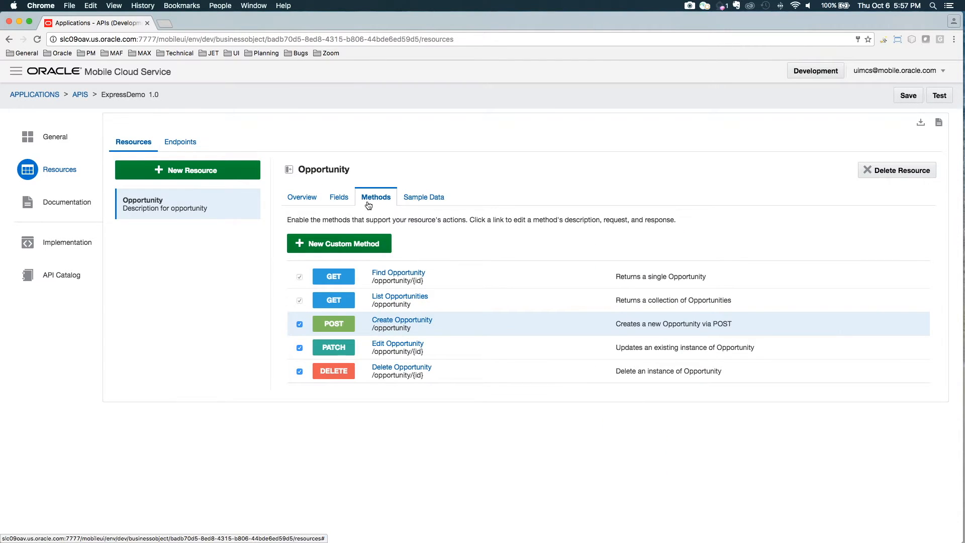
- Add sample rows Sacramento Civic Center and San Francisco Library to Opportunity's sample data
left_click(422, 198)
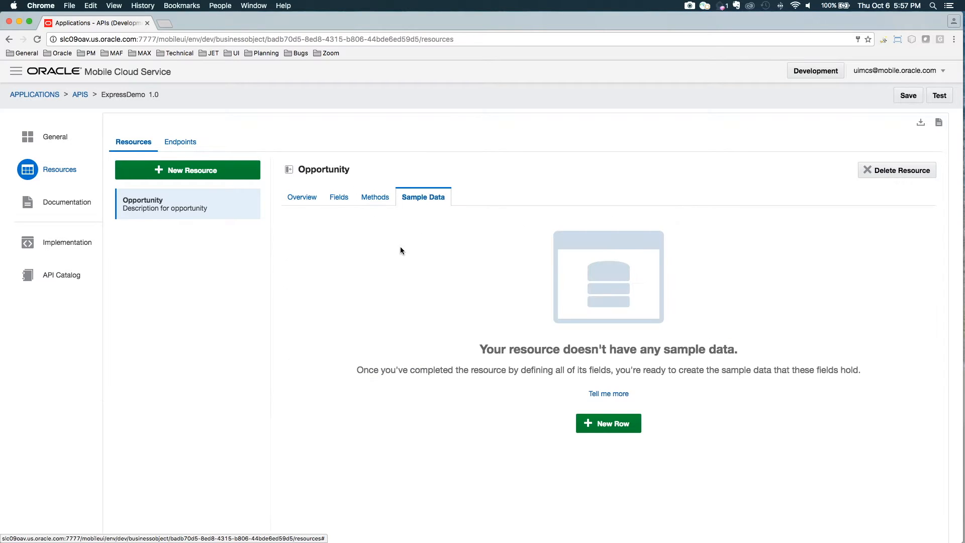
mouse_move(529, 328)
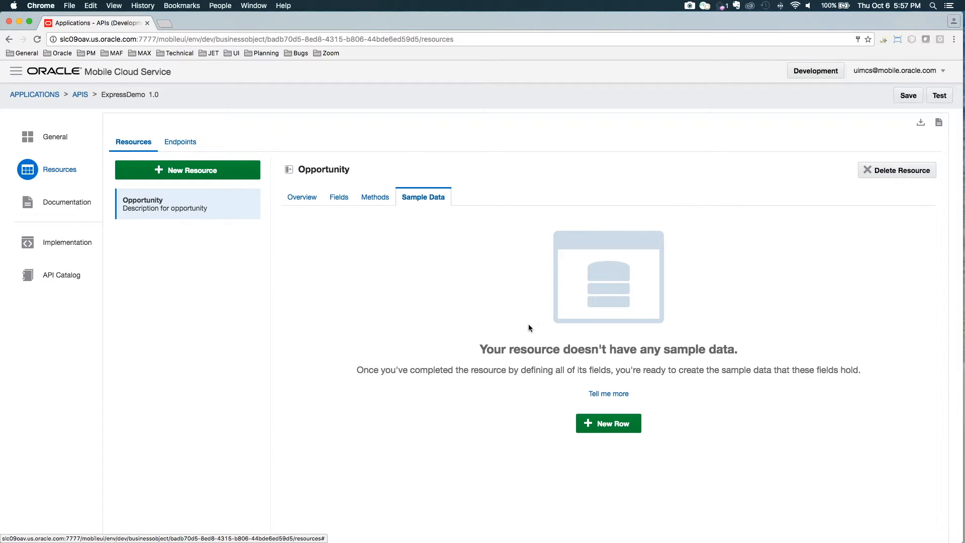
mouse_move(616, 426)
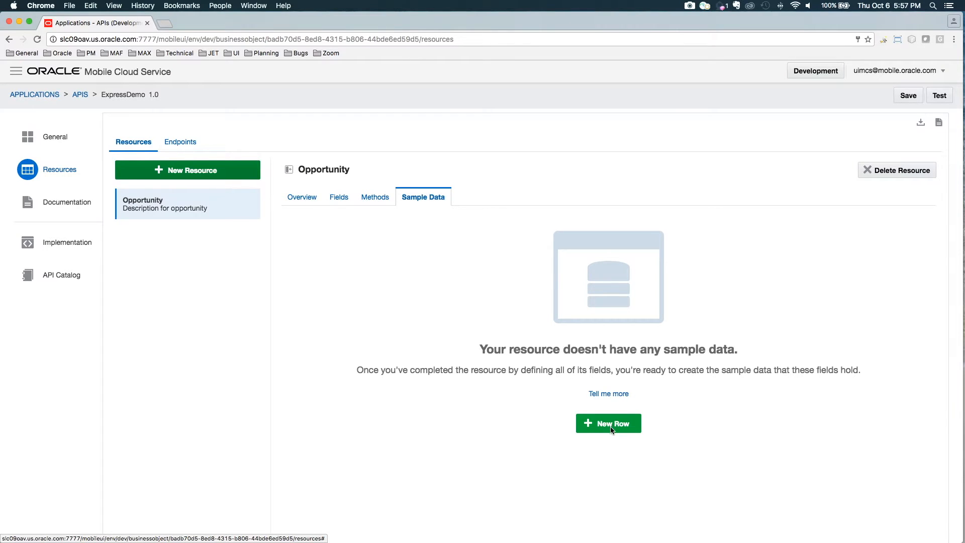
left_click(609, 423)
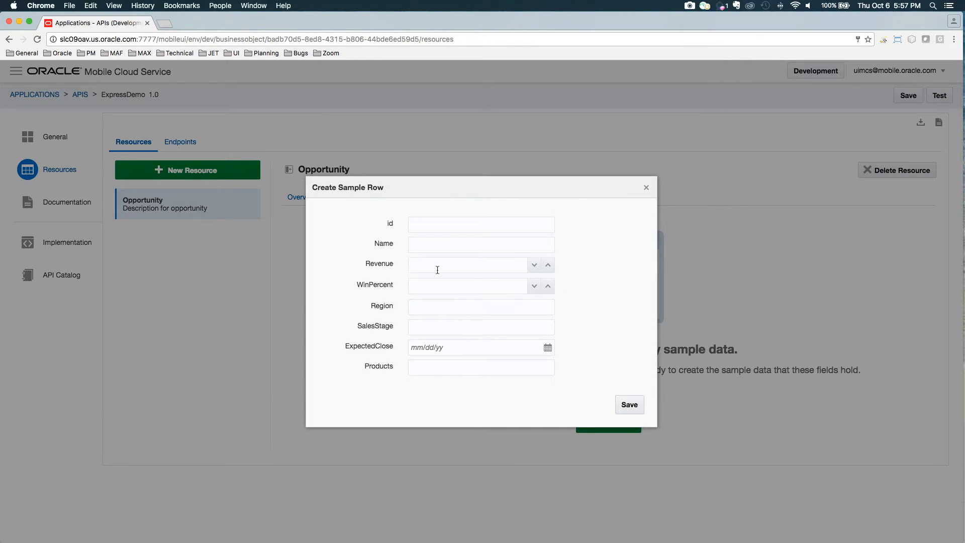
type("Sacr")
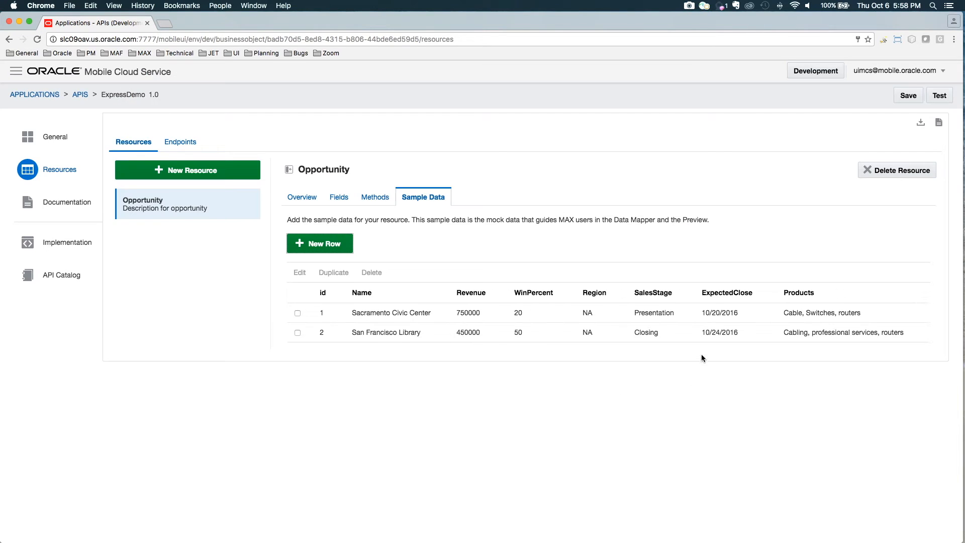
mouse_move(506, 228)
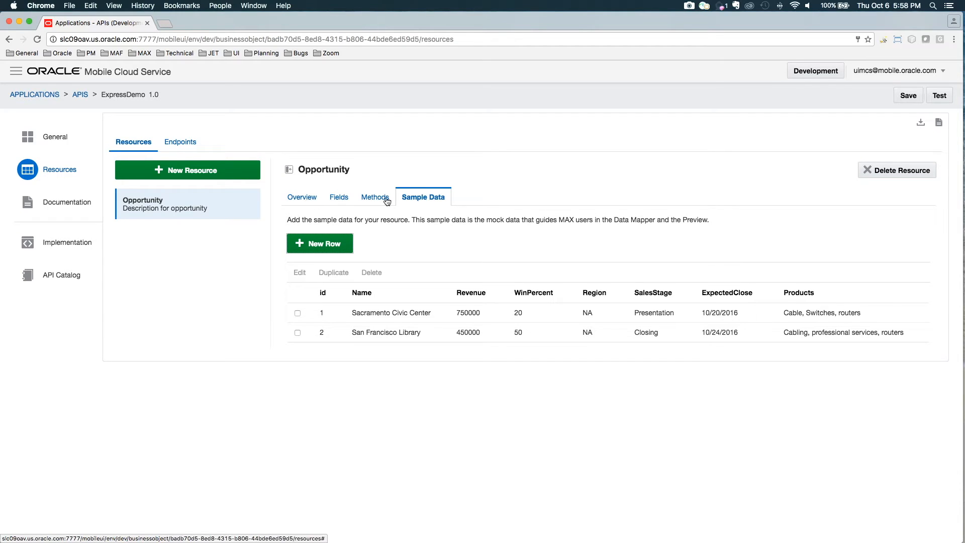
mouse_move(380, 198)
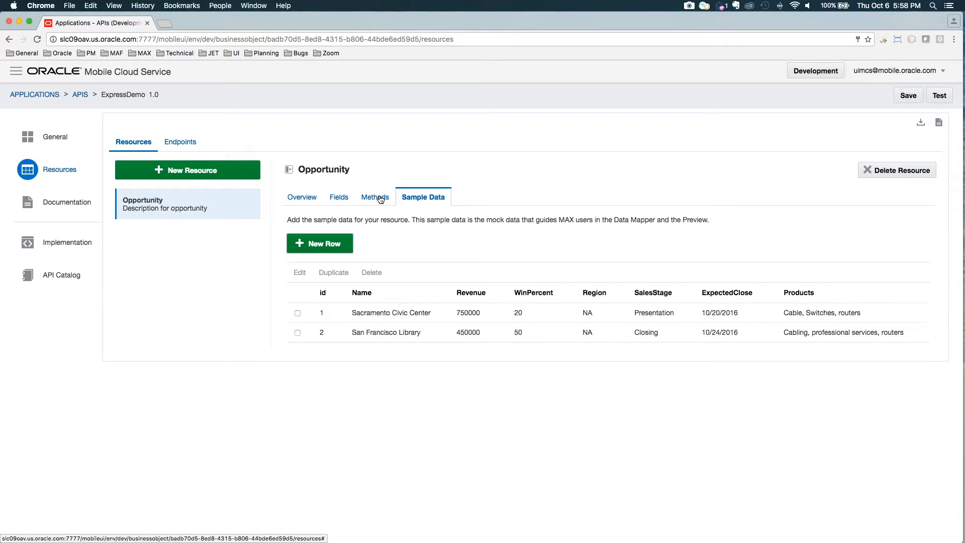
- Give the List Opportunities method string query parameters region and salesstage
left_click(375, 197)
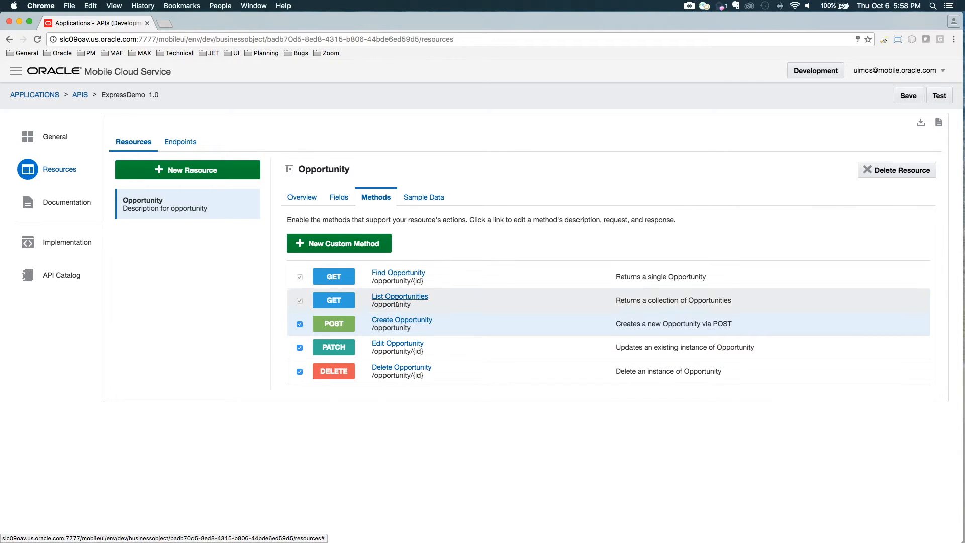
left_click(400, 296)
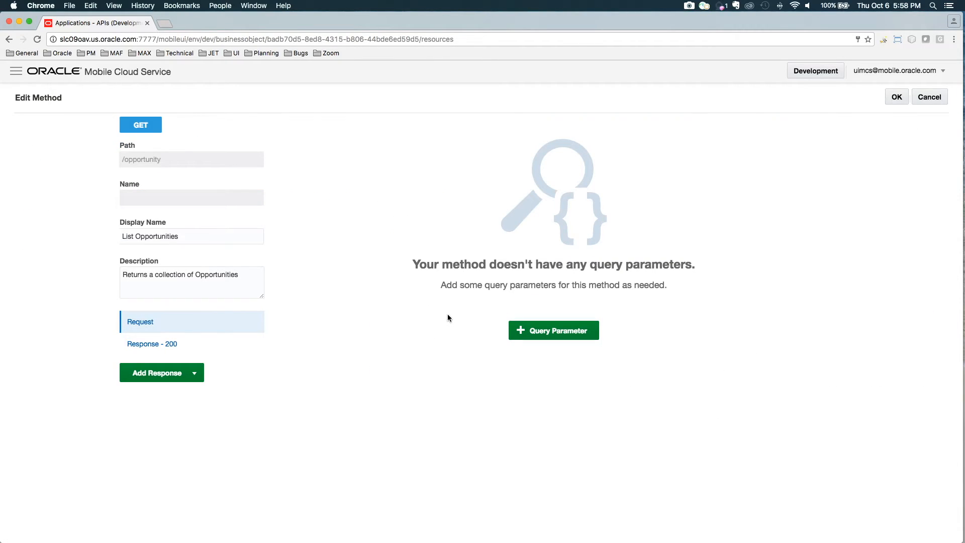
mouse_move(598, 348)
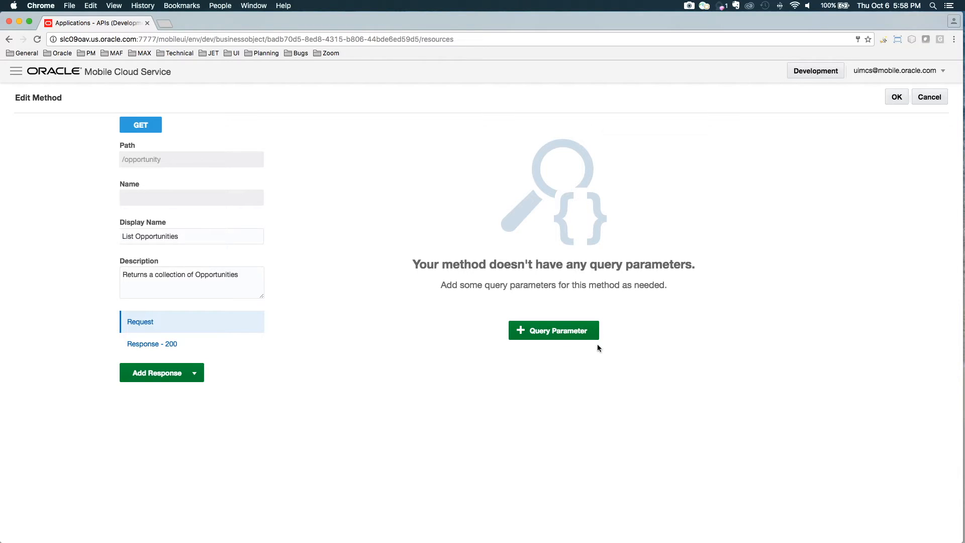
mouse_move(386, 384)
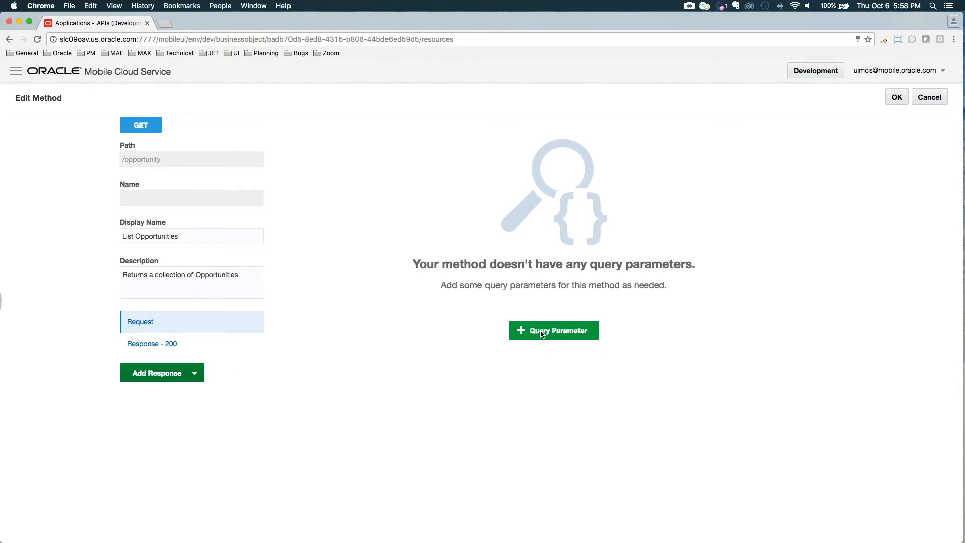
left_click(553, 329)
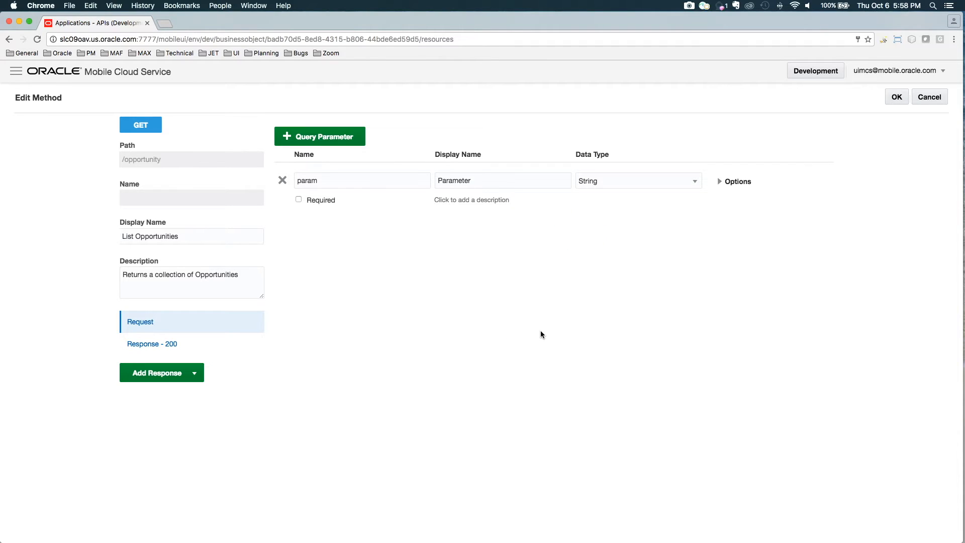
type("region")
type("salesstage")
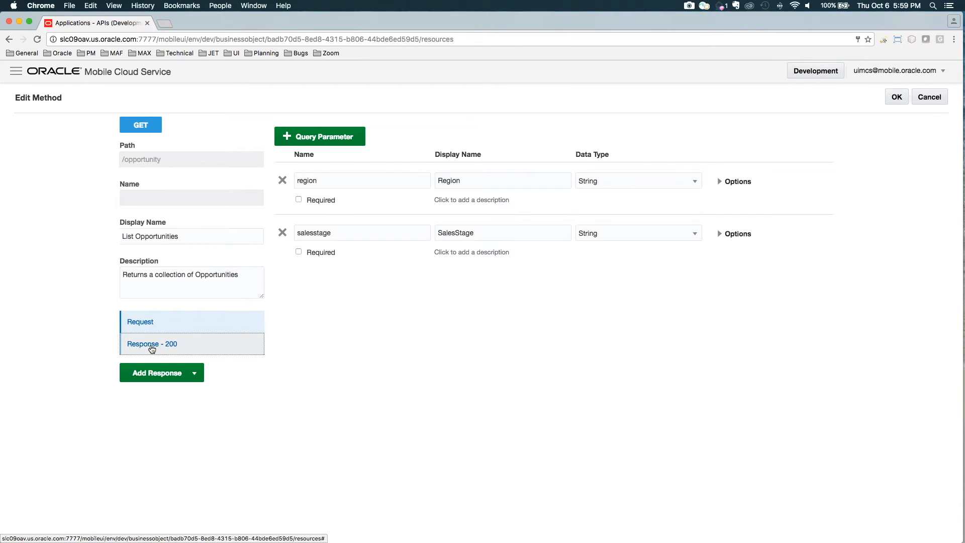
- Shape the List Opportunities 200 response to omit the products and expectedclose fields
left_click(152, 344)
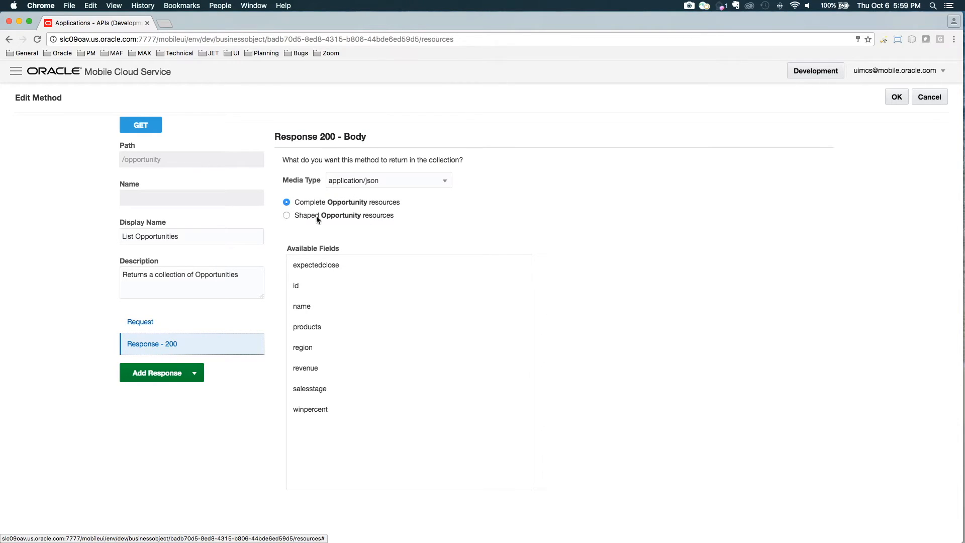
mouse_move(382, 205)
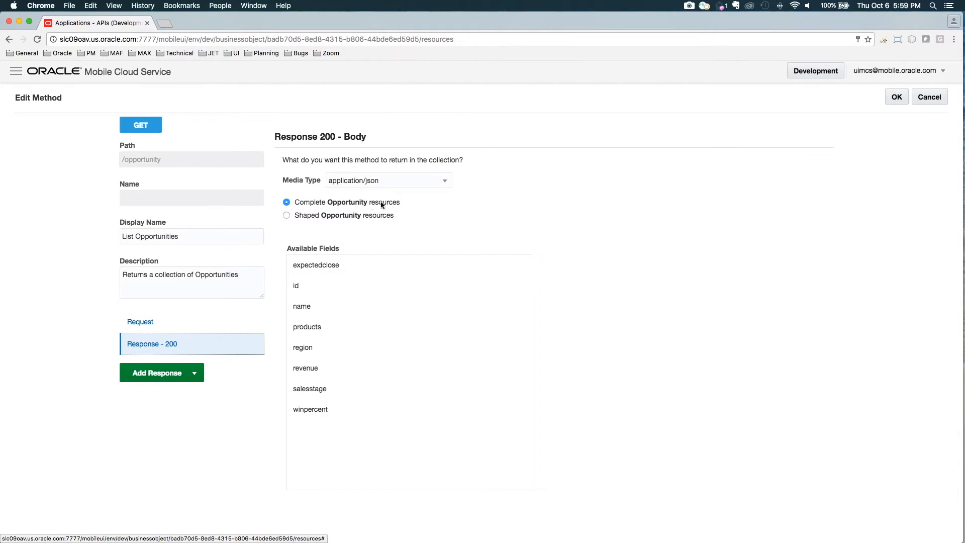
mouse_move(385, 205)
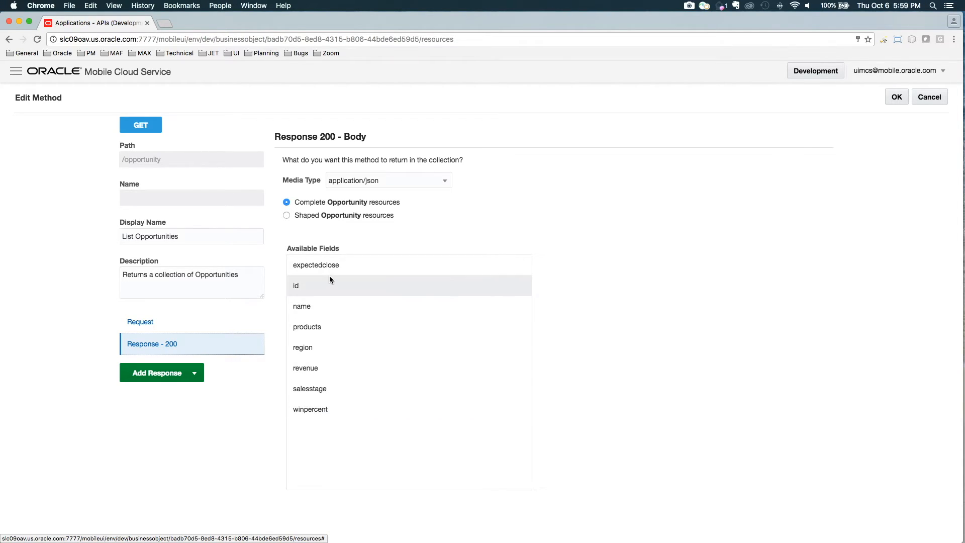
mouse_move(370, 301)
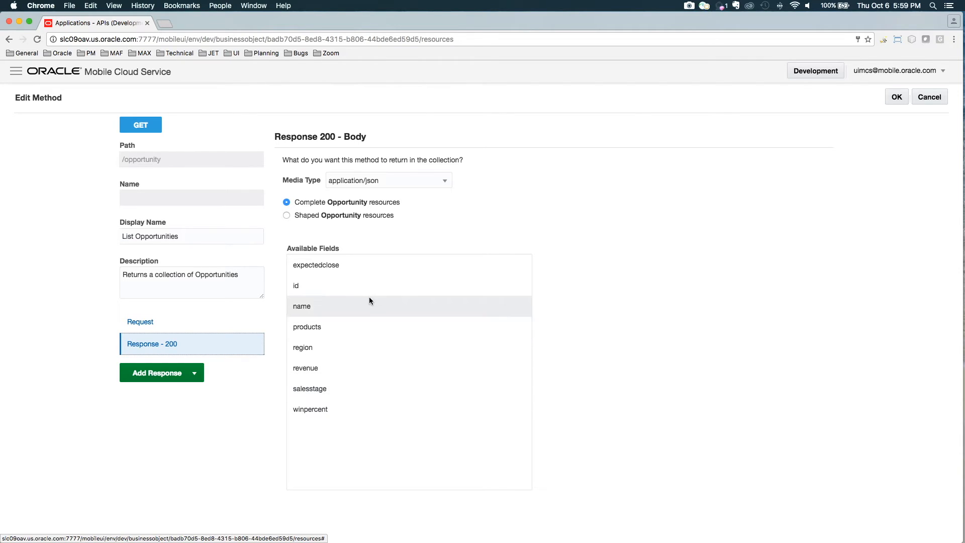
left_click(286, 216)
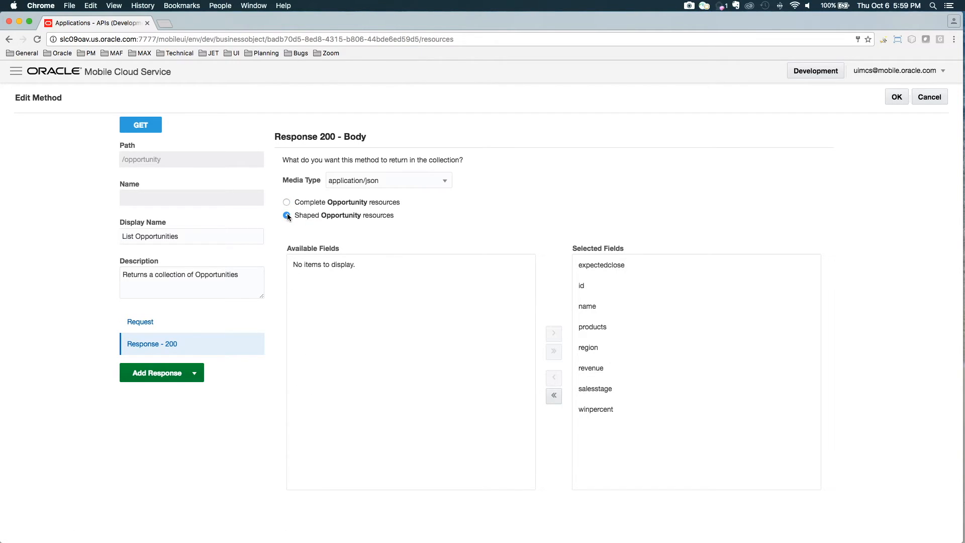
left_click(594, 327)
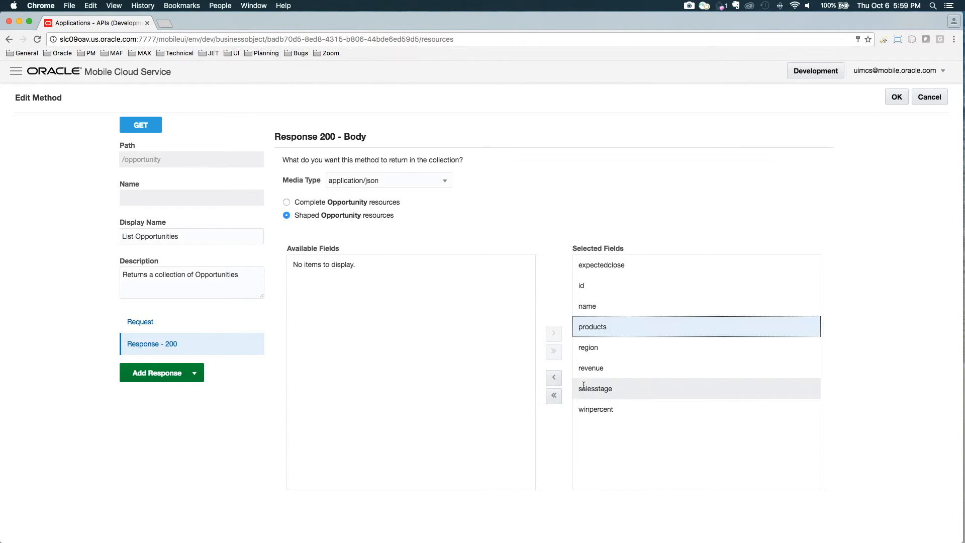
left_click(554, 377)
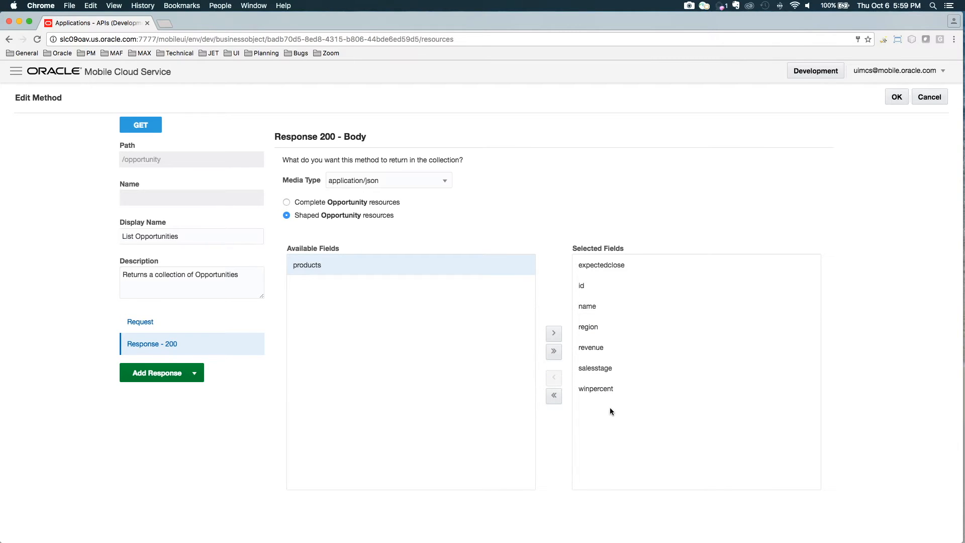
left_click(601, 266)
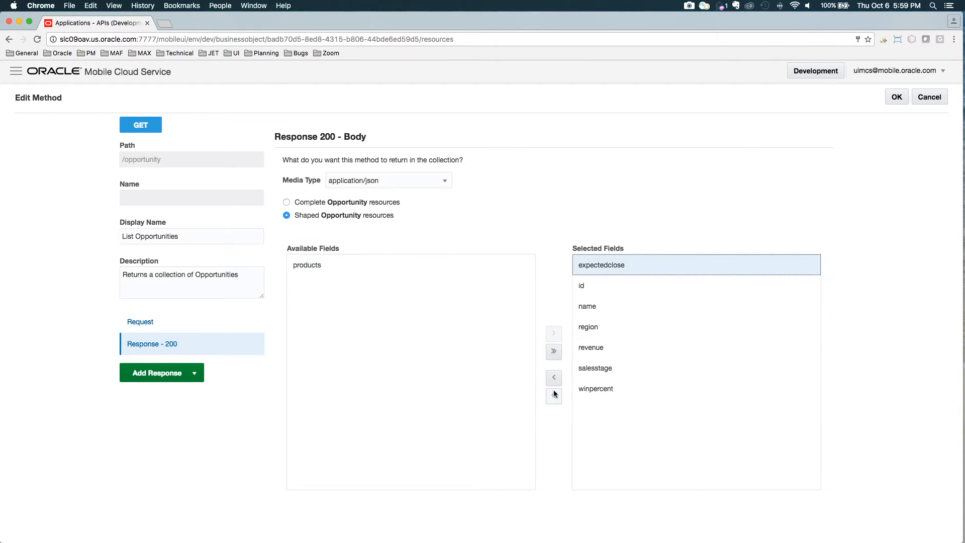
left_click(554, 377)
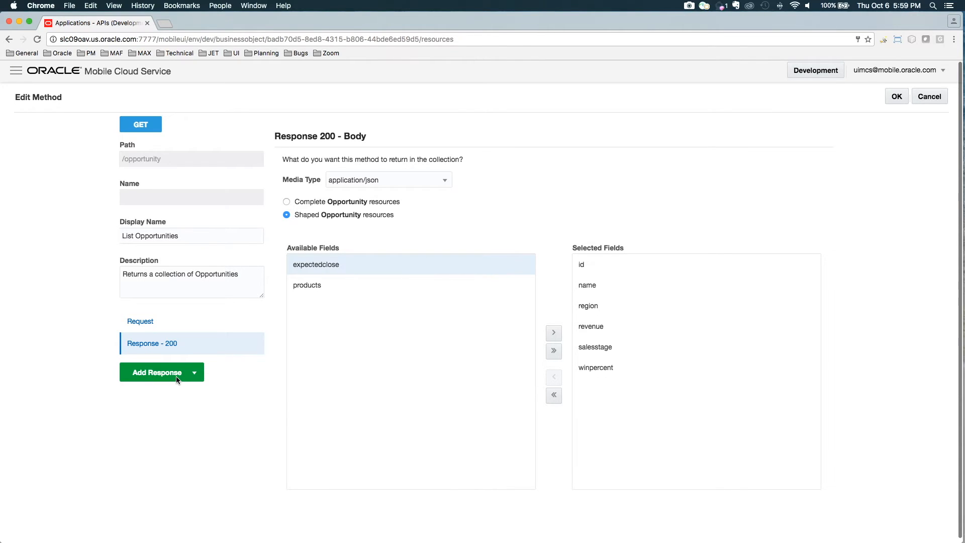
mouse_move(198, 405)
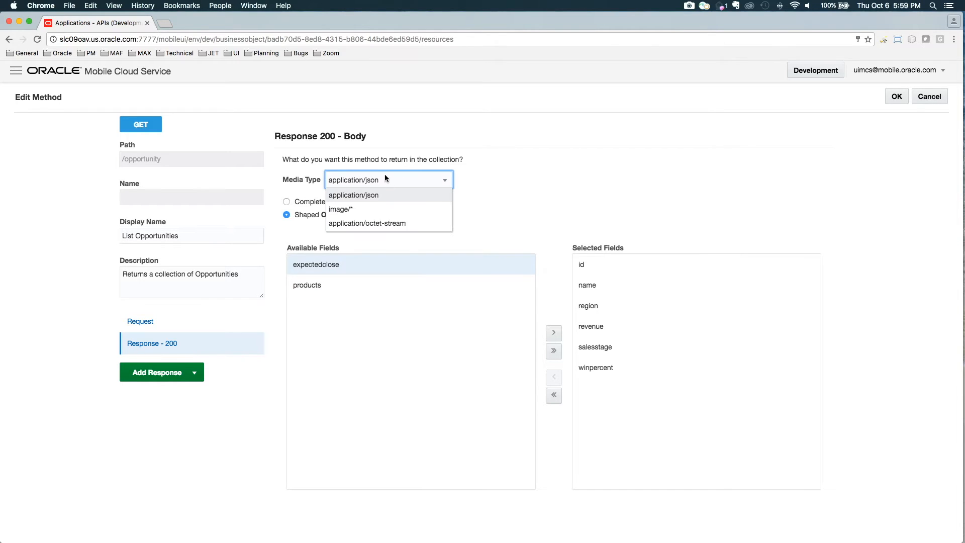
- Keep application/json as the response media type and confirm the List Opportunities edits
left_click(354, 195)
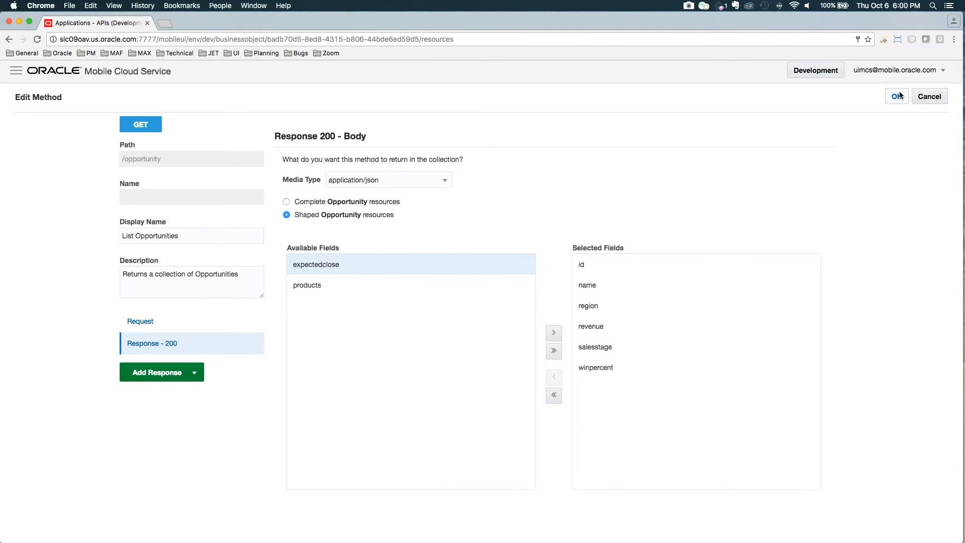
left_click(896, 96)
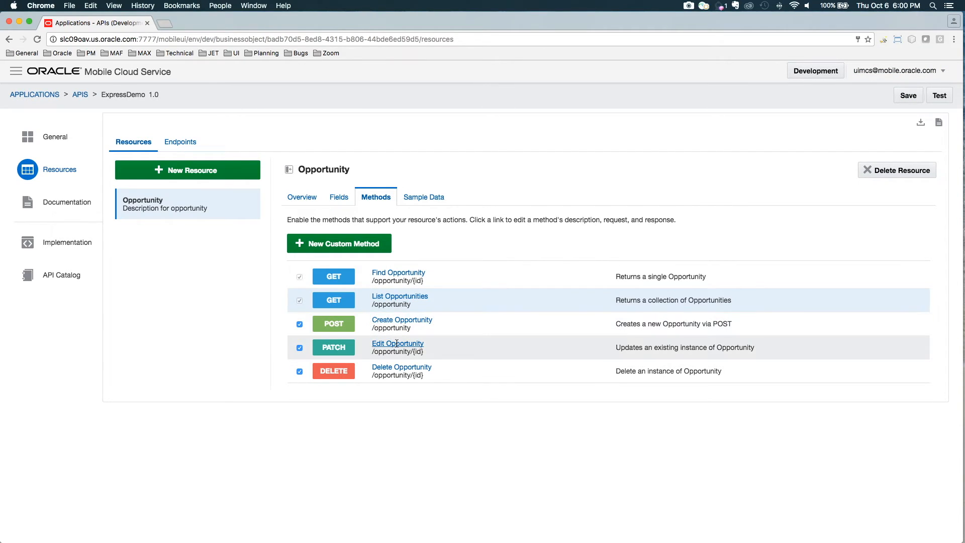
- Make the Edit Opportunity request accept shaped Opportunity data without the id field
left_click(398, 343)
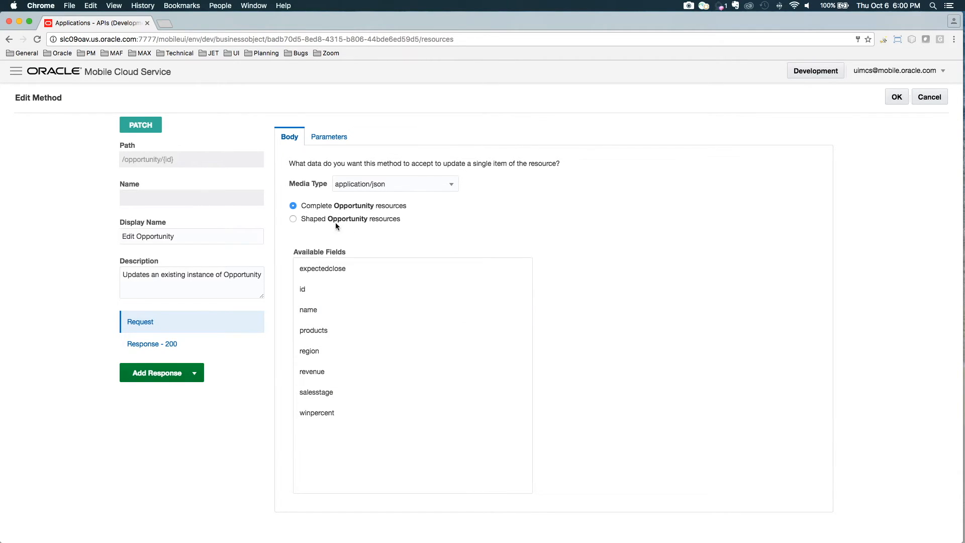
left_click(292, 219)
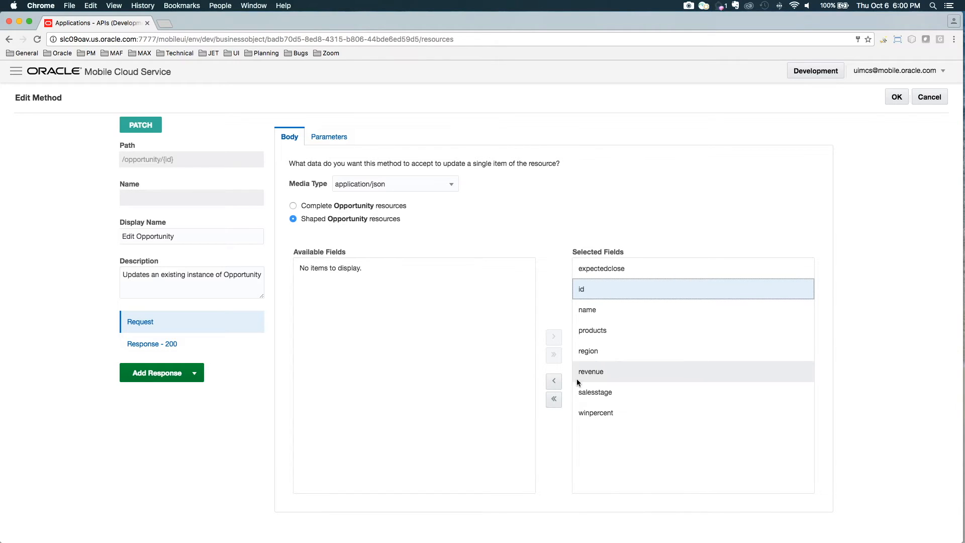
left_click(553, 381)
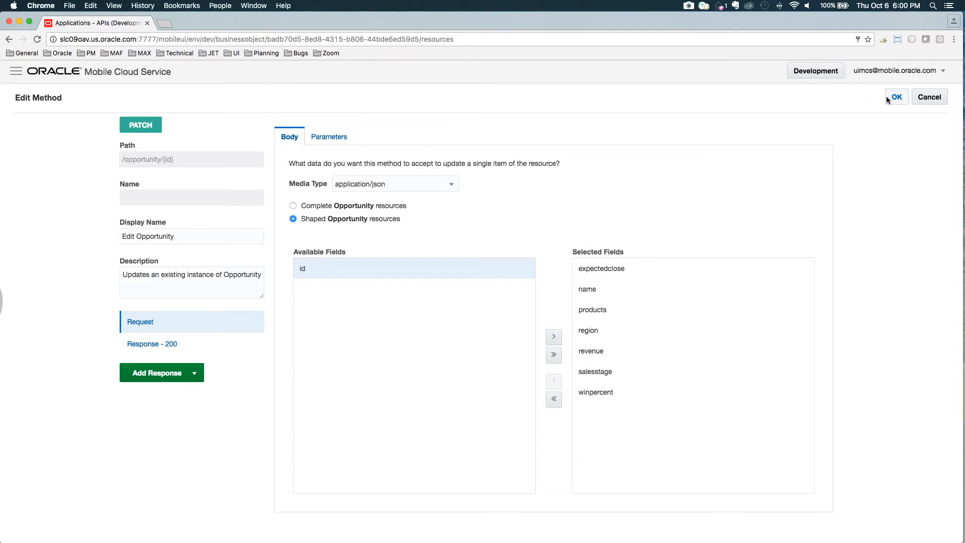
- Review Edit Opportunity's parameters and response, then confirm the method edits
left_click(329, 136)
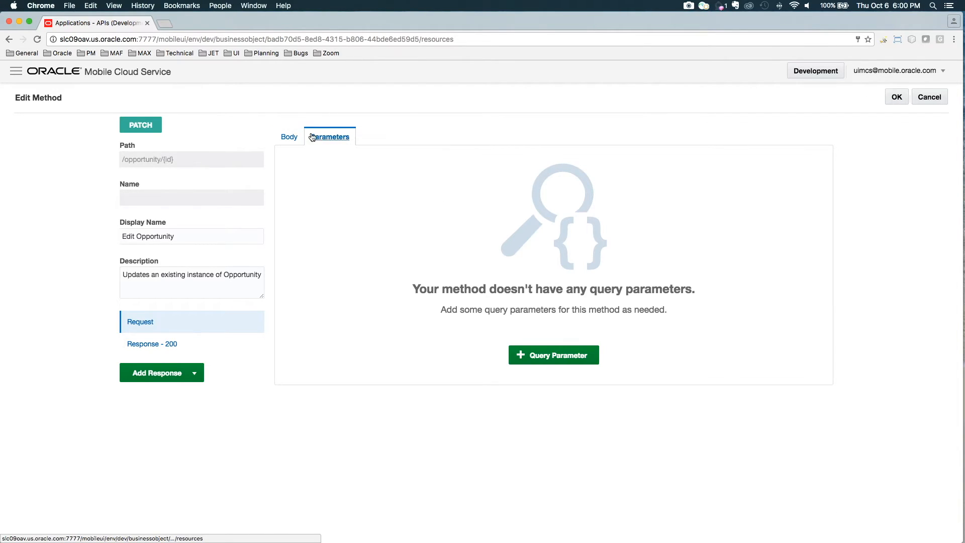
left_click(289, 136)
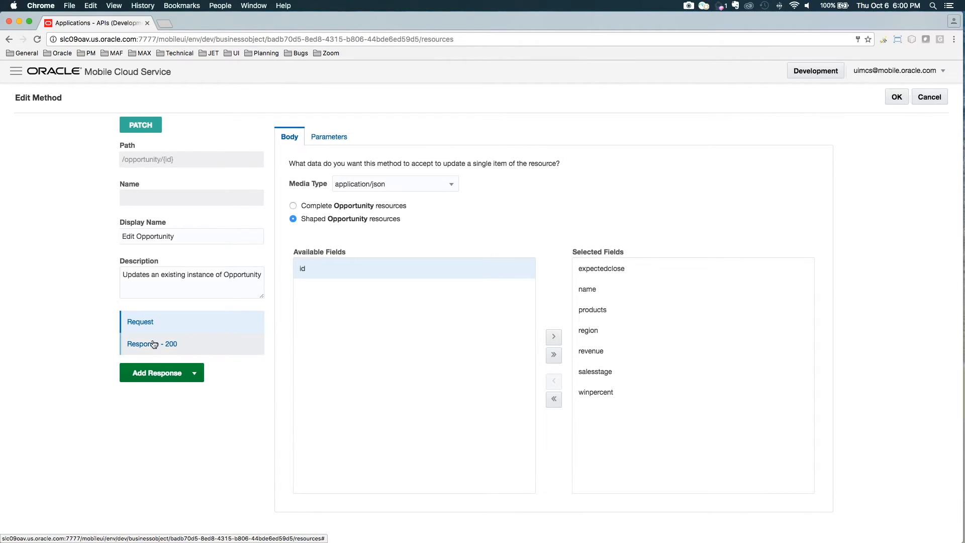
left_click(152, 344)
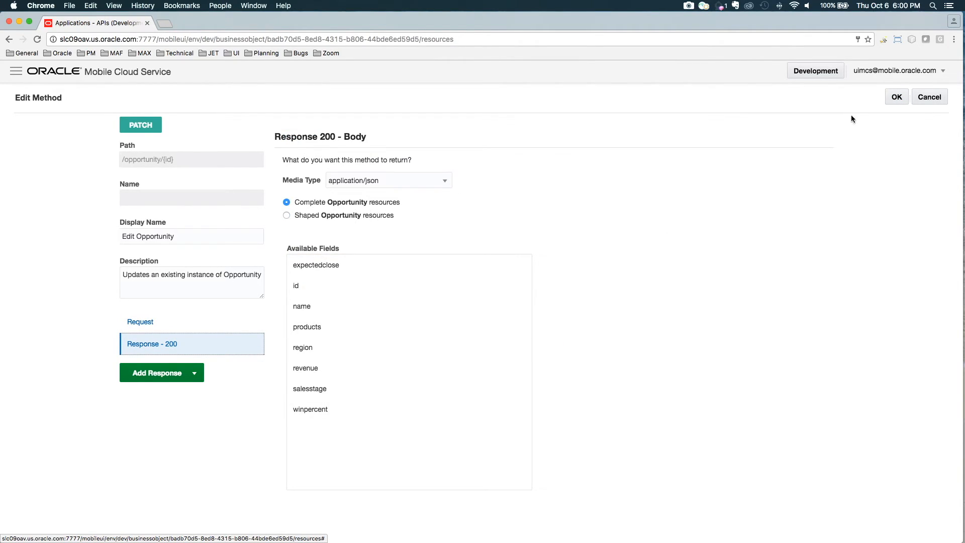
left_click(897, 97)
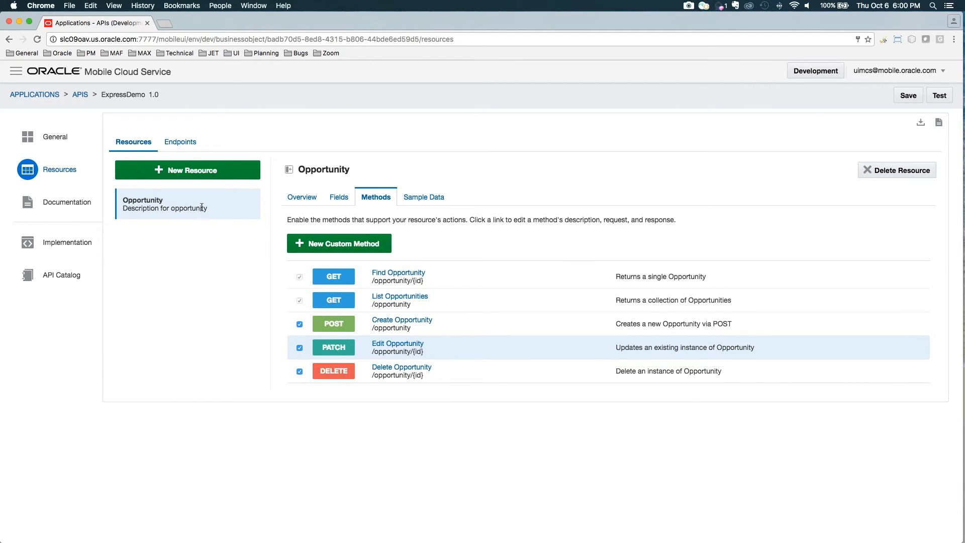
- Create an Account resource with plural collection Accounts and select it in the resource list
left_click(187, 170)
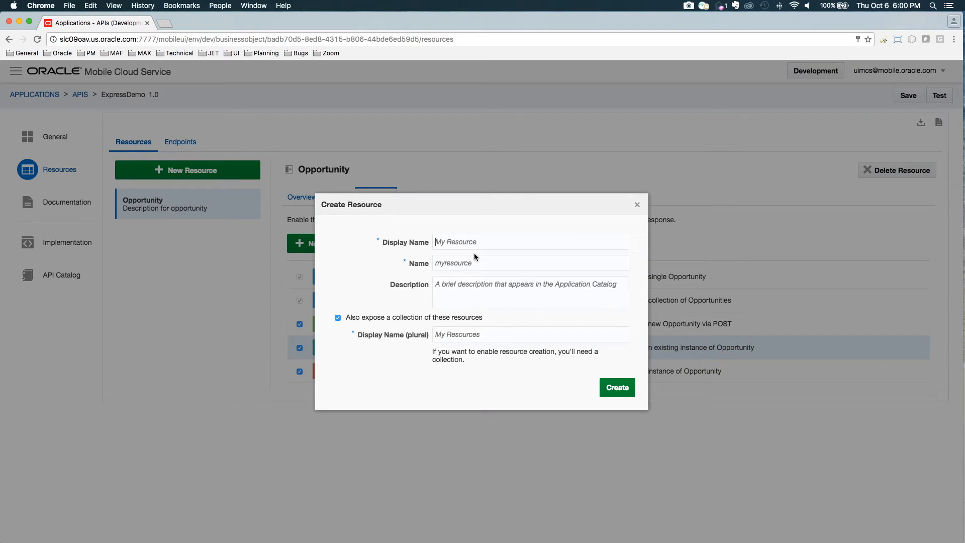
type("Account")
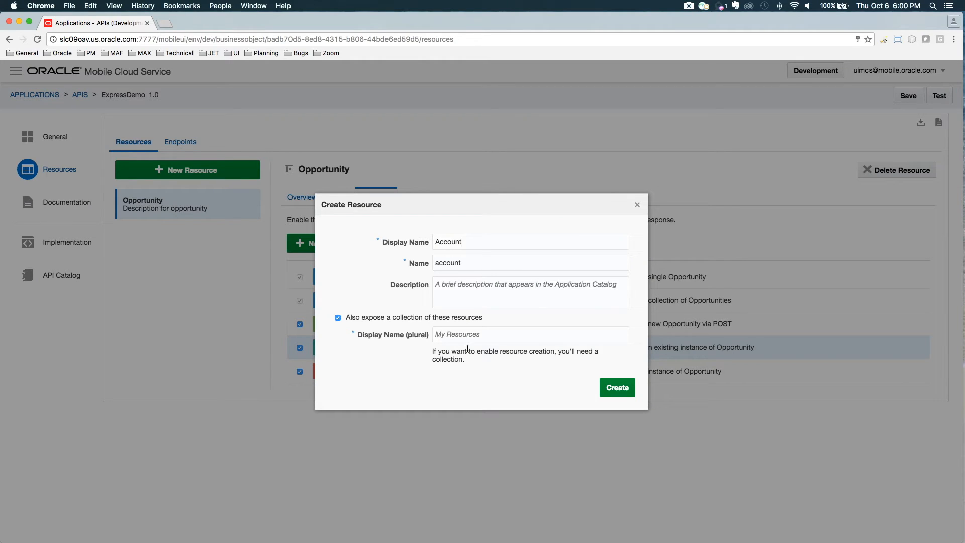
type("Accounts")
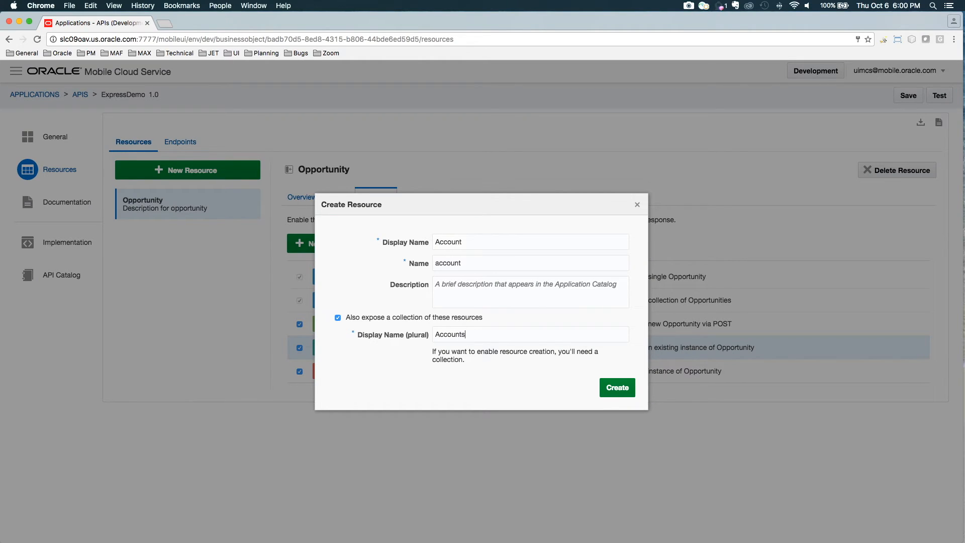
left_click(618, 388)
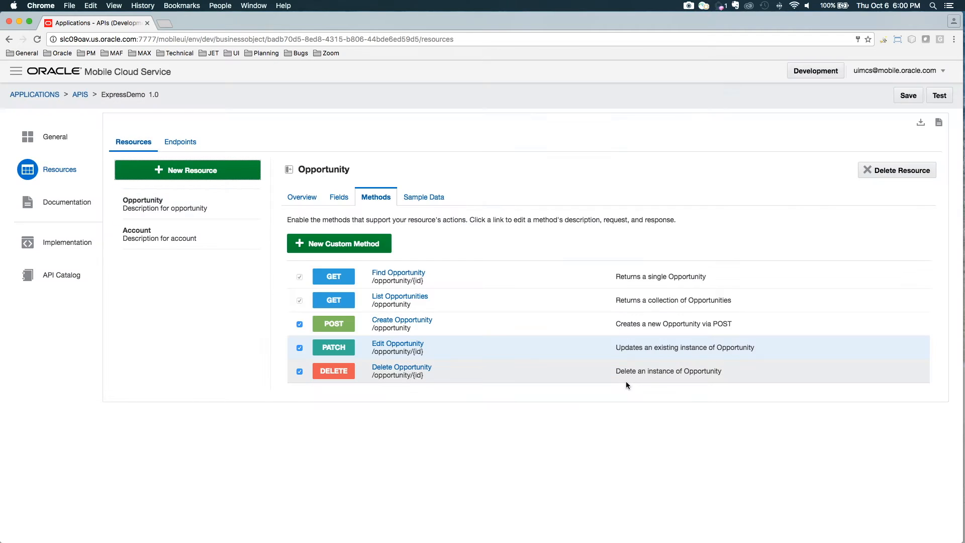
left_click(160, 233)
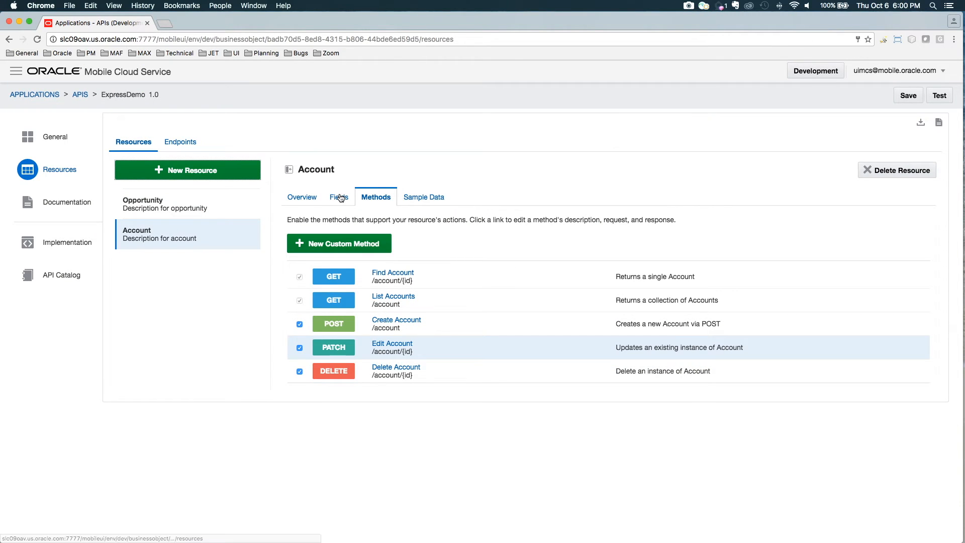
- Add Name, Website, City and State string fields to the Account resource
left_click(339, 197)
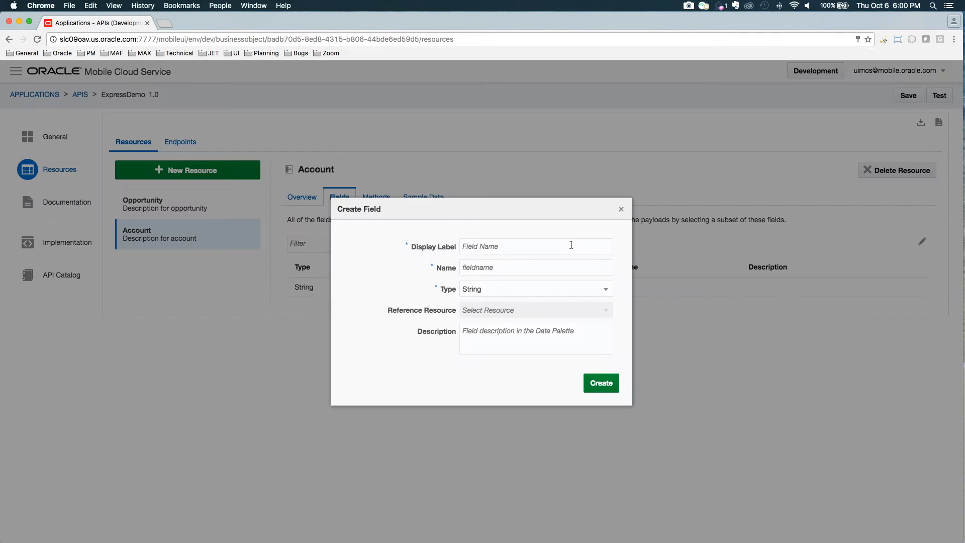
type("Name")
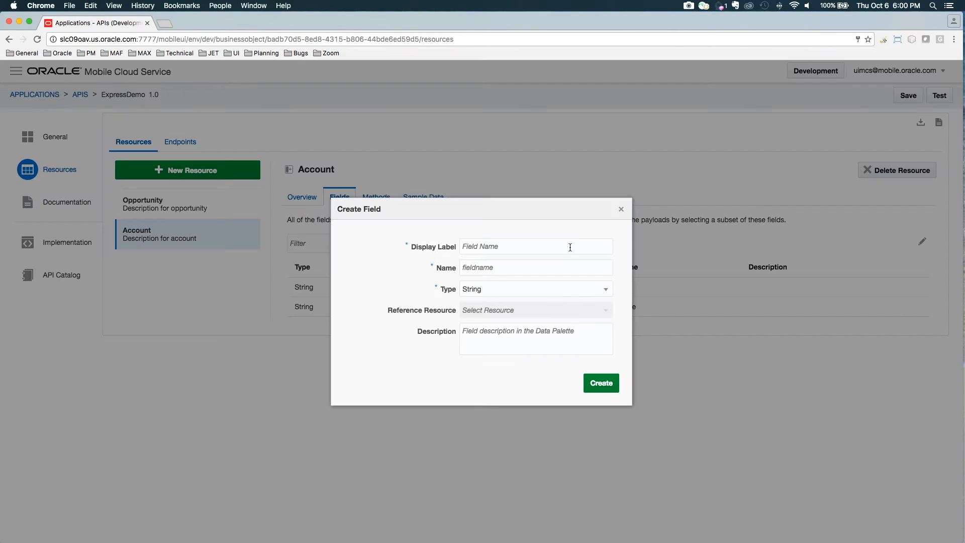
type("Website")
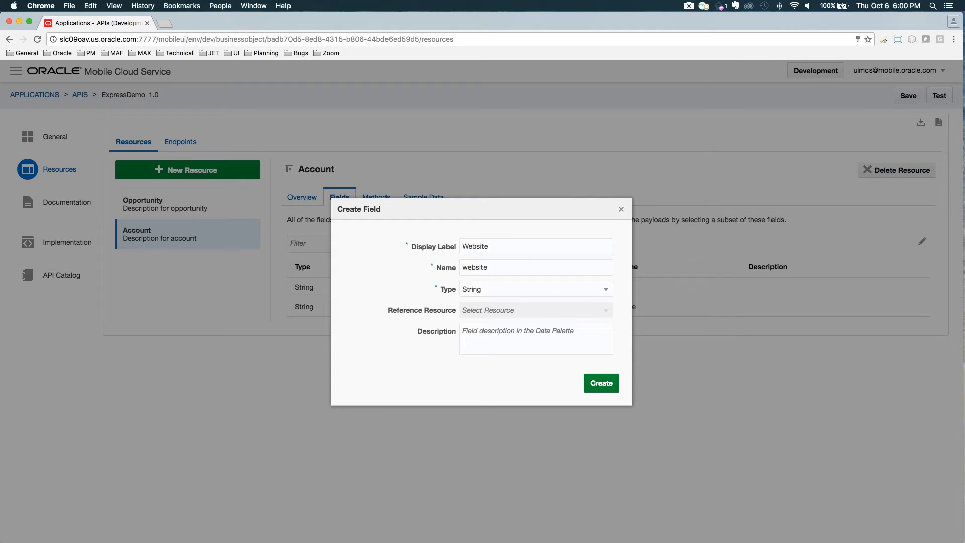
left_click(601, 383)
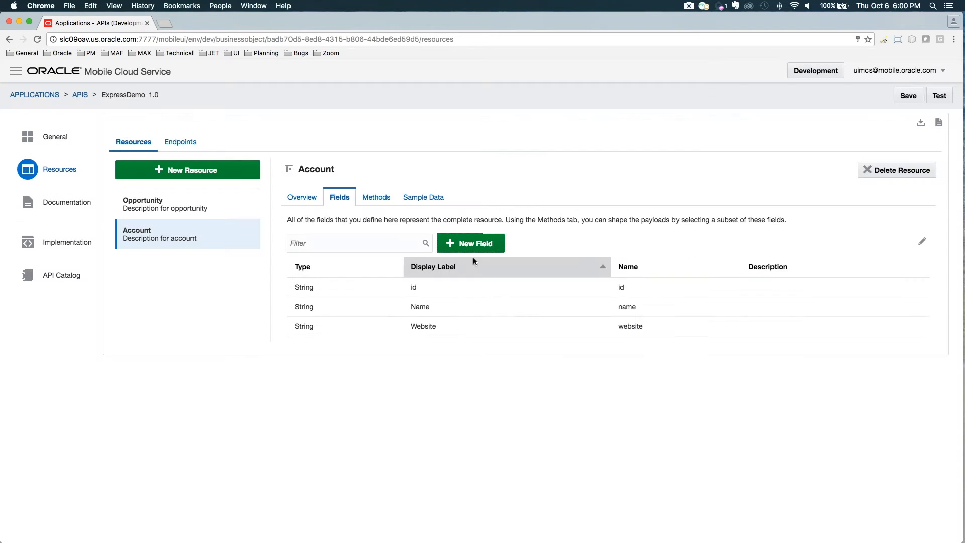
left_click(471, 244)
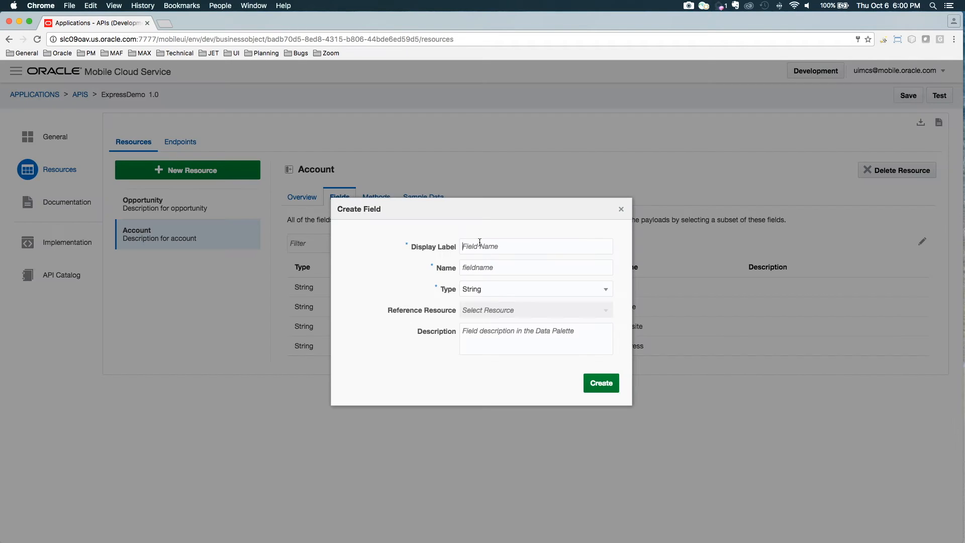
type("City")
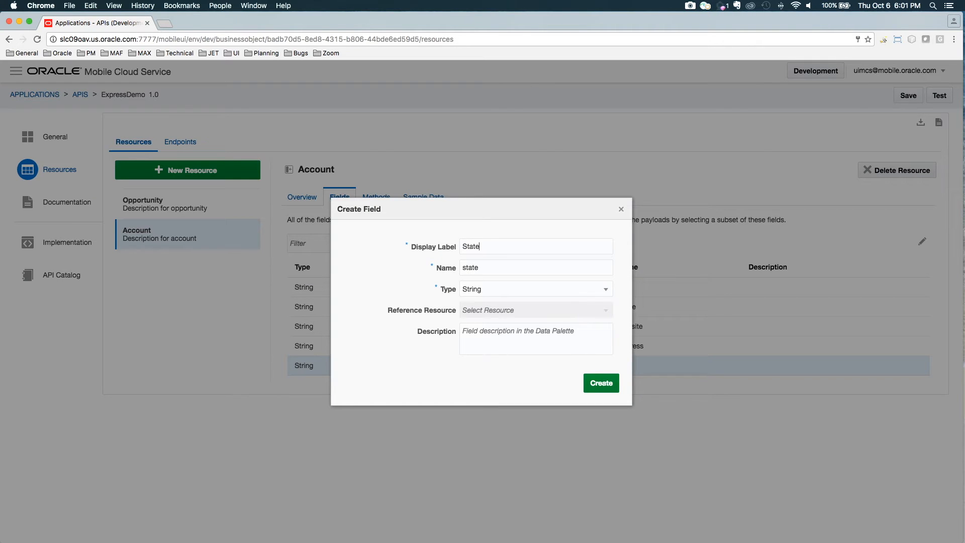
left_click(601, 383)
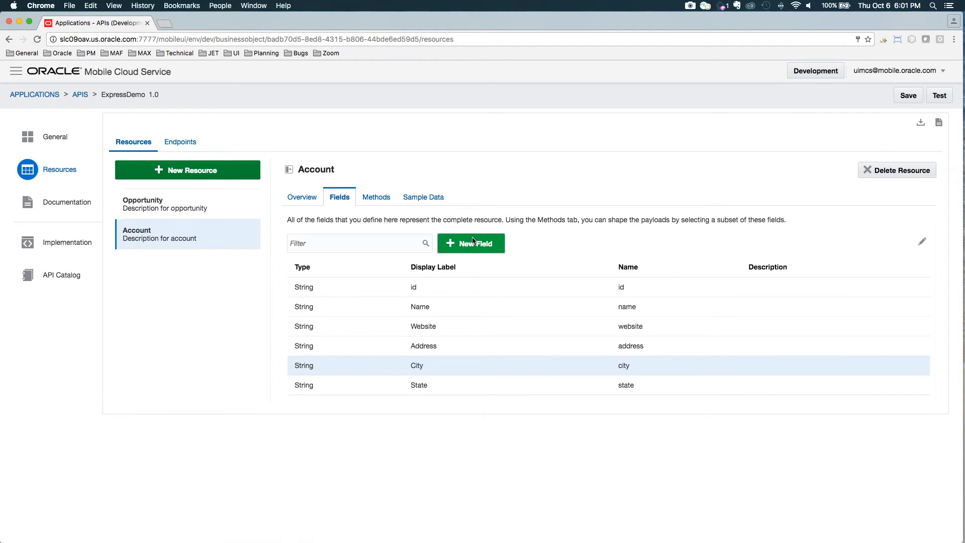
- Add Country and Zip string fields to Account and switch to its sample data
left_click(471, 244)
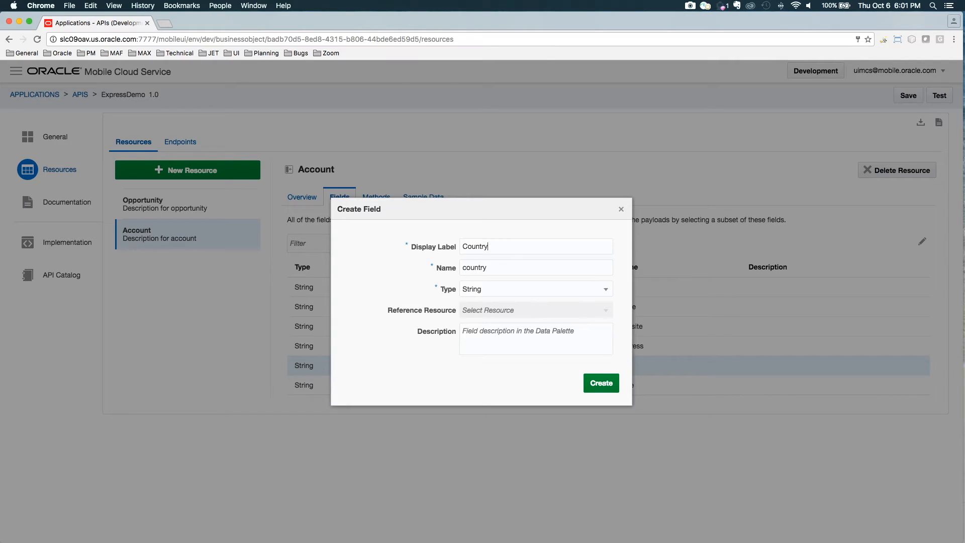
left_click(600, 383)
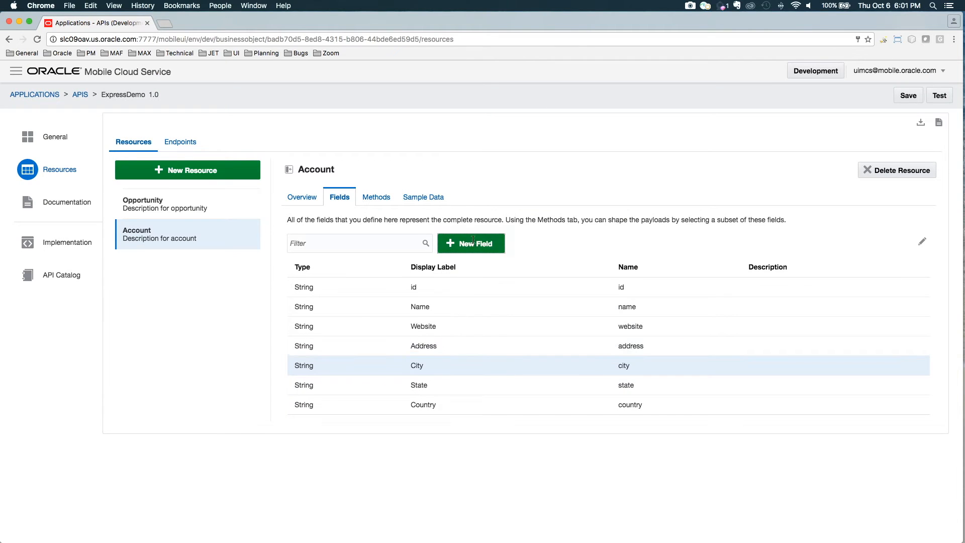
left_click(471, 244)
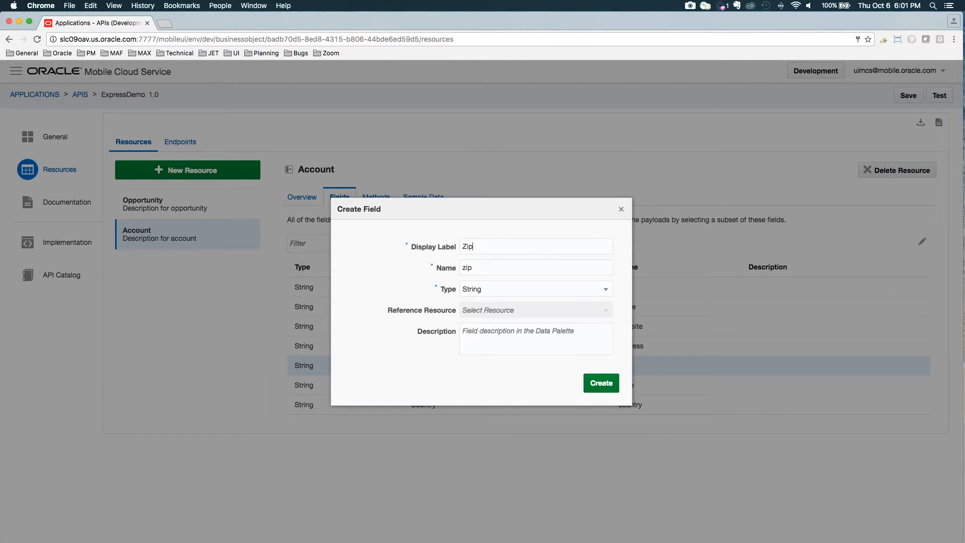
left_click(602, 383)
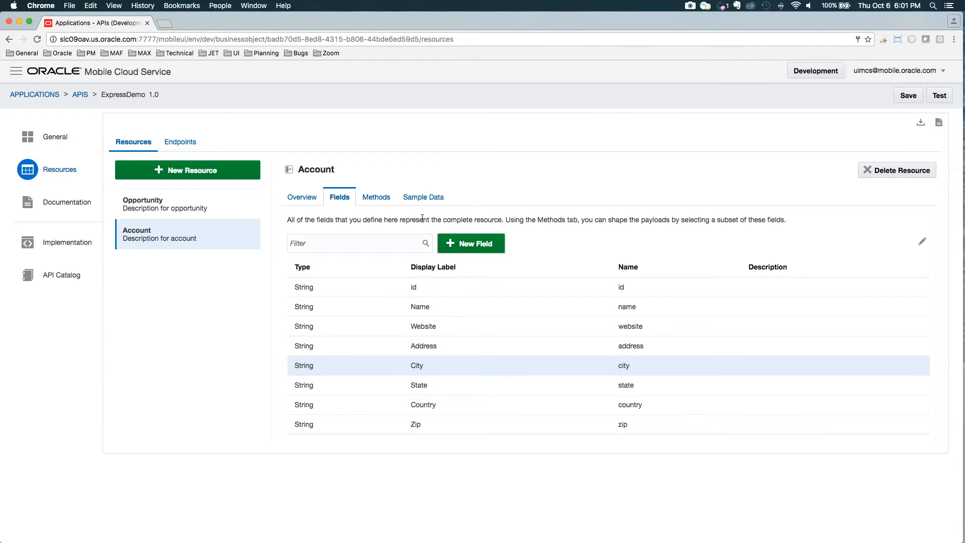
left_click(376, 197)
type("Lawre")
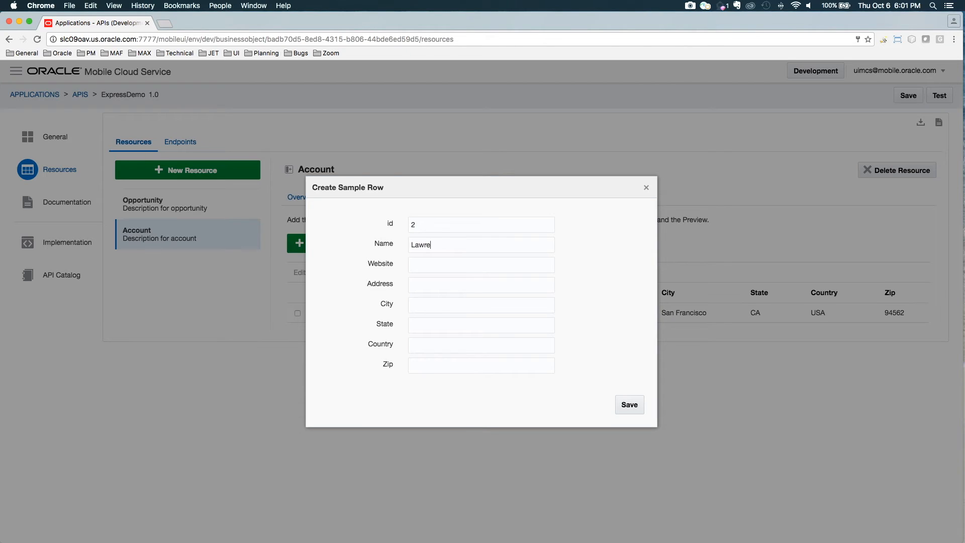
- Save a Lawrence Livermore Lab sample row on Account, then select the Opportunity resource
type("Livermo")
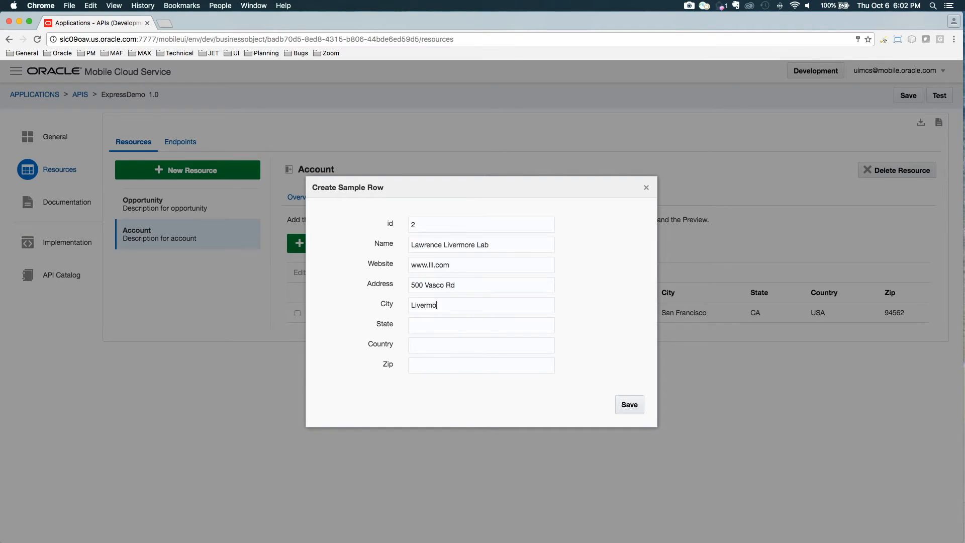
left_click(630, 404)
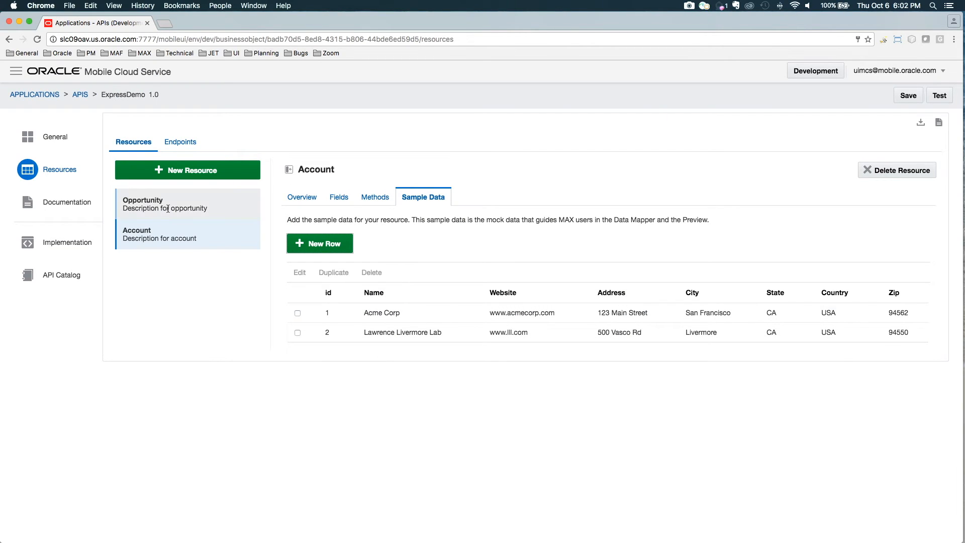
left_click(161, 203)
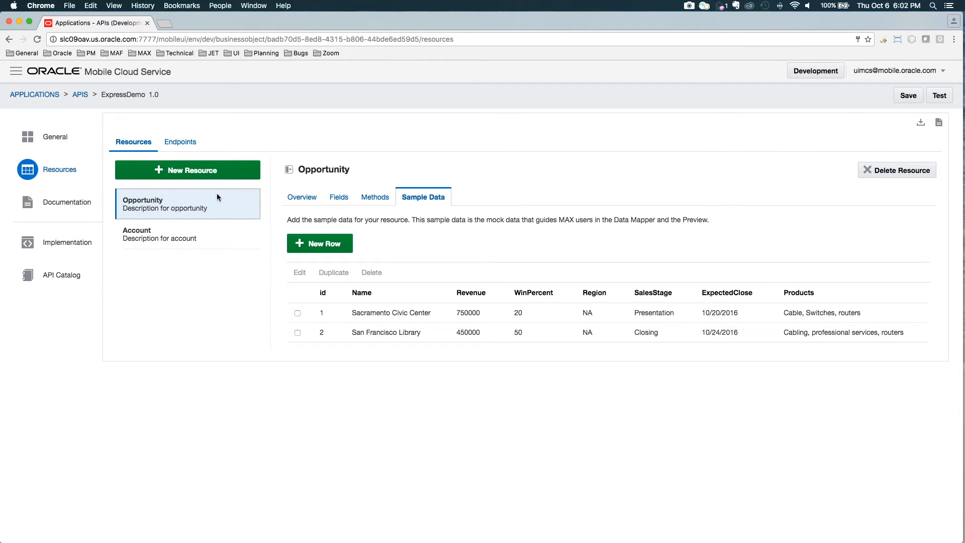
mouse_move(144, 199)
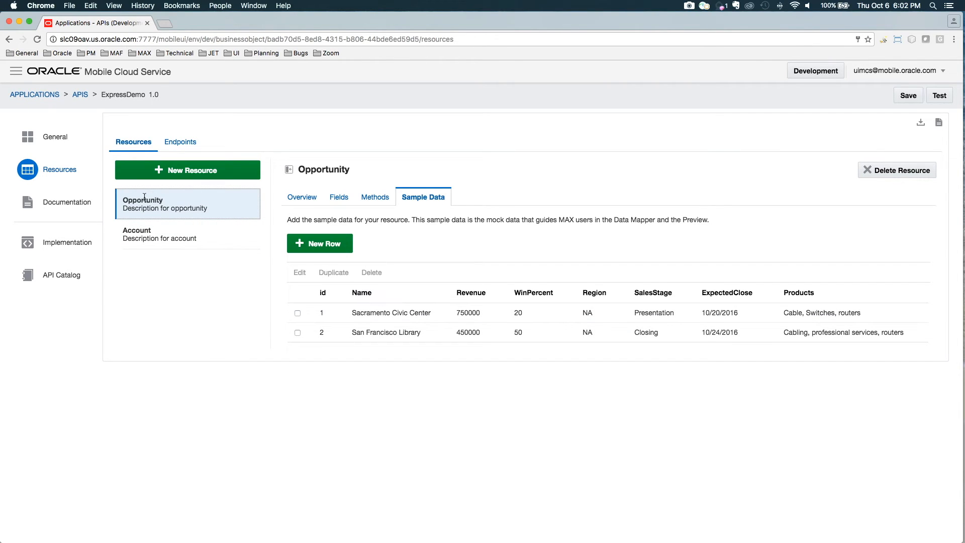
mouse_move(355, 370)
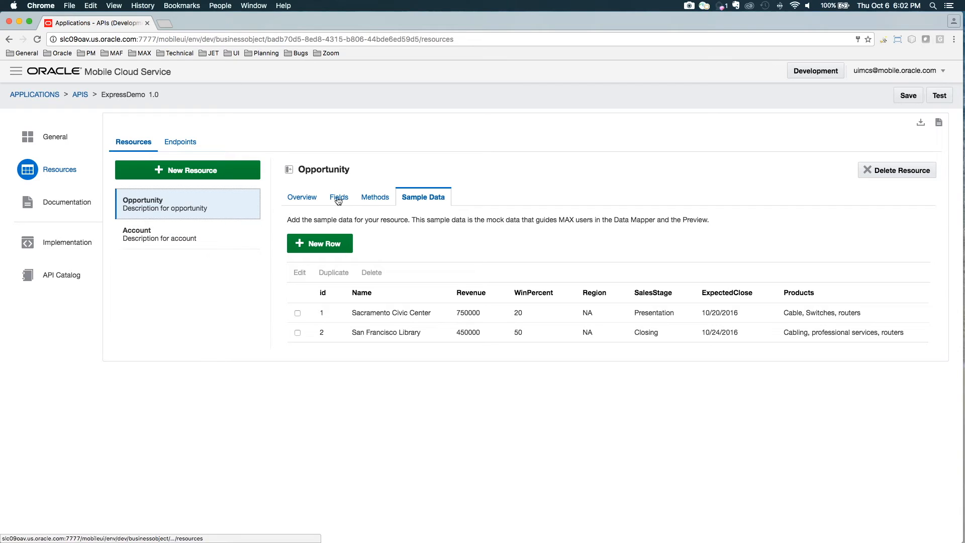
- Add an Account field of type Reference on Opportunity pointing at the Account resource
left_click(338, 197)
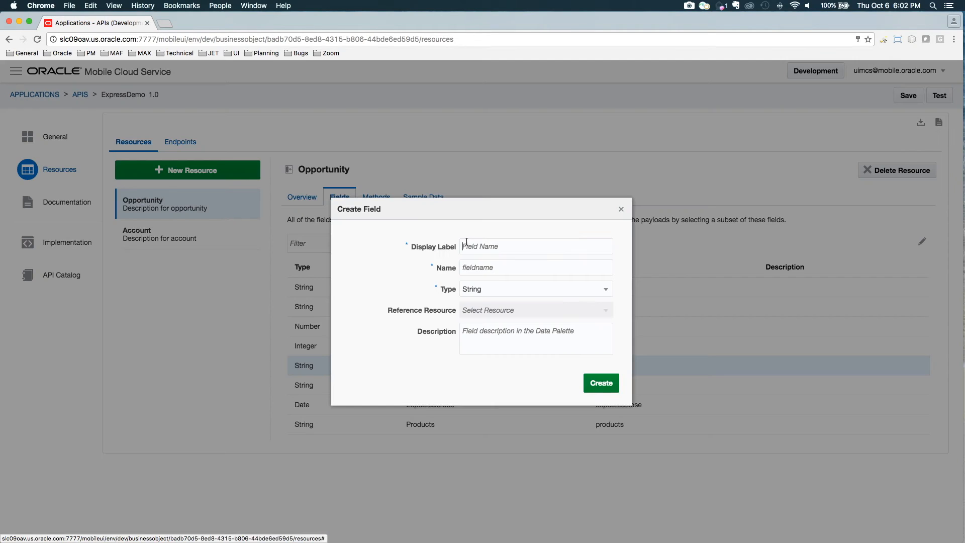
type("Accou")
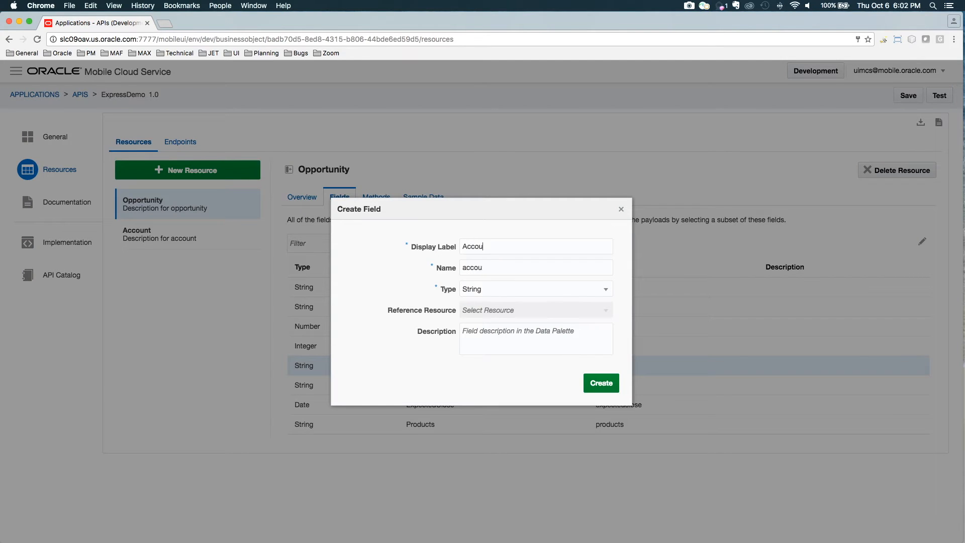
left_click(535, 290)
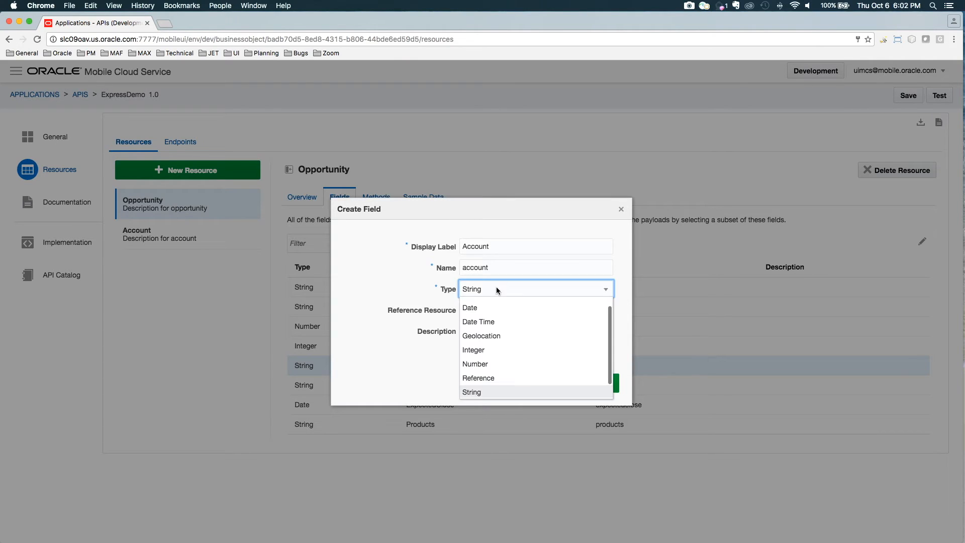
left_click(479, 378)
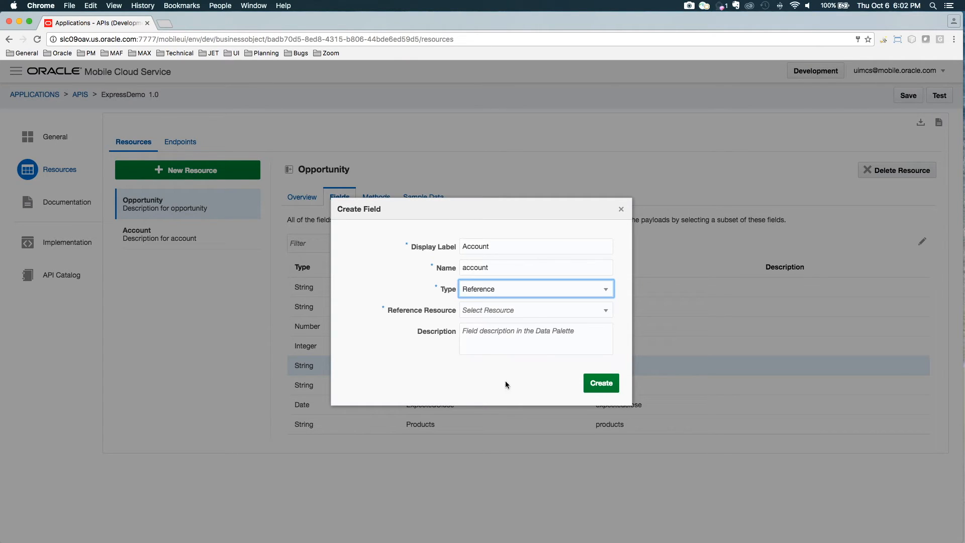
left_click(535, 309)
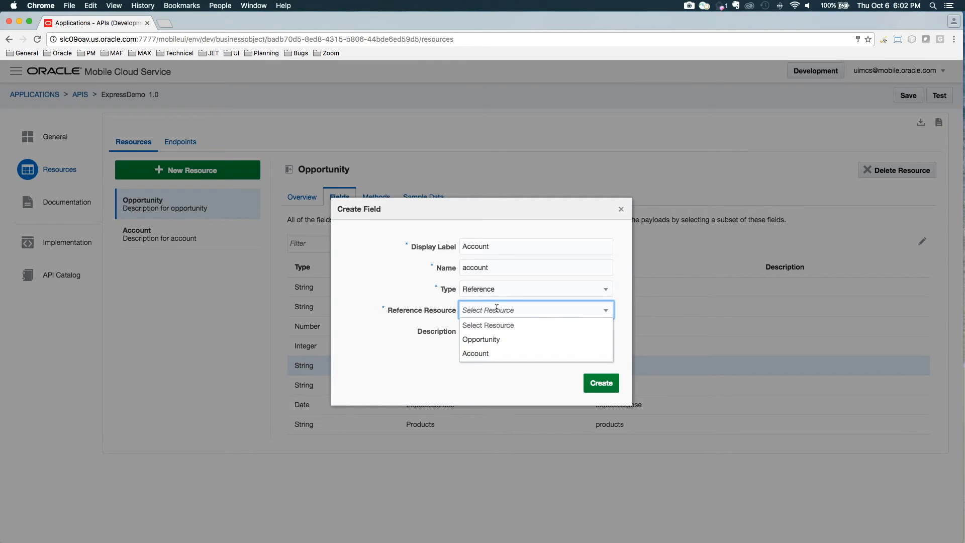
left_click(476, 354)
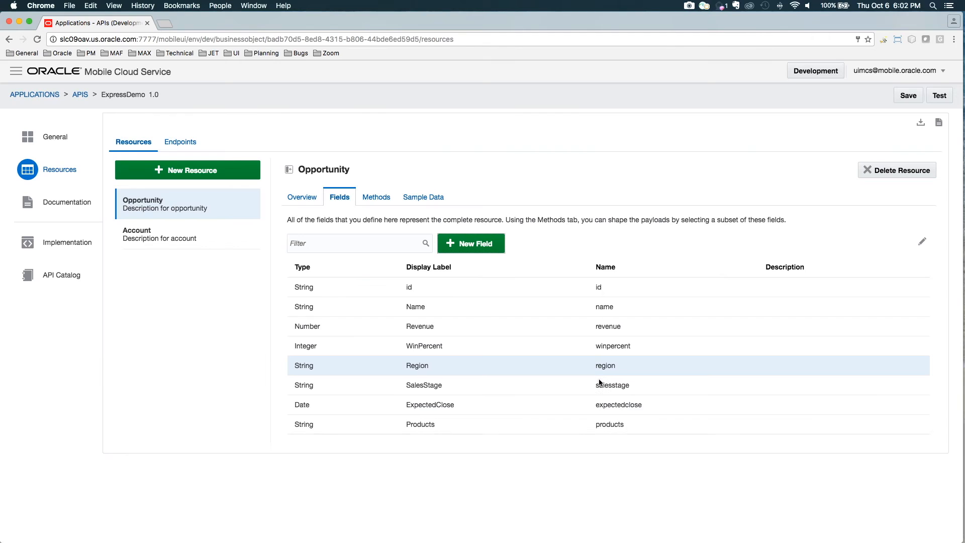
left_click(471, 244)
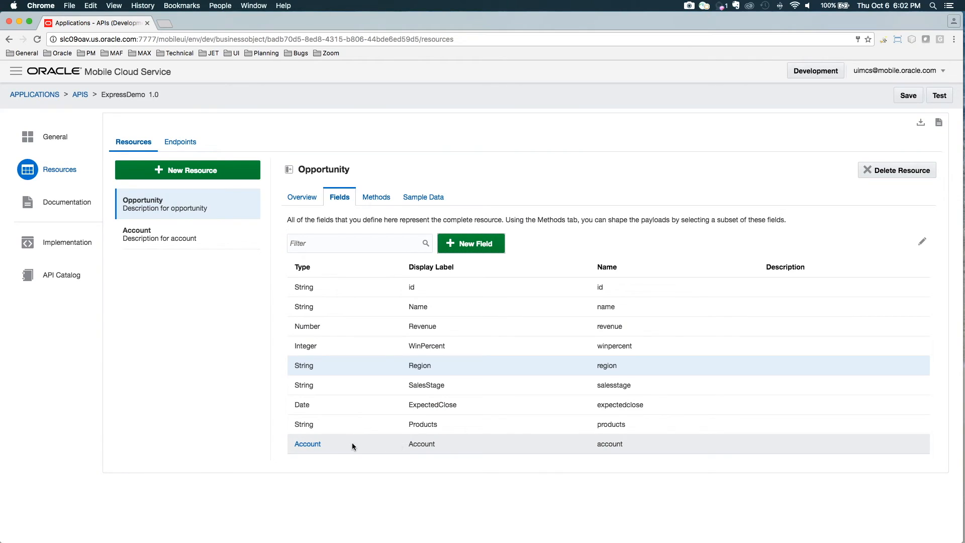
mouse_move(438, 447)
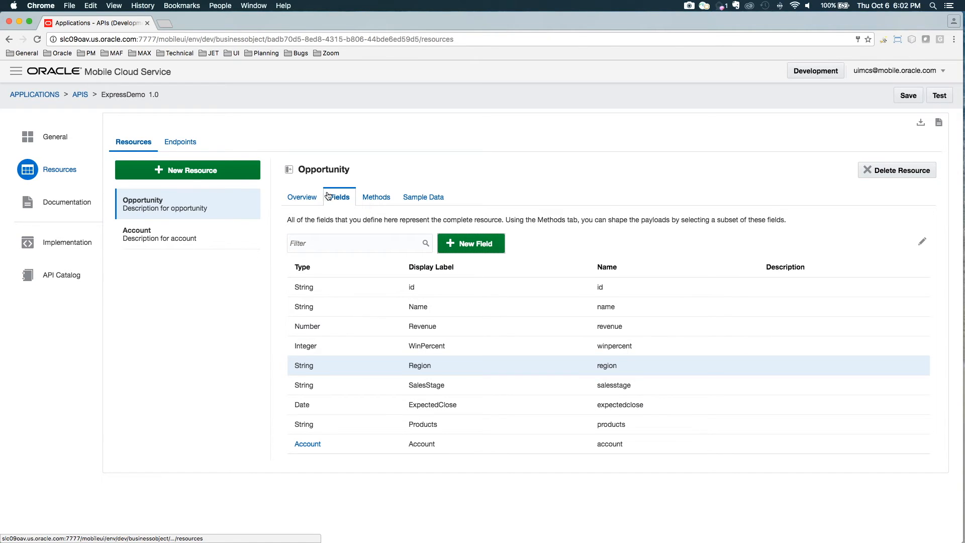
- Inspect the Response 200 body of the List Opportunities method
left_click(376, 197)
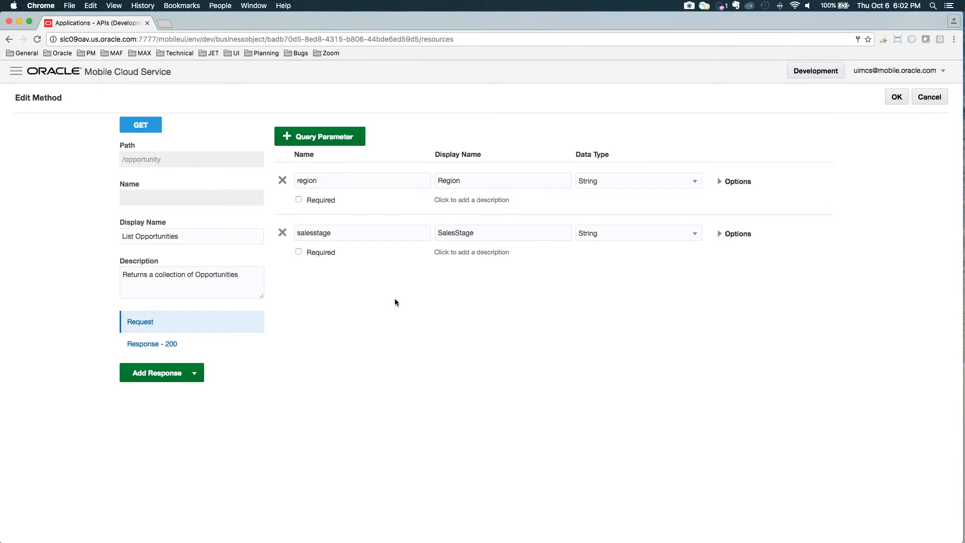
left_click(151, 344)
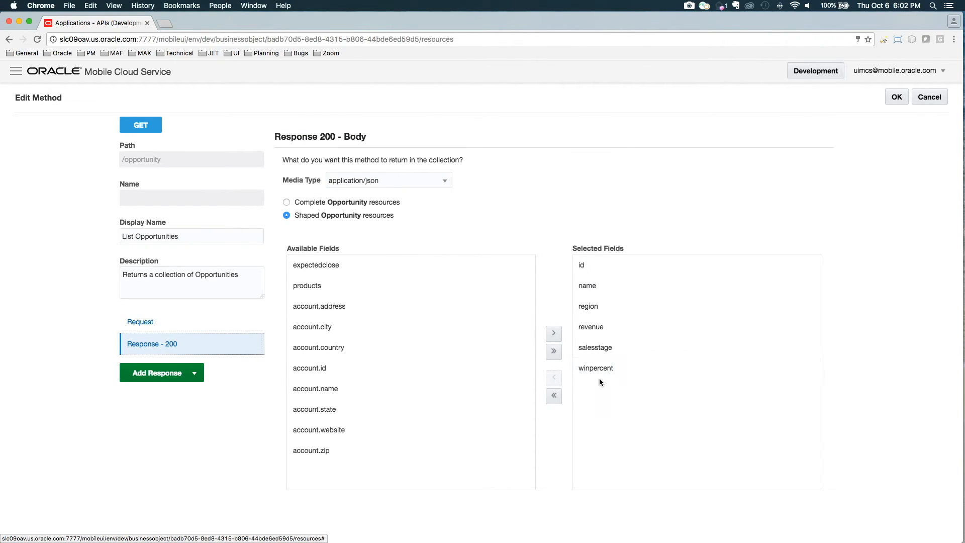
mouse_move(593, 393)
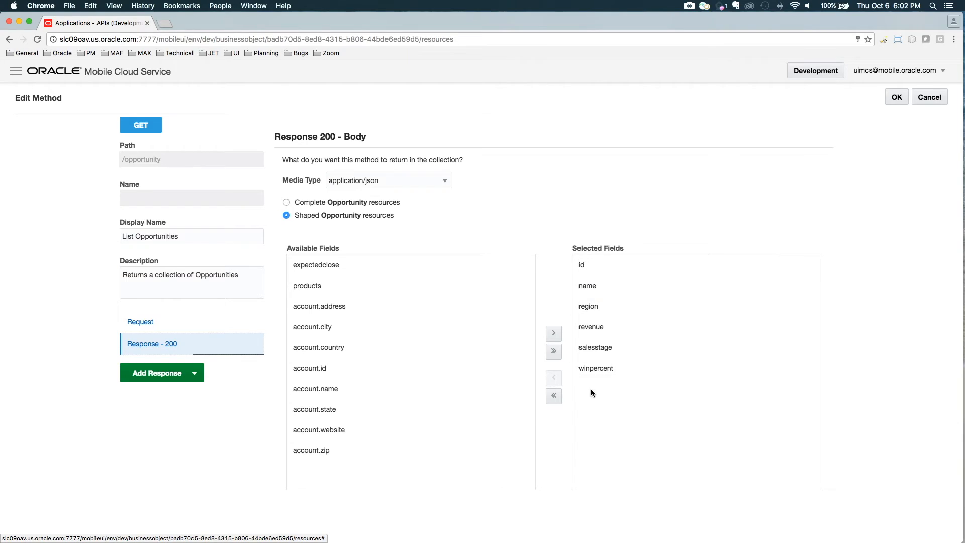
left_click(318, 347)
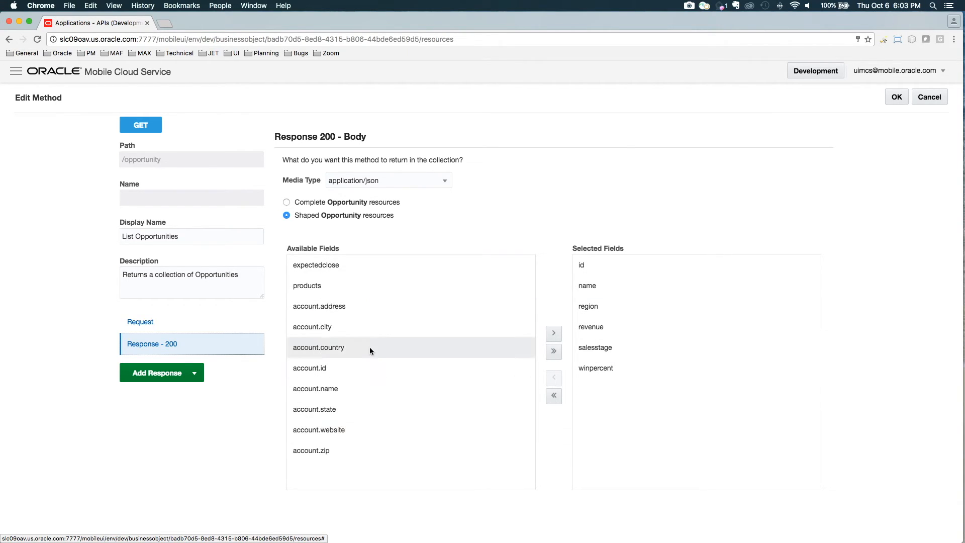
mouse_move(332, 408)
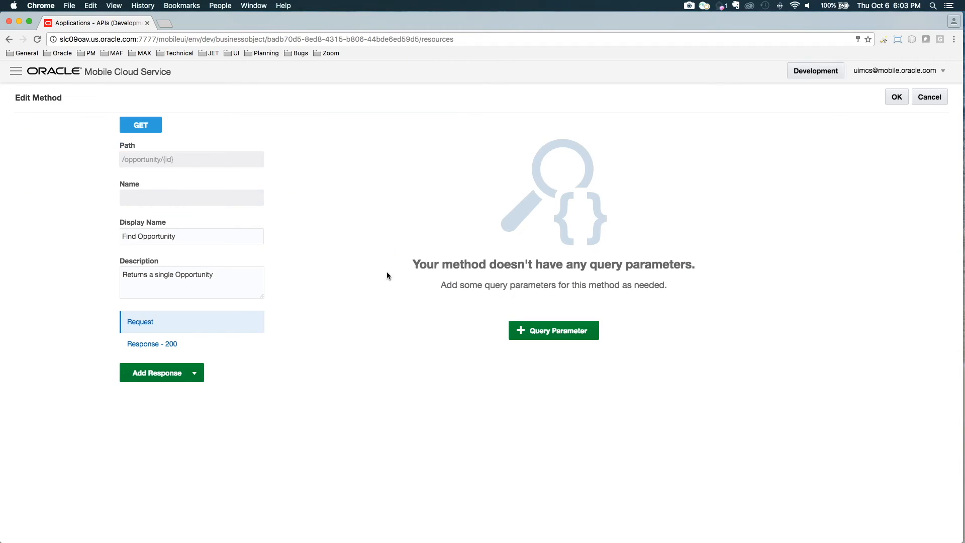
- Inspect Find Opportunity's response body, close the editor and show the Opportunity overview listing Account
left_click(152, 343)
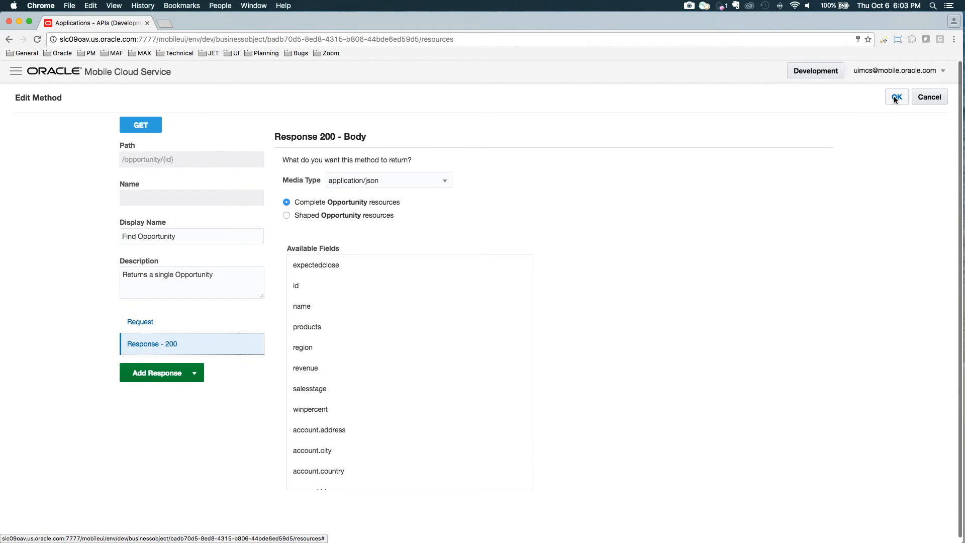
left_click(897, 97)
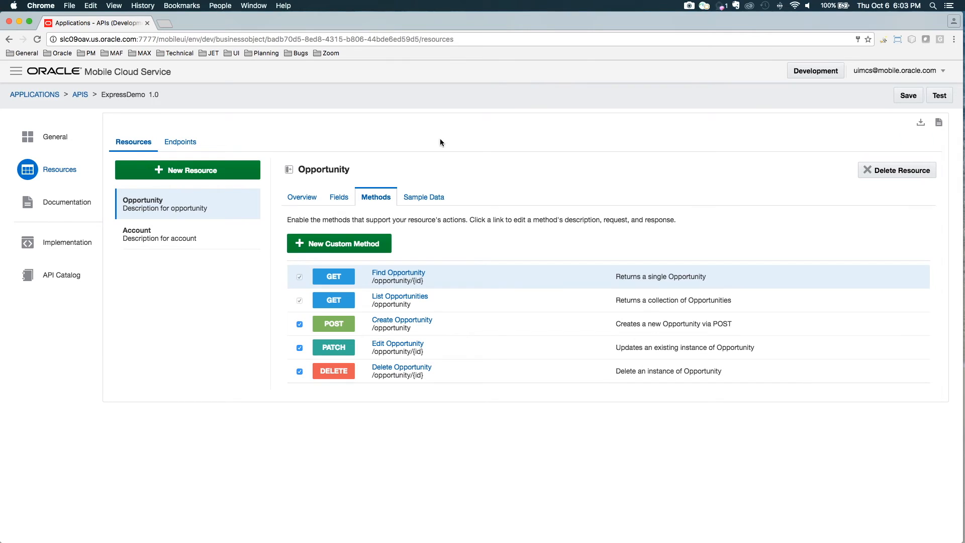
left_click(303, 197)
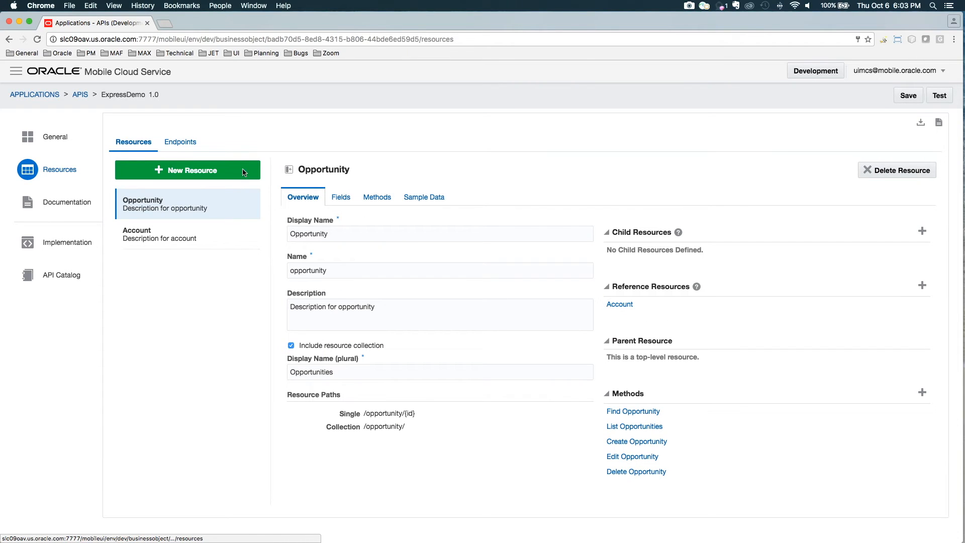
mouse_move(407, 302)
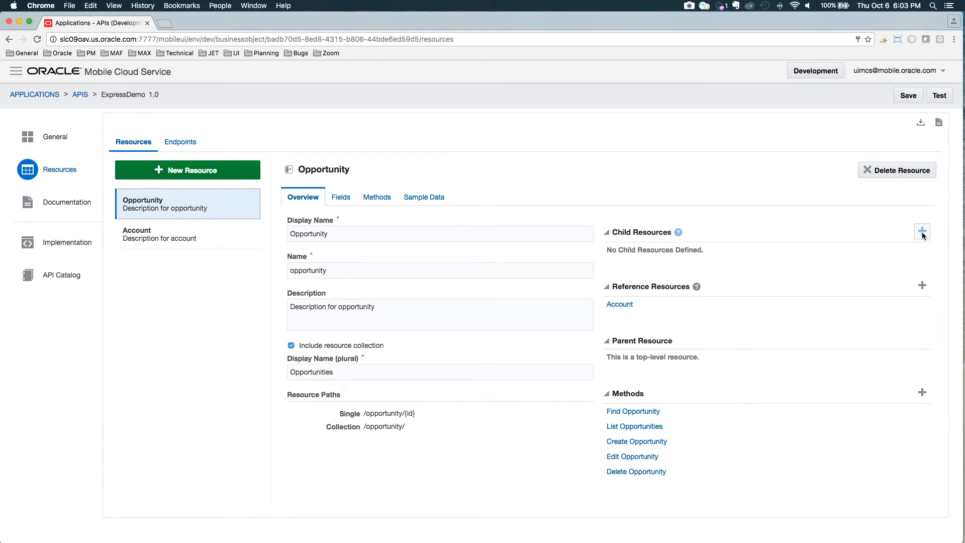
- Create a Note child resource under Opportunity with plural collection Notes
left_click(922, 231)
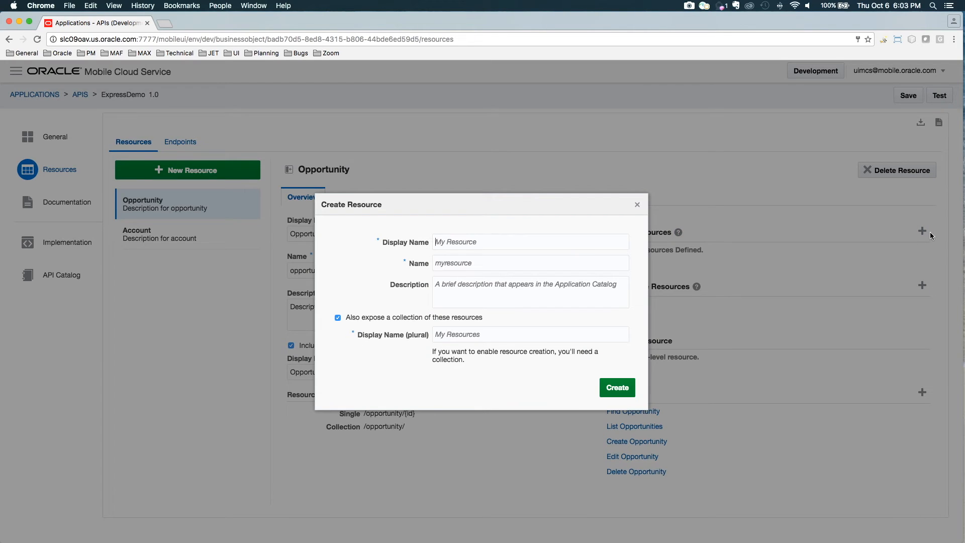
type("N")
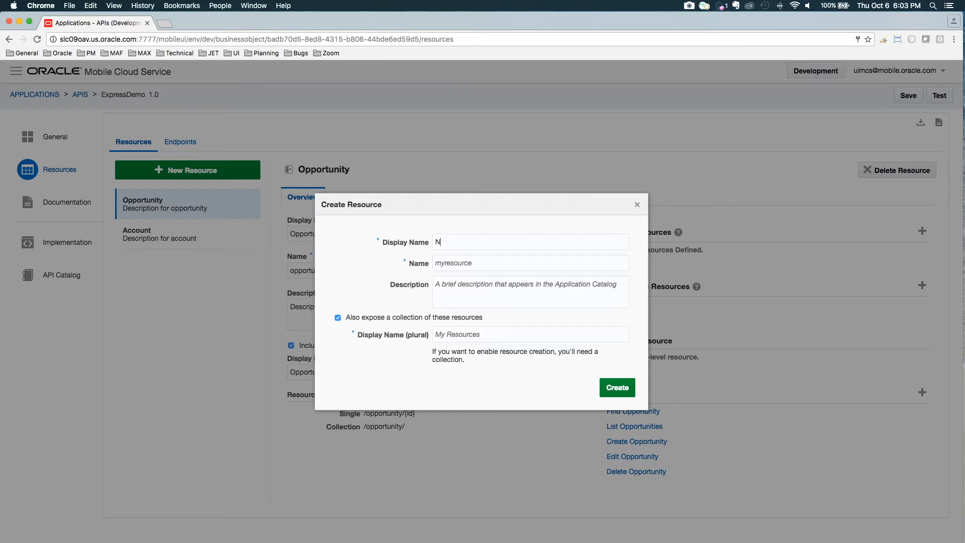
type("ote")
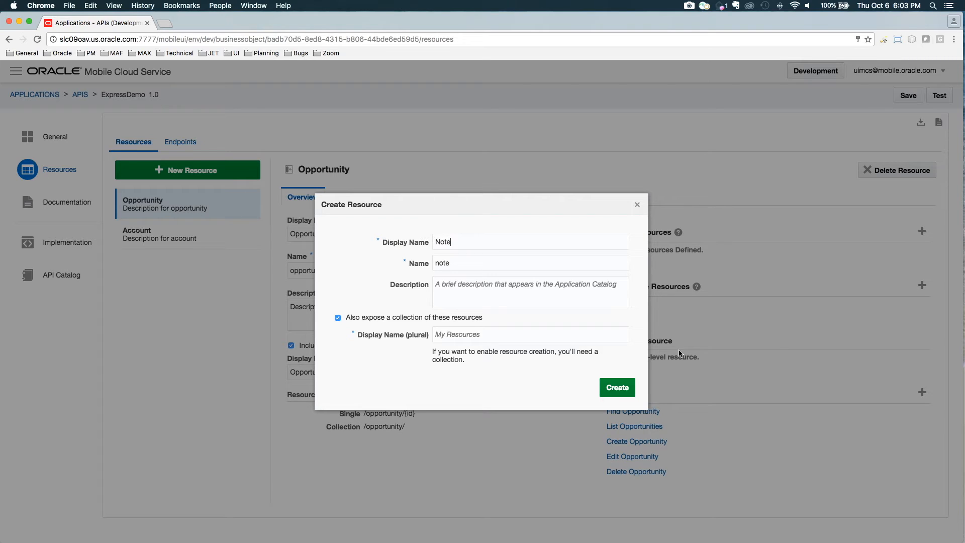
type("Notes")
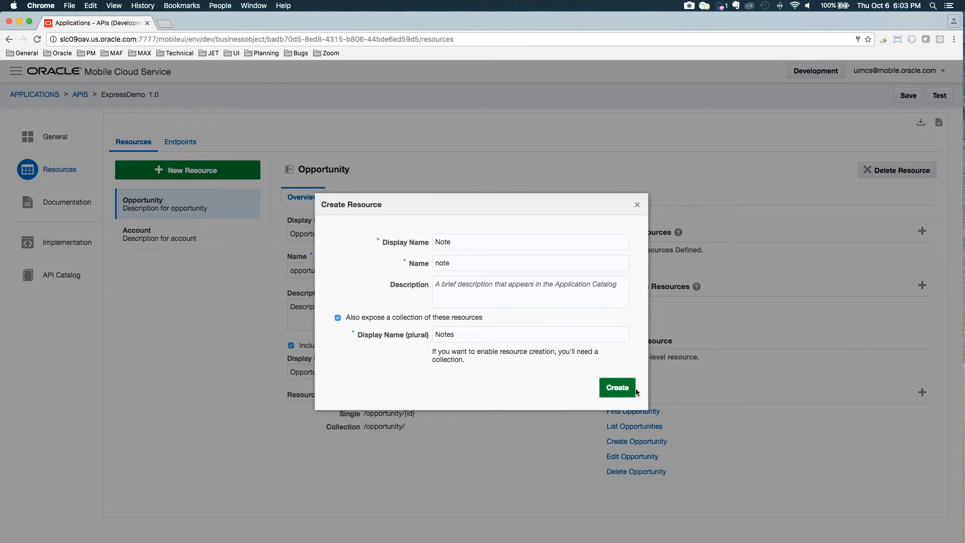
left_click(617, 389)
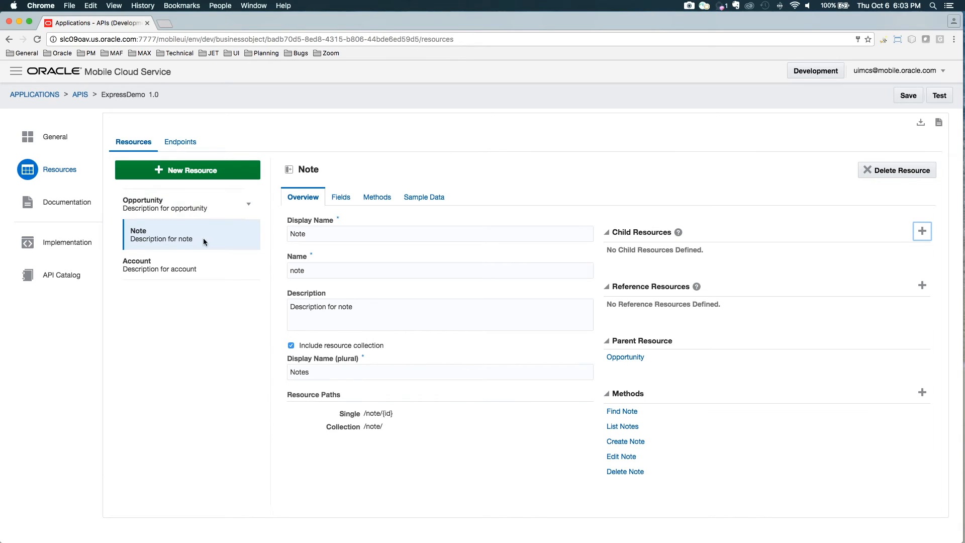
- Make Note's Created field Date Time and start a sample row with comment 'The deal is not' dated 5/5/200
left_click(340, 197)
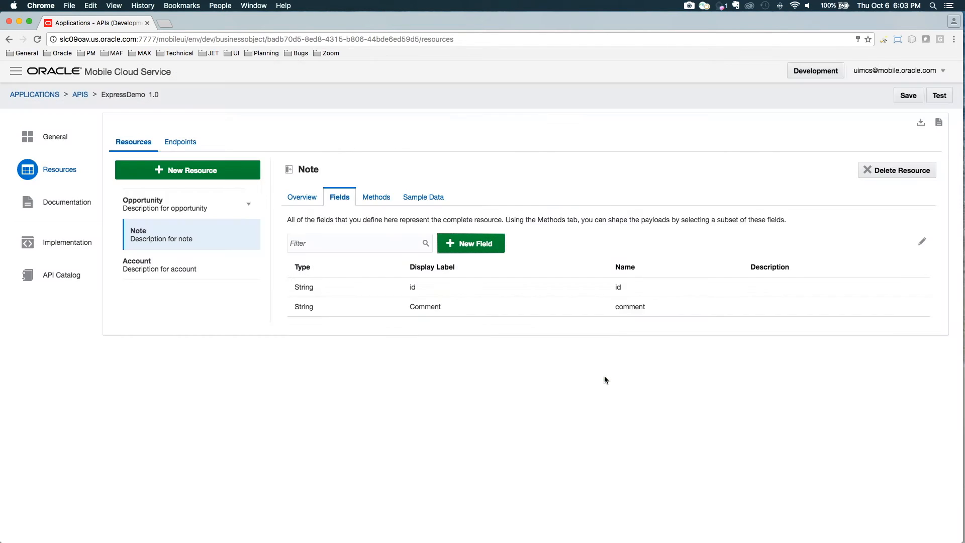
left_click(535, 289)
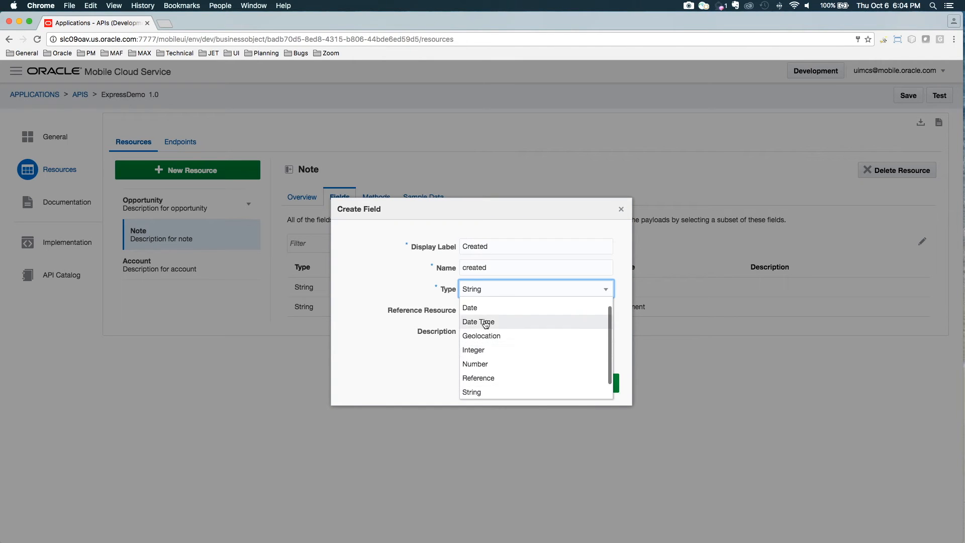
left_click(479, 322)
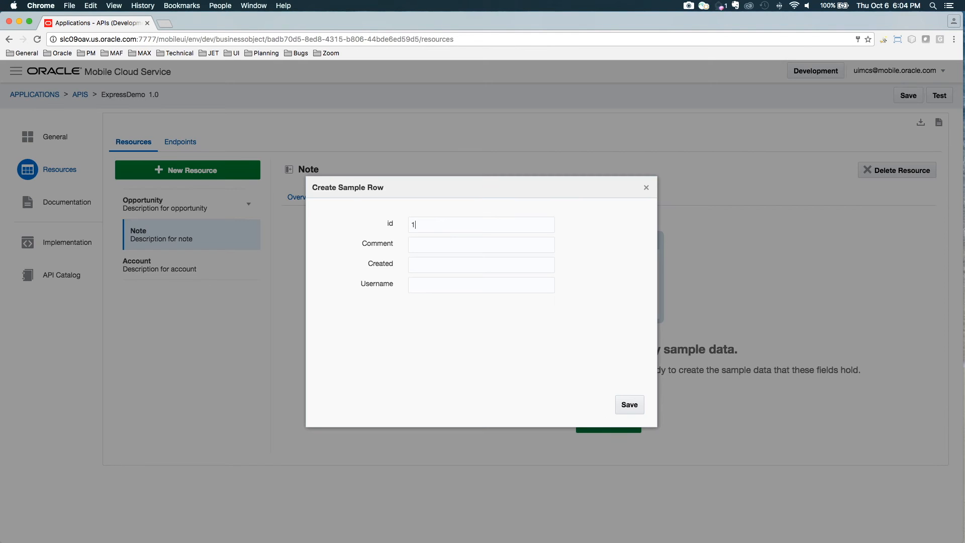
type("The deal is not")
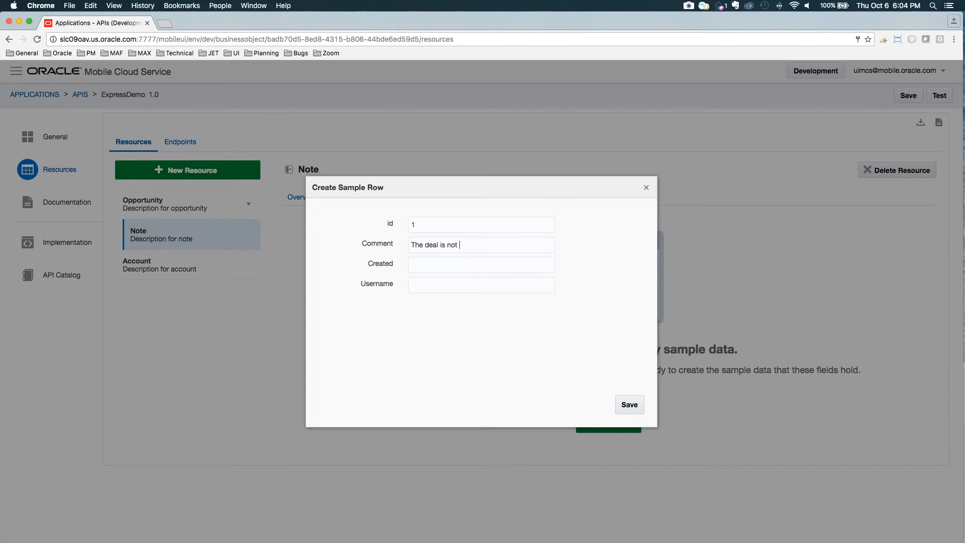
type("5/5/200")
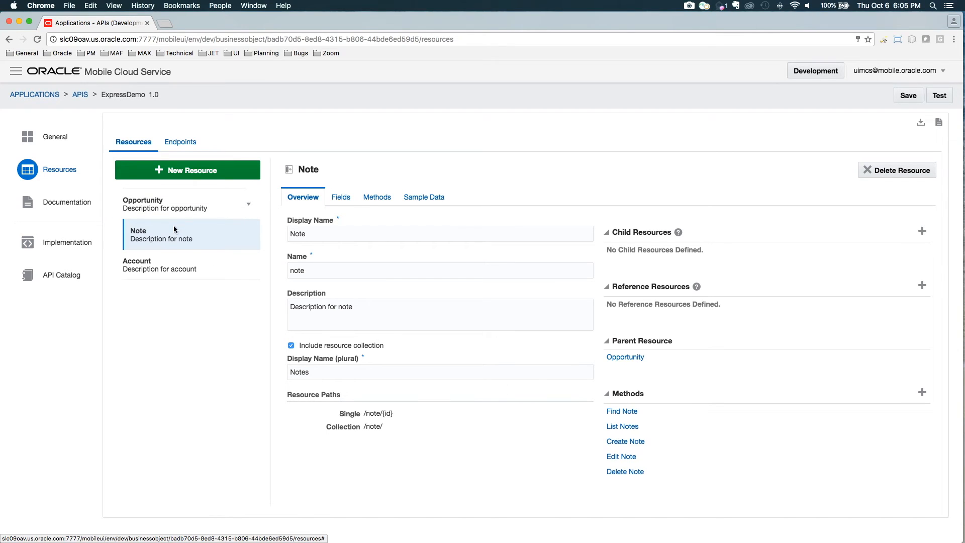
mouse_move(640, 361)
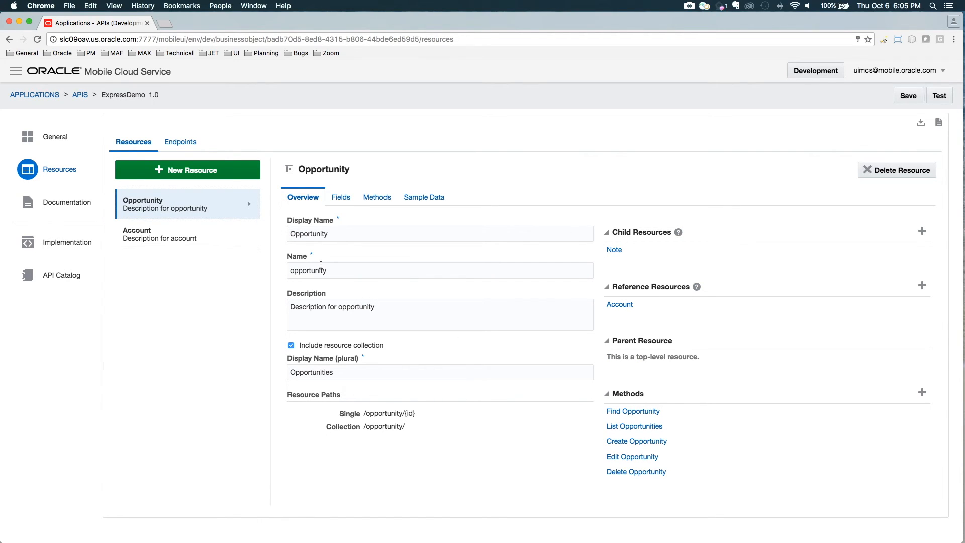
mouse_move(223, 211)
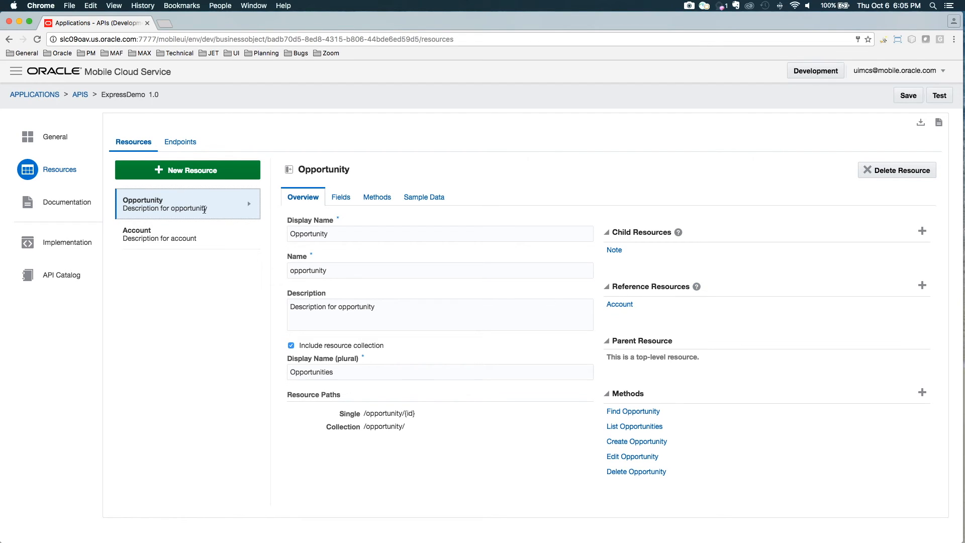
mouse_move(125, 192)
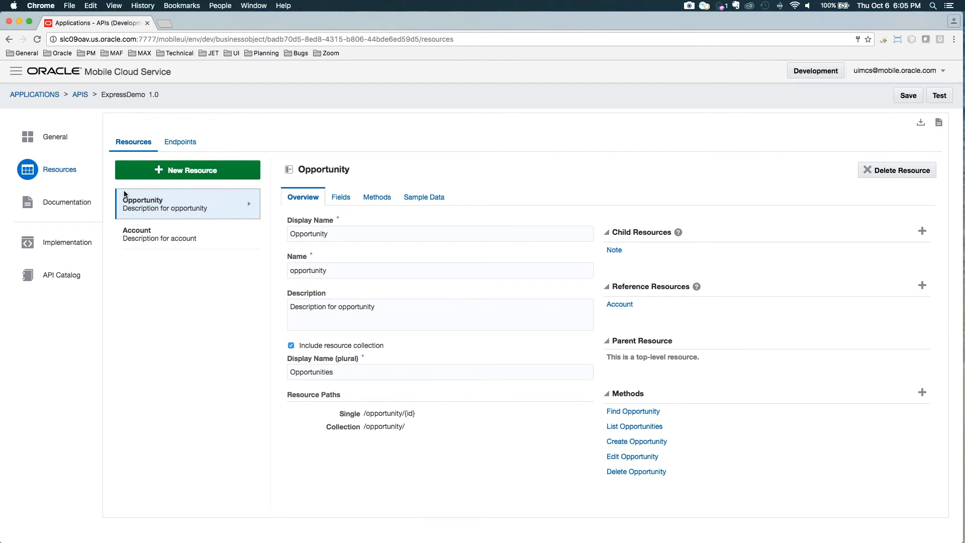
mouse_move(658, 305)
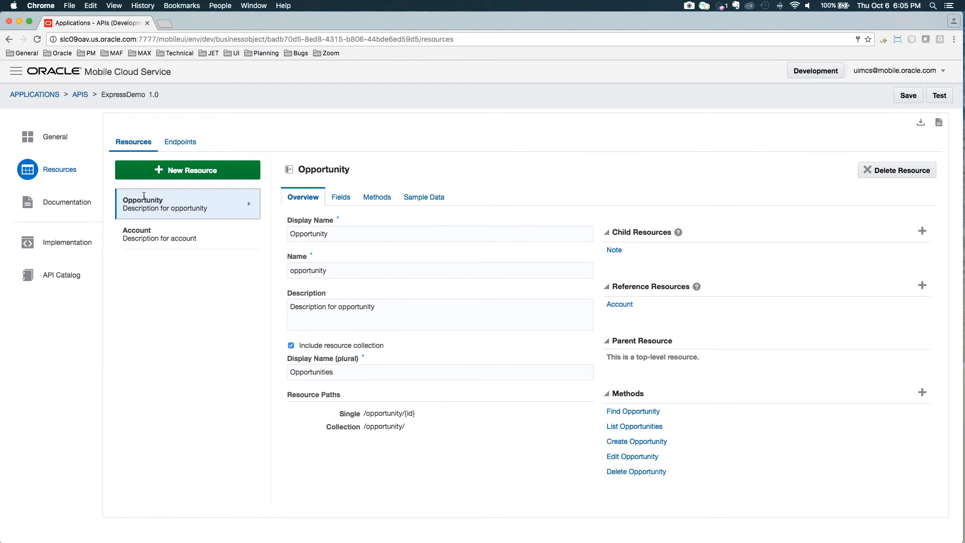
mouse_move(658, 294)
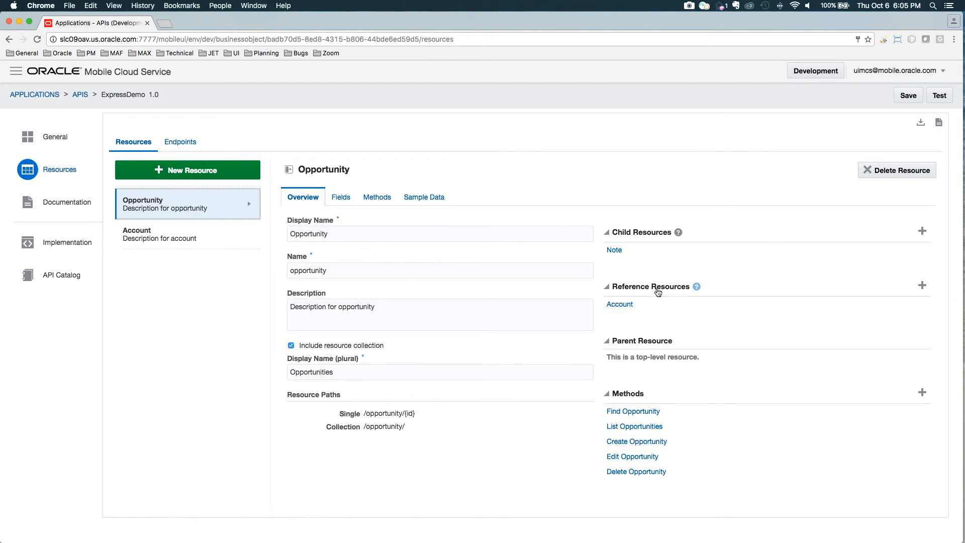
mouse_move(648, 298)
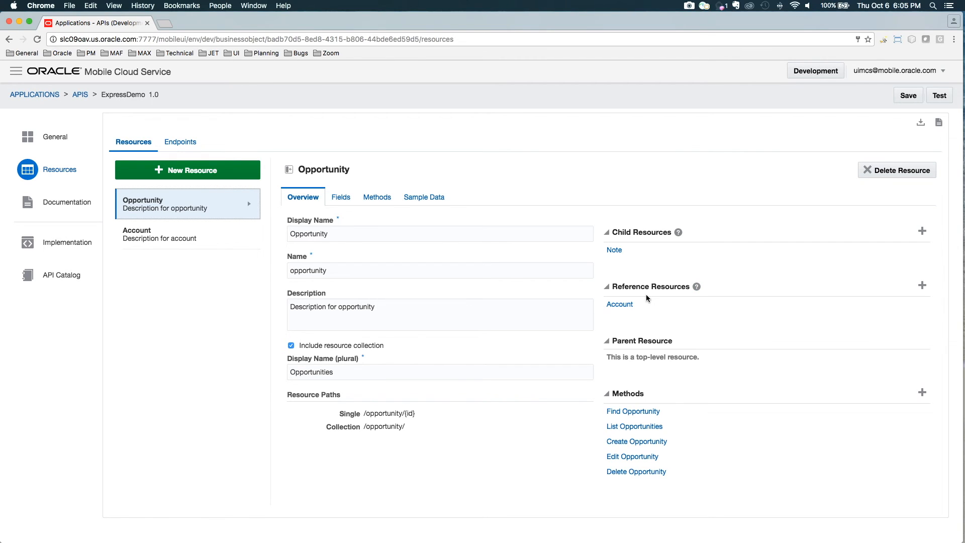
- Expand Opportunity to reach the nested Note resource and view methods under /opportunity/{id}/note
left_click(250, 204)
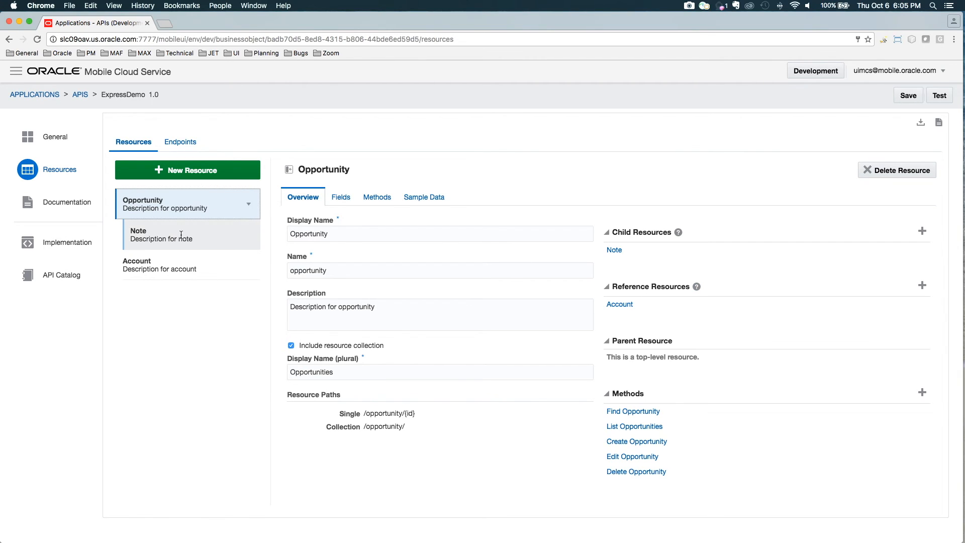
left_click(161, 235)
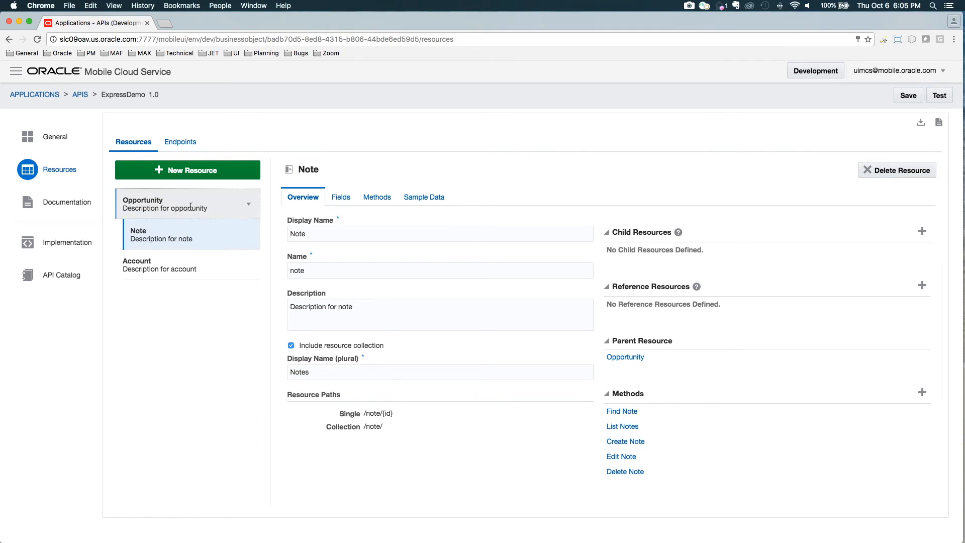
left_click(166, 203)
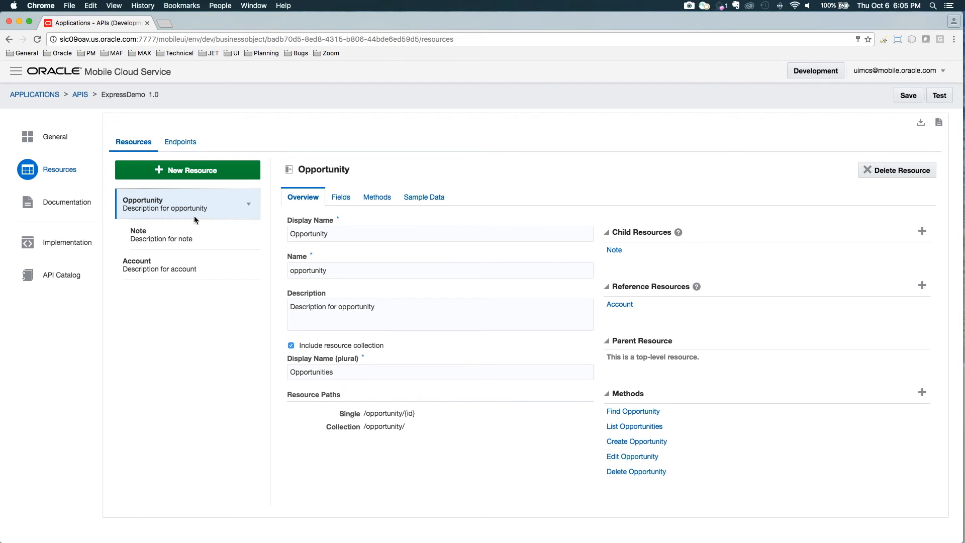
mouse_move(425, 386)
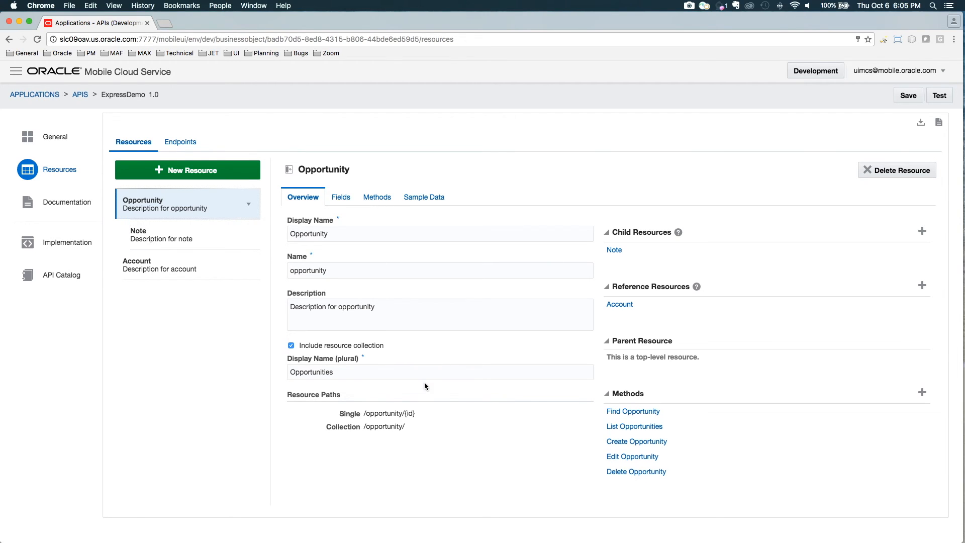
mouse_move(377, 200)
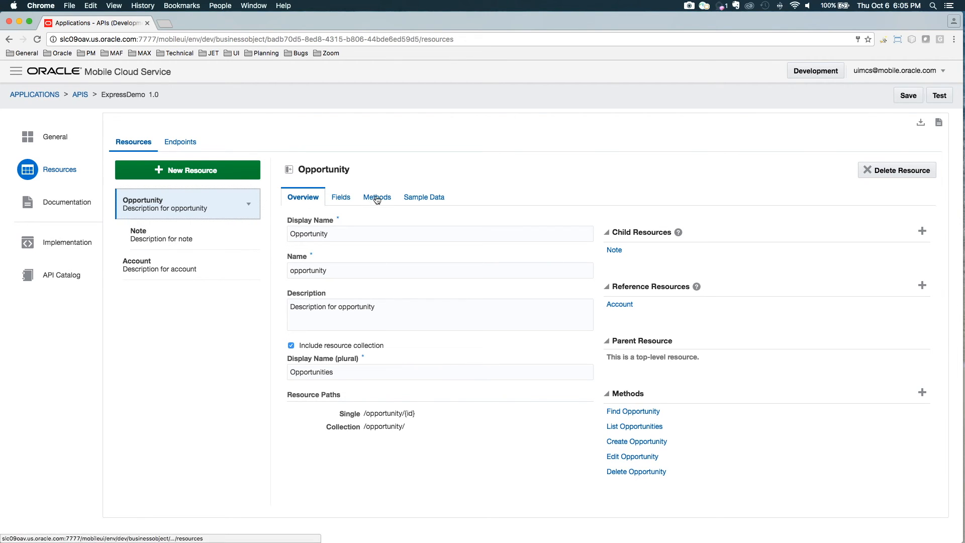
left_click(377, 197)
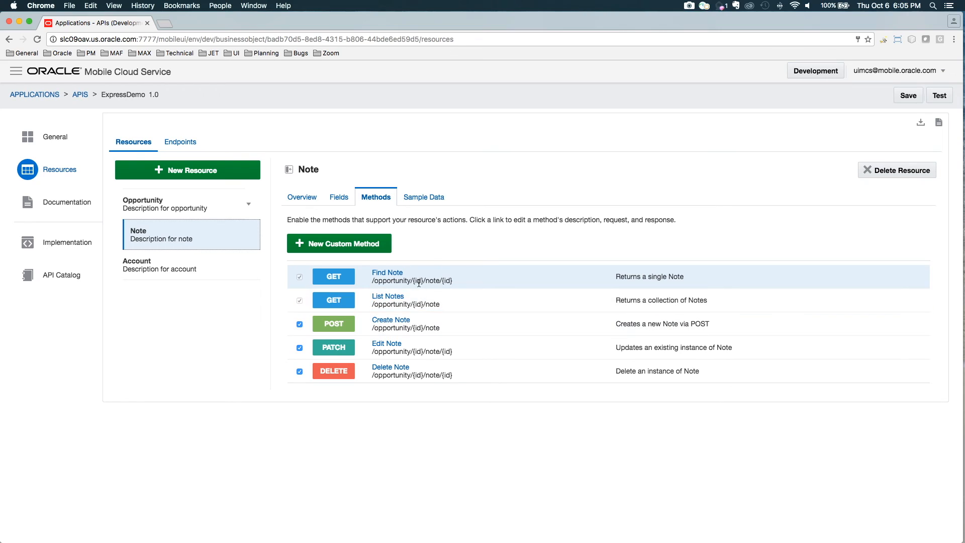
mouse_move(450, 308)
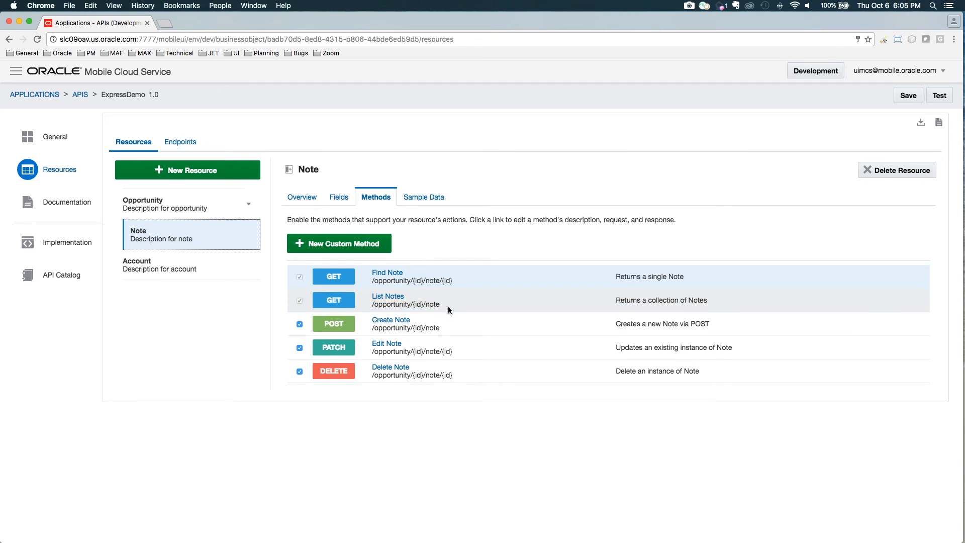
mouse_move(433, 303)
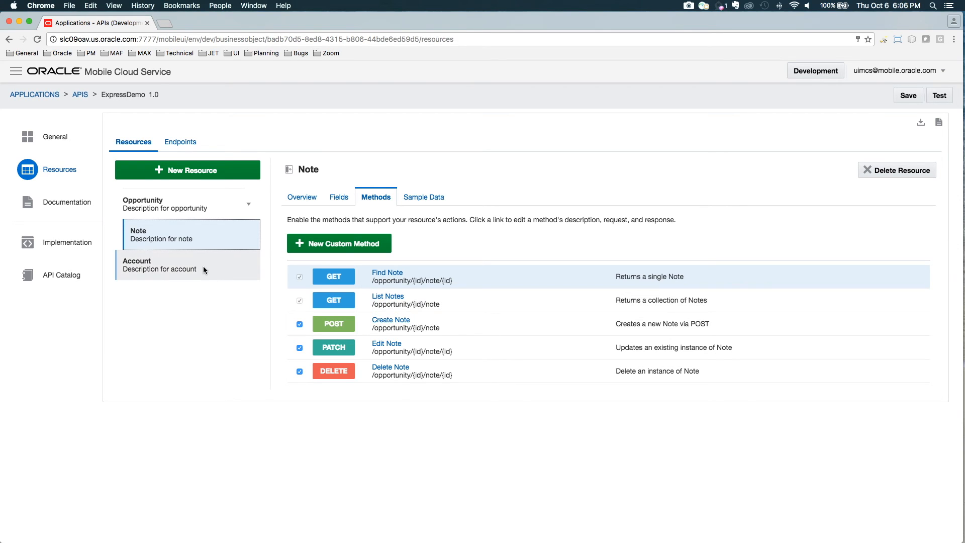
- Review ExpressDemo's RAML source and endpoint paths, then return to the Opportunity overview
left_click(151, 203)
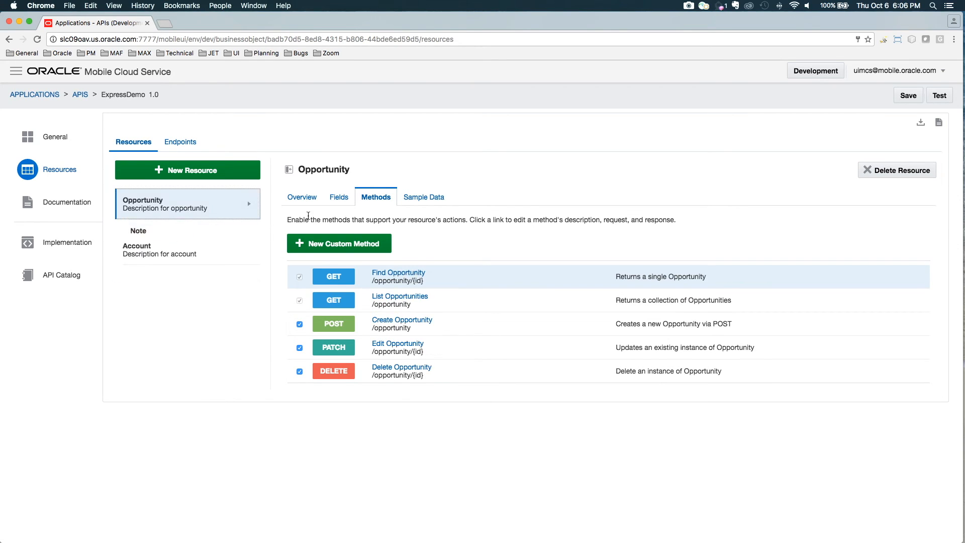
left_click(303, 197)
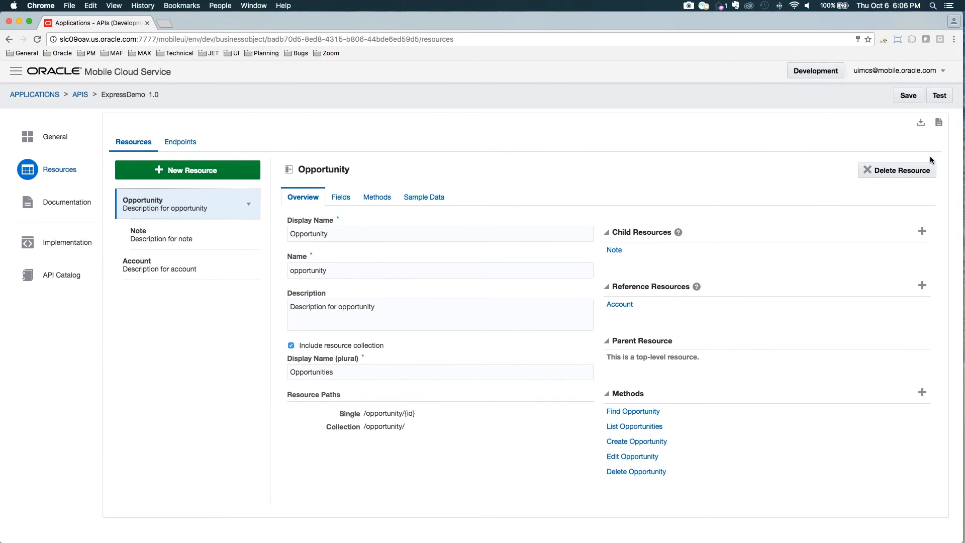
mouse_move(940, 123)
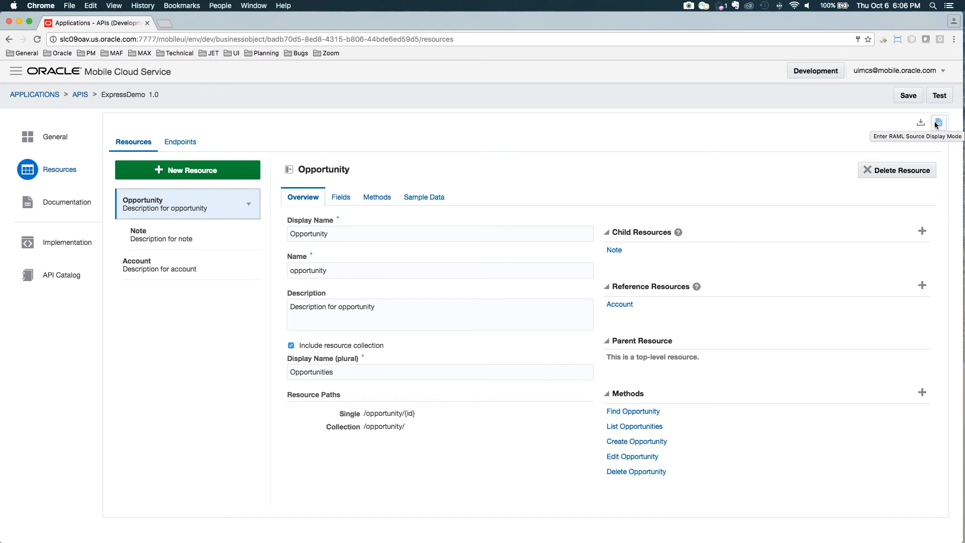
left_click(179, 141)
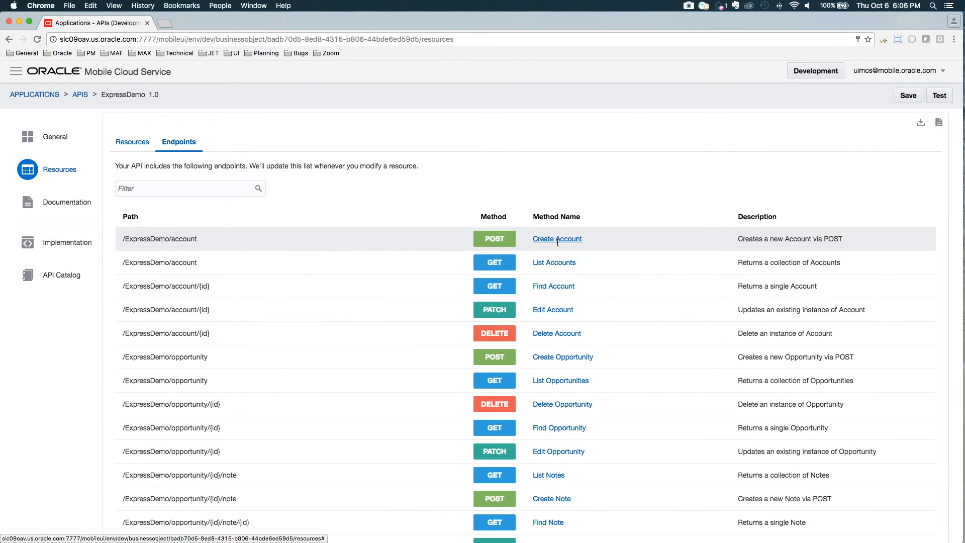
scroll("down", 3)
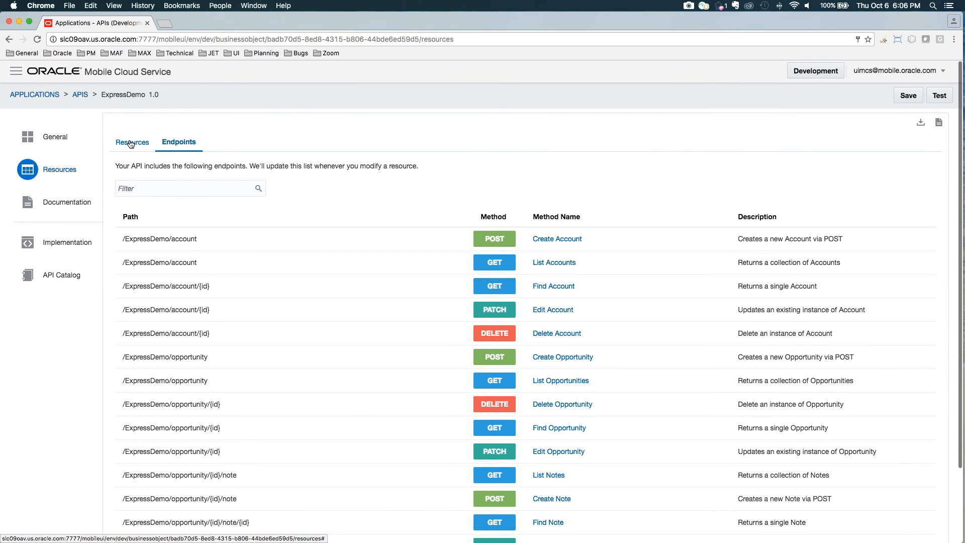
left_click(131, 142)
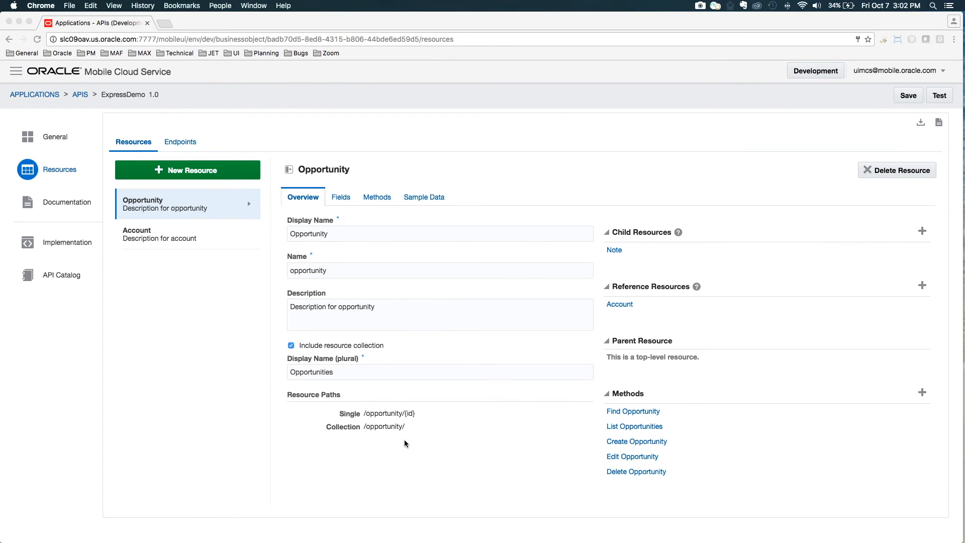
mouse_move(416, 435)
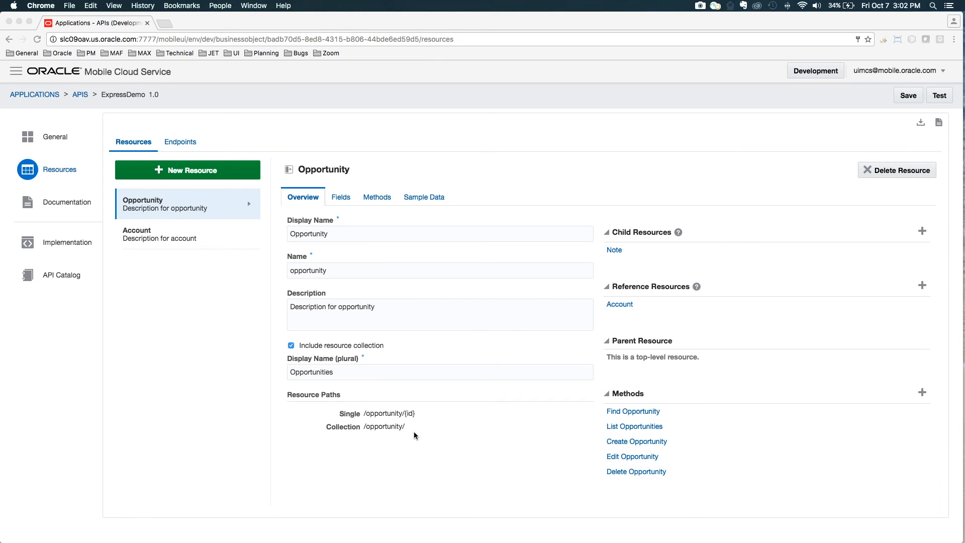
mouse_move(412, 346)
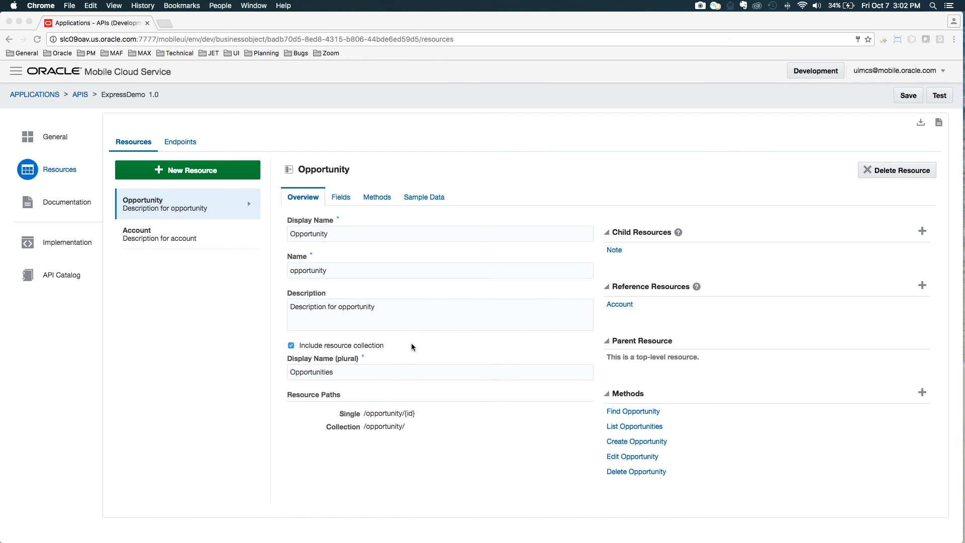
mouse_move(512, 331)
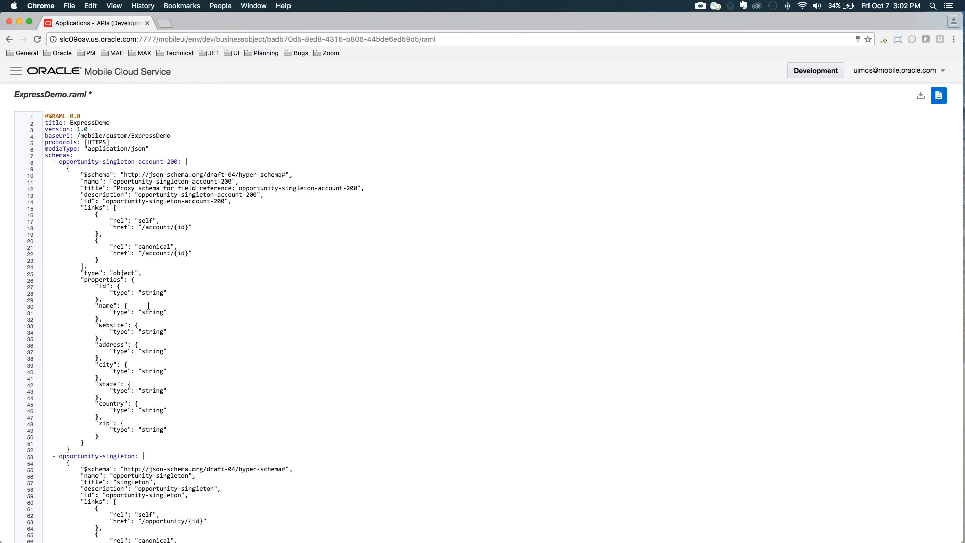
mouse_move(238, 313)
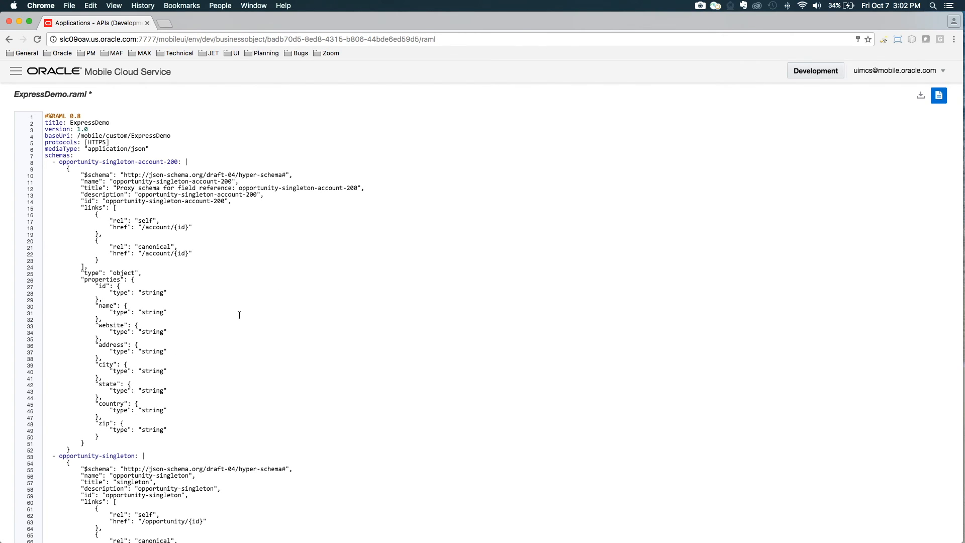
- Scroll through ExpressDemo.raml reviewing note schemas, opportunity paths and List Opportunities examples
scroll("down", 3)
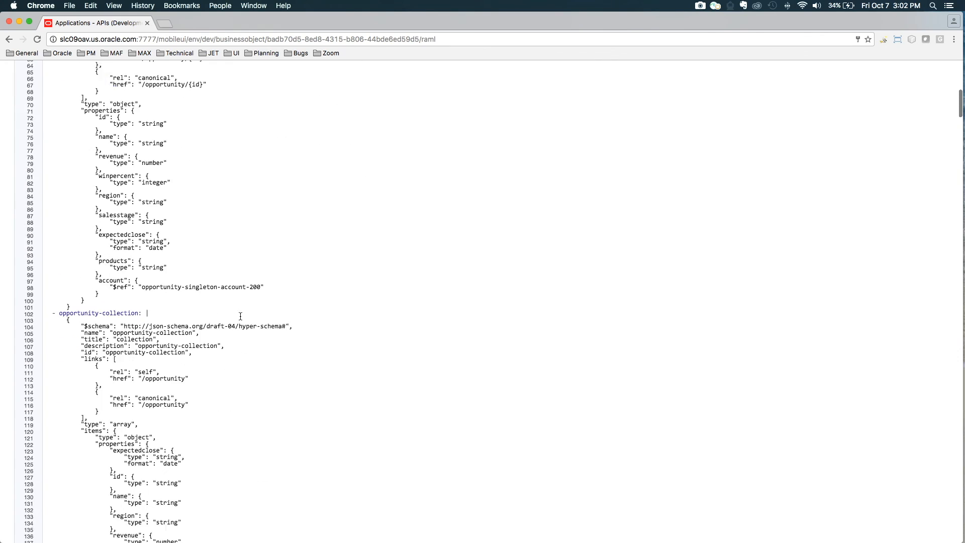
scroll("down", 3)
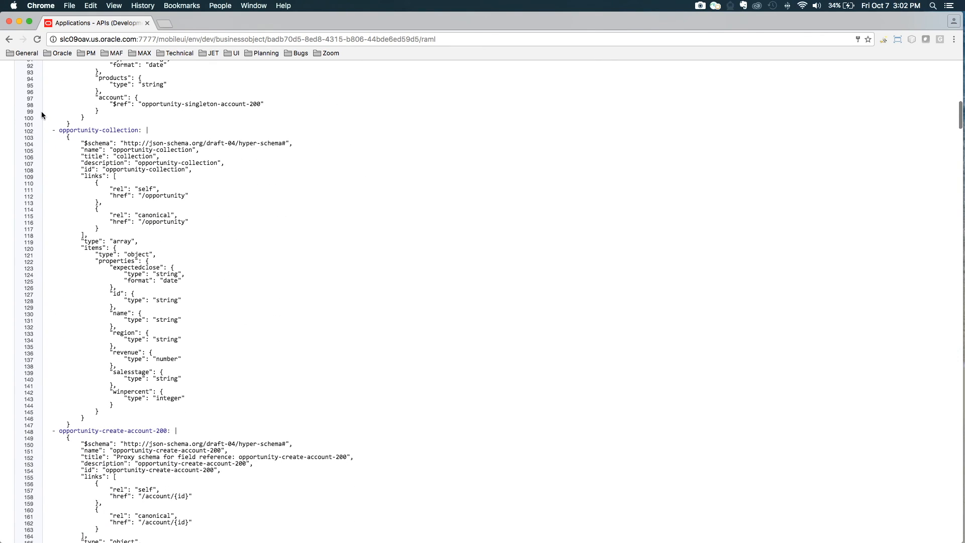
mouse_move(87, 260)
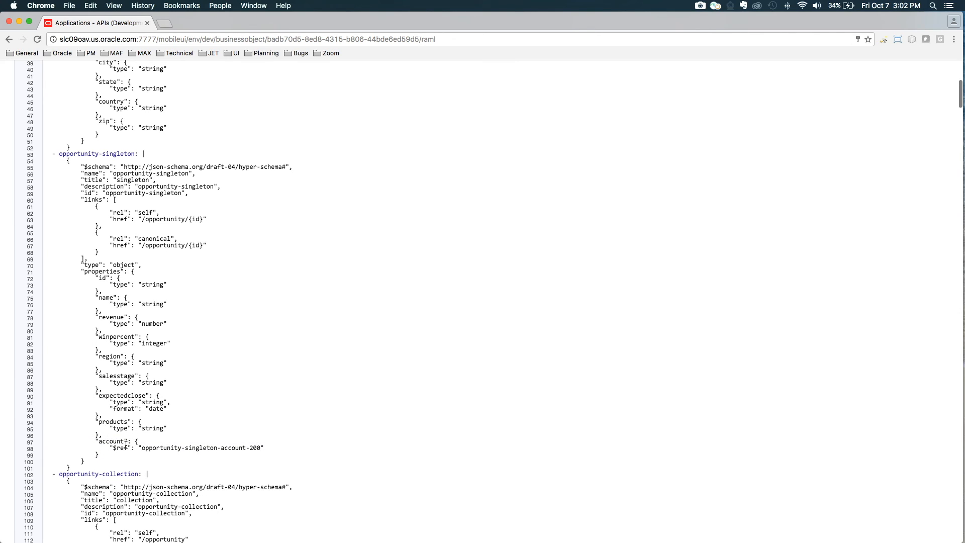
scroll("down", 3)
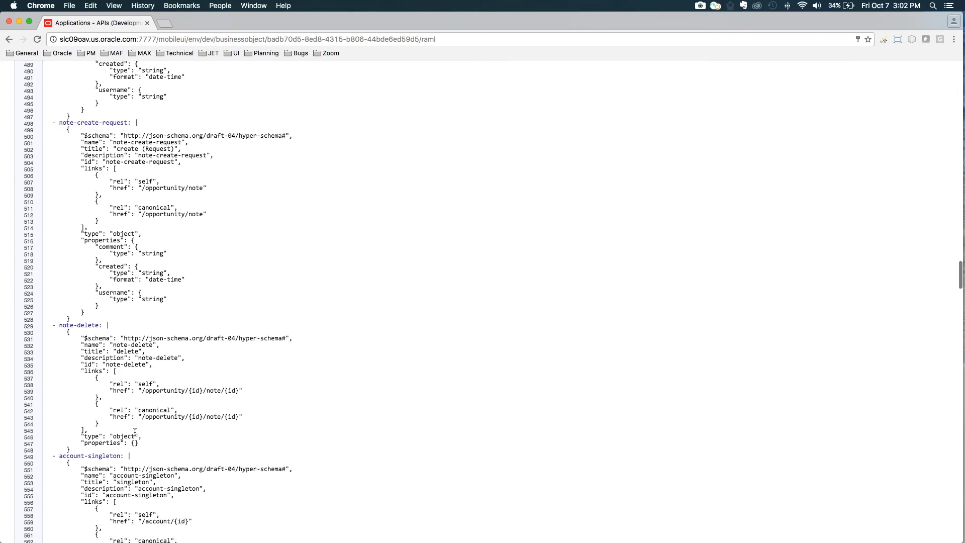
scroll("down", 3)
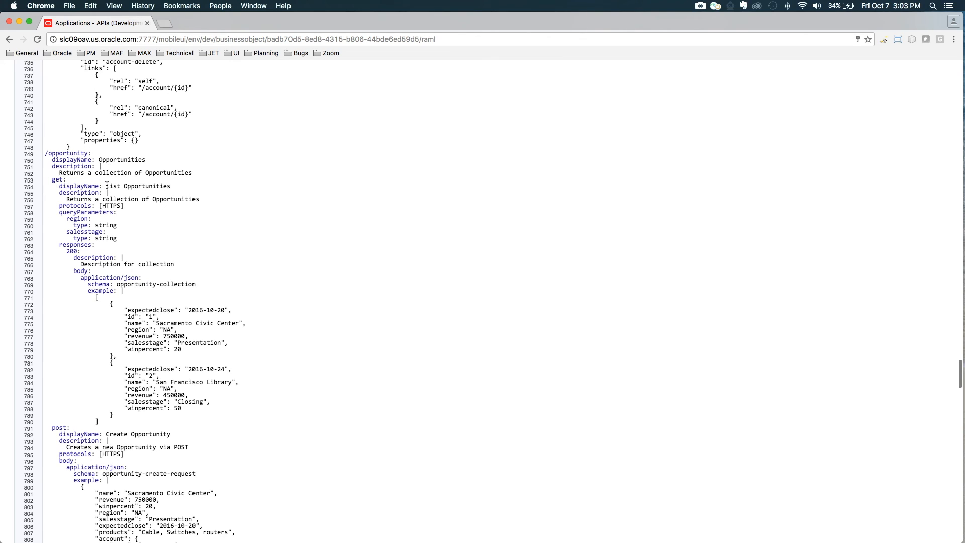
scroll("down", 3)
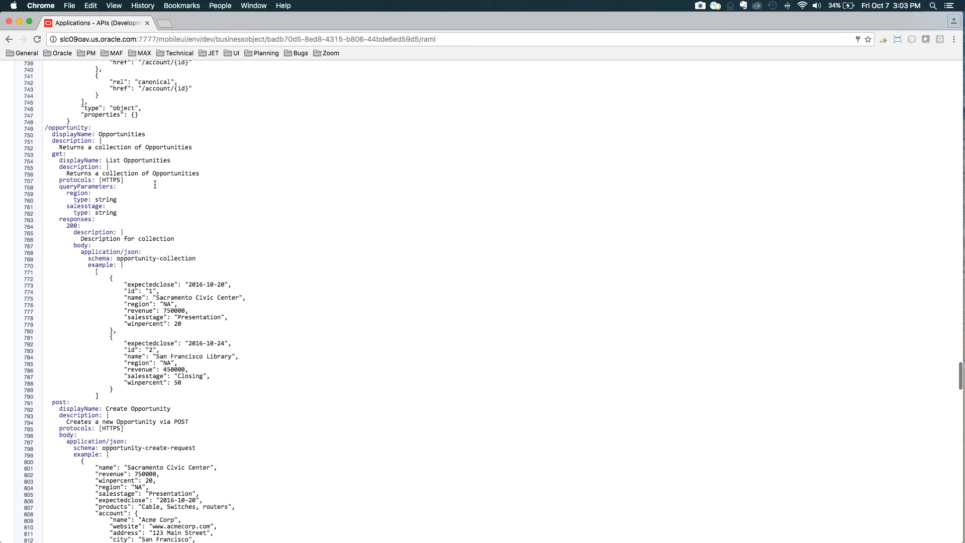
scroll("down", 3)
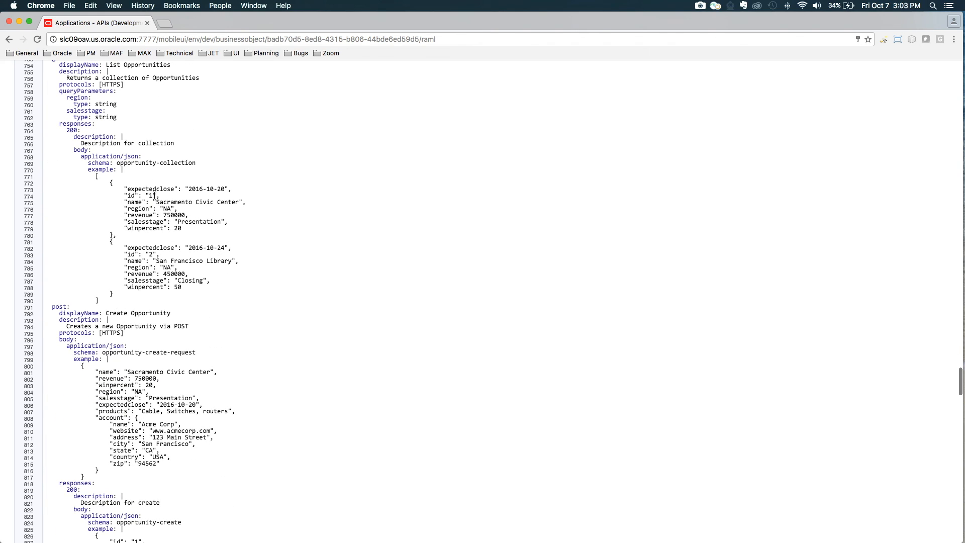
mouse_move(145, 273)
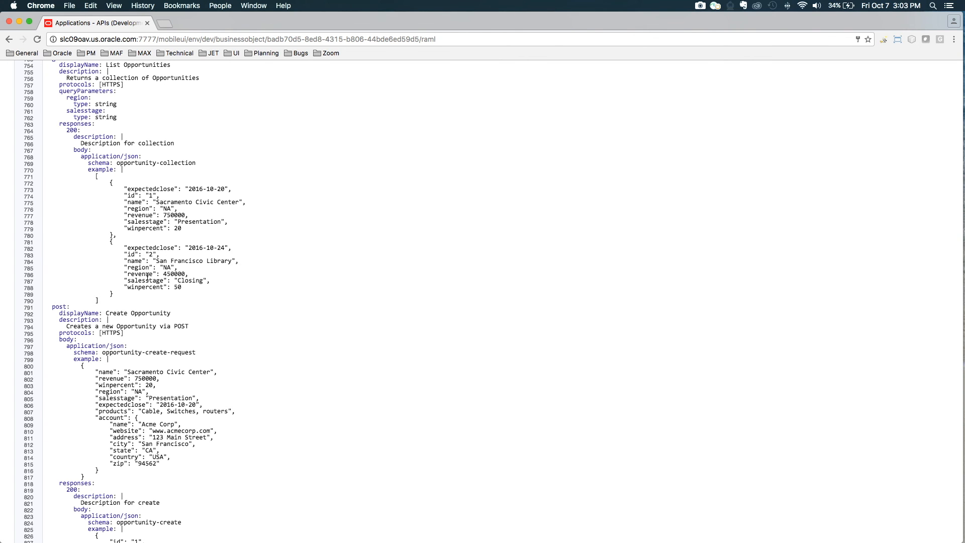
scroll("down", 3)
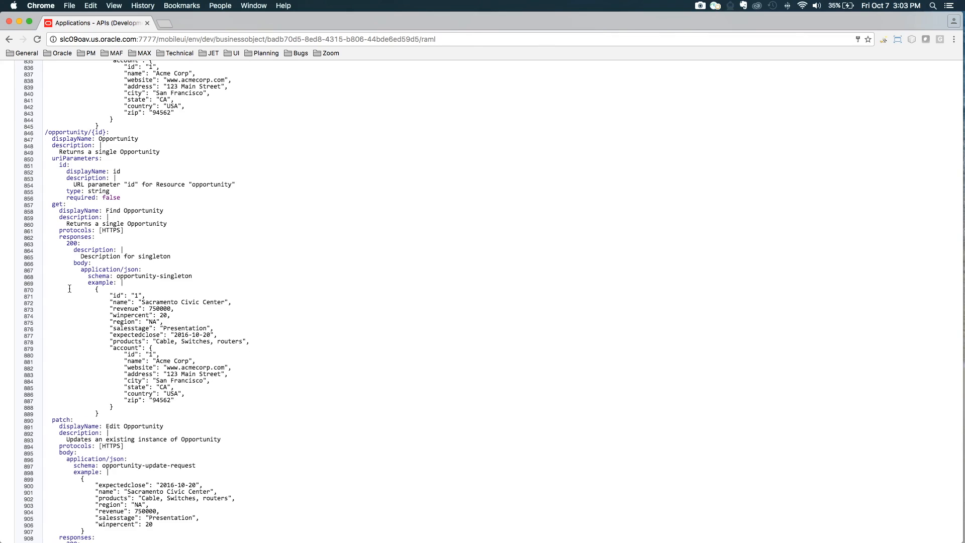
scroll("down", 3)
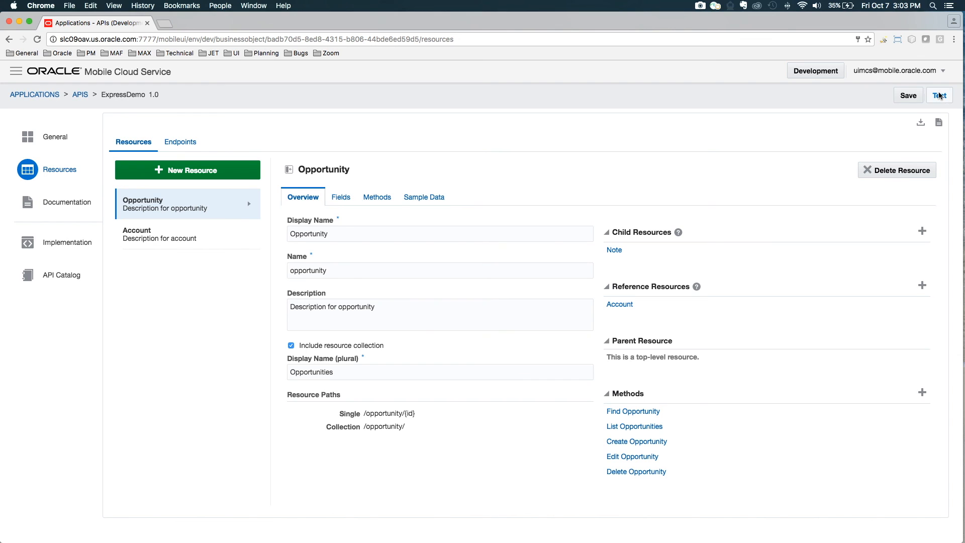
- Save pending changes, test GET List Opportunities and get 200 with Sacramento Civic Center and San Francisco Library
left_click(939, 95)
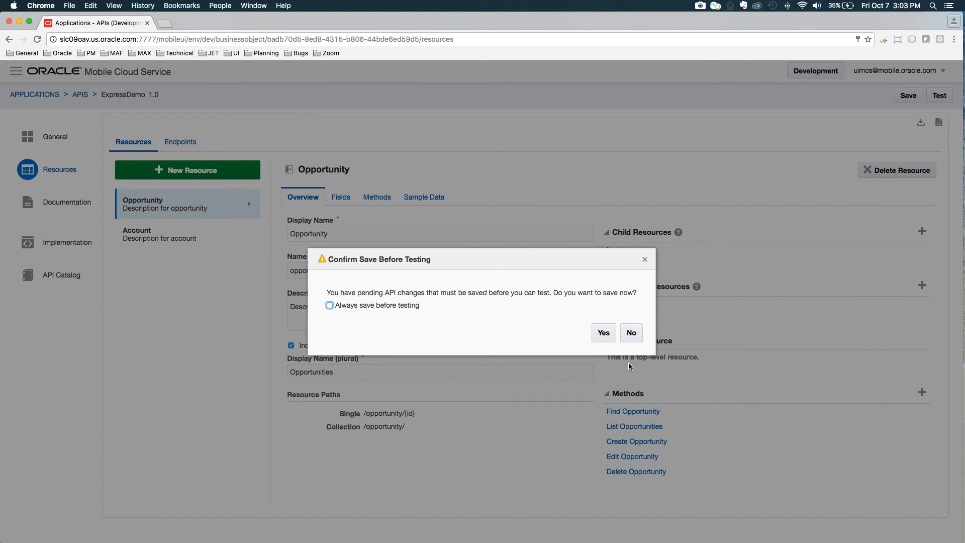
left_click(603, 333)
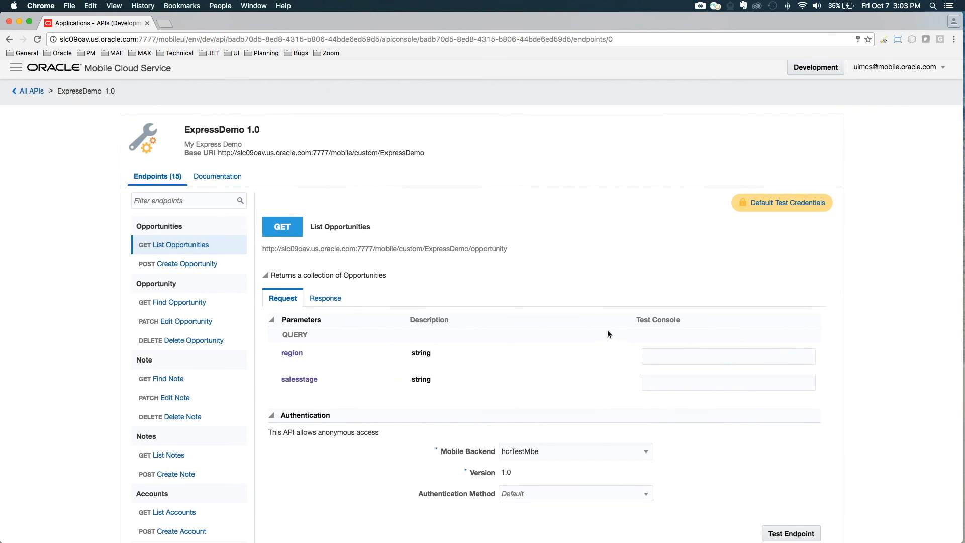
mouse_move(167, 247)
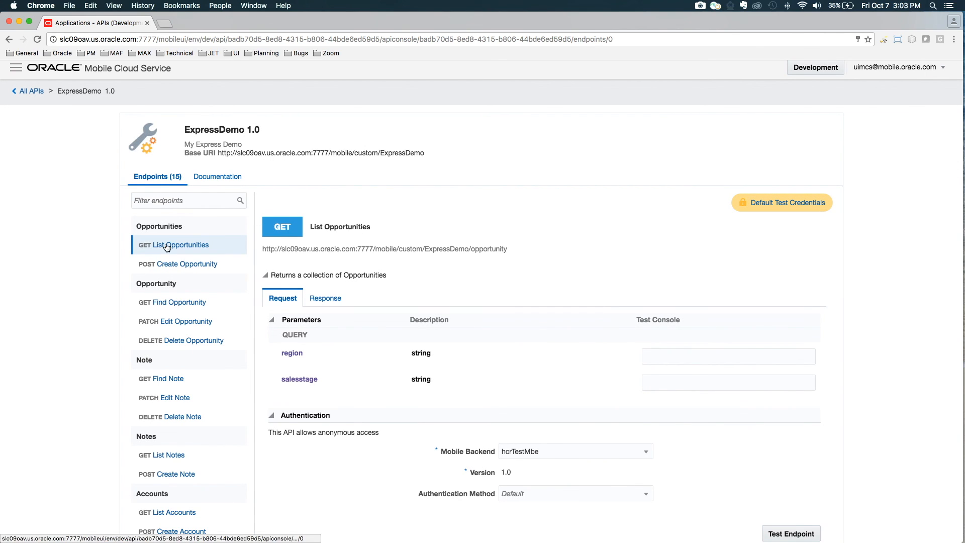
scroll("down", 3)
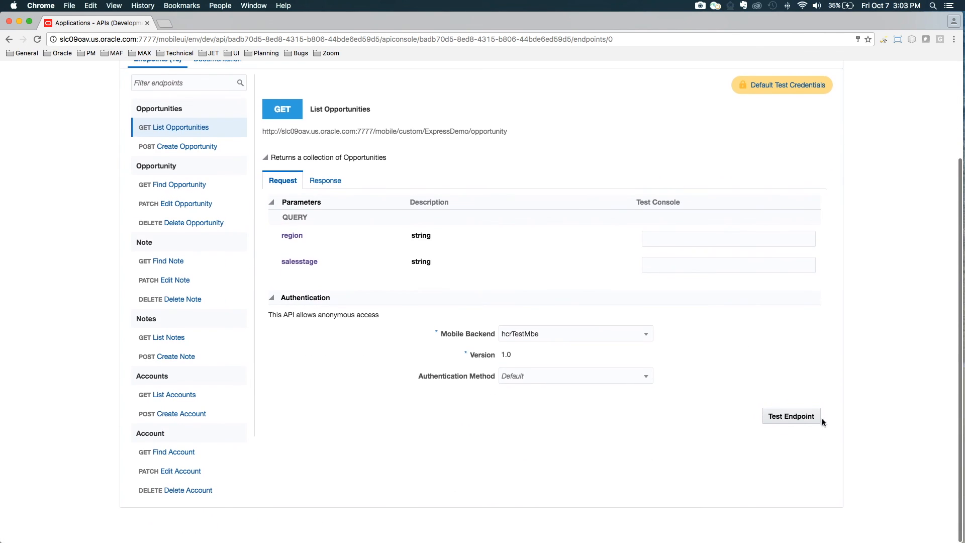
left_click(791, 417)
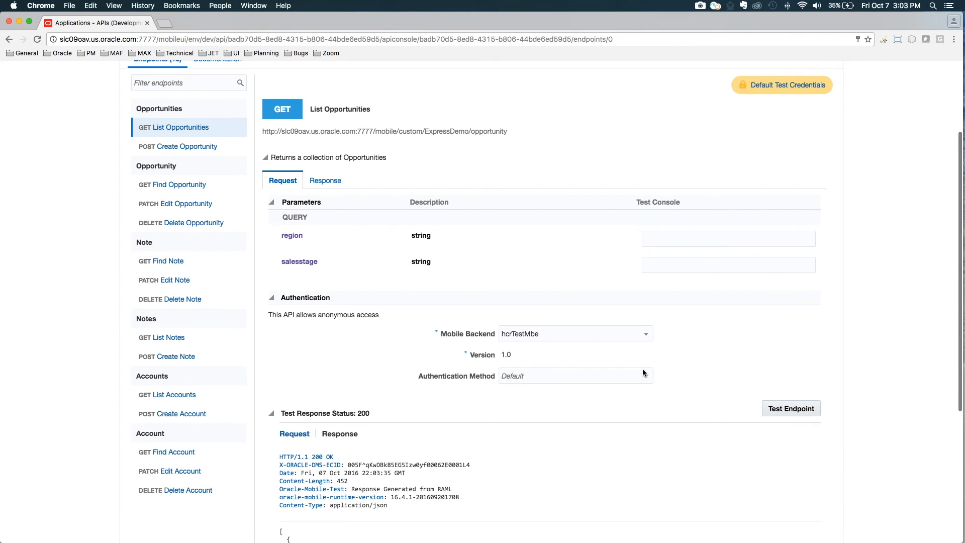
scroll("down", 3)
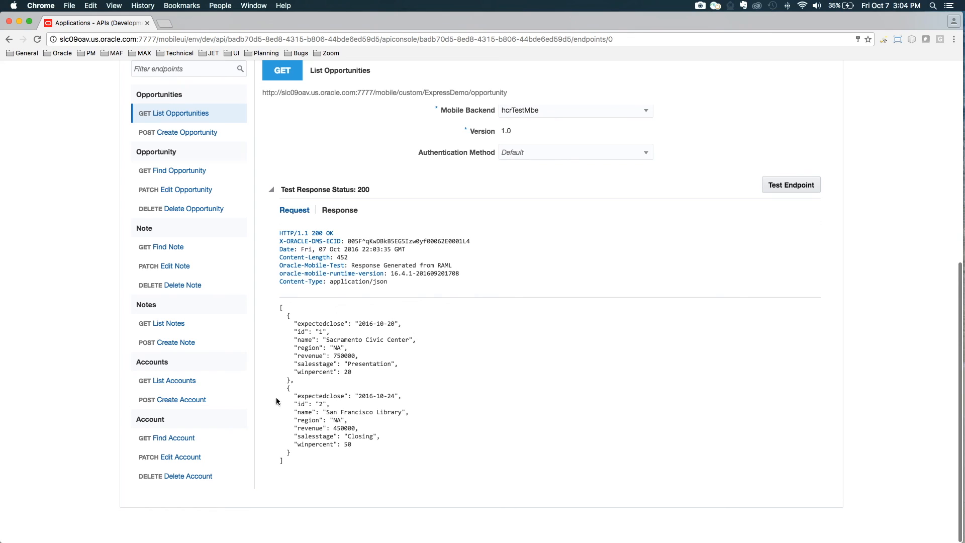
mouse_move(453, 379)
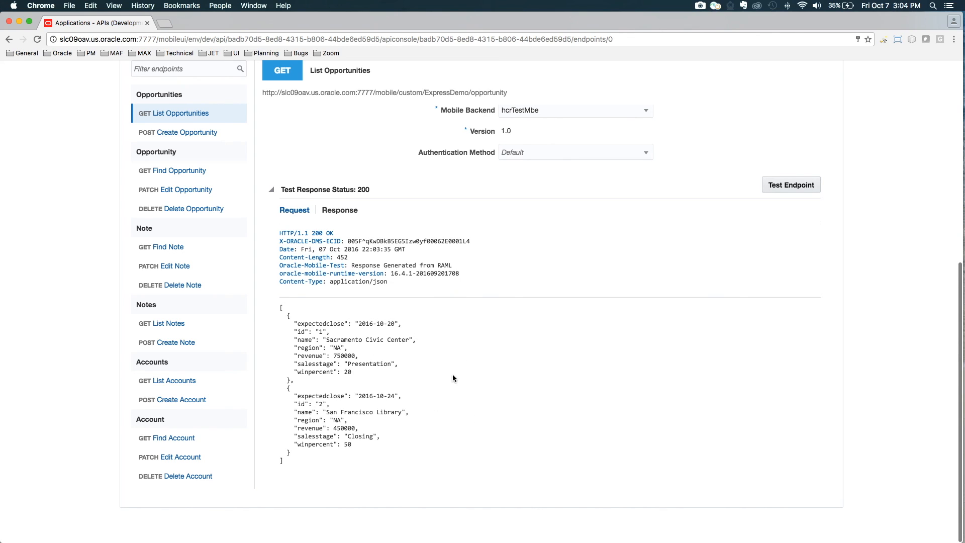
mouse_move(350, 307)
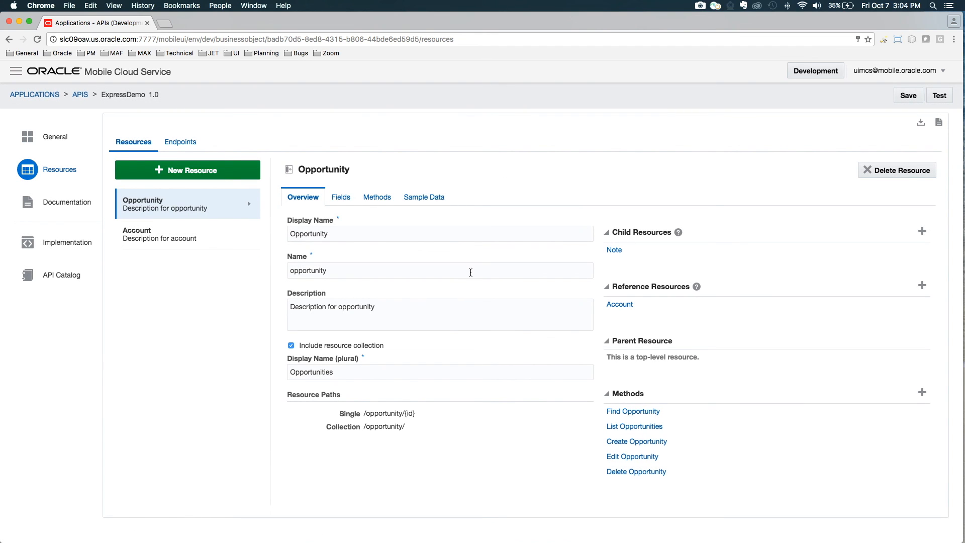
mouse_move(348, 193)
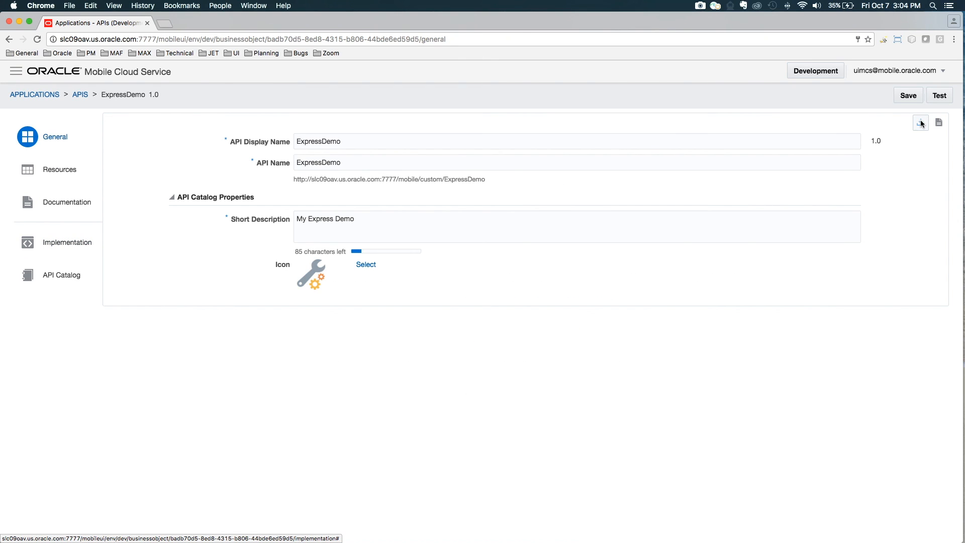
mouse_move(921, 123)
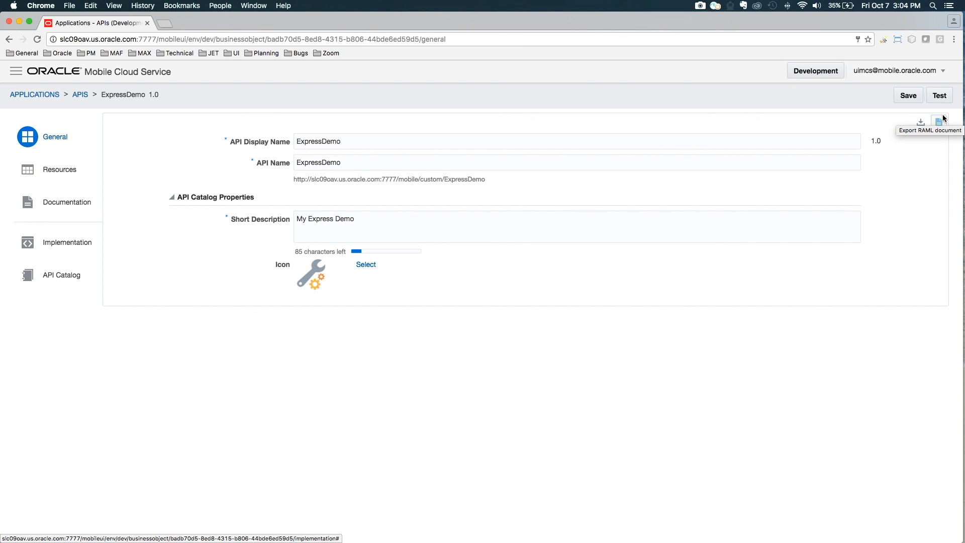
mouse_move(81, 258)
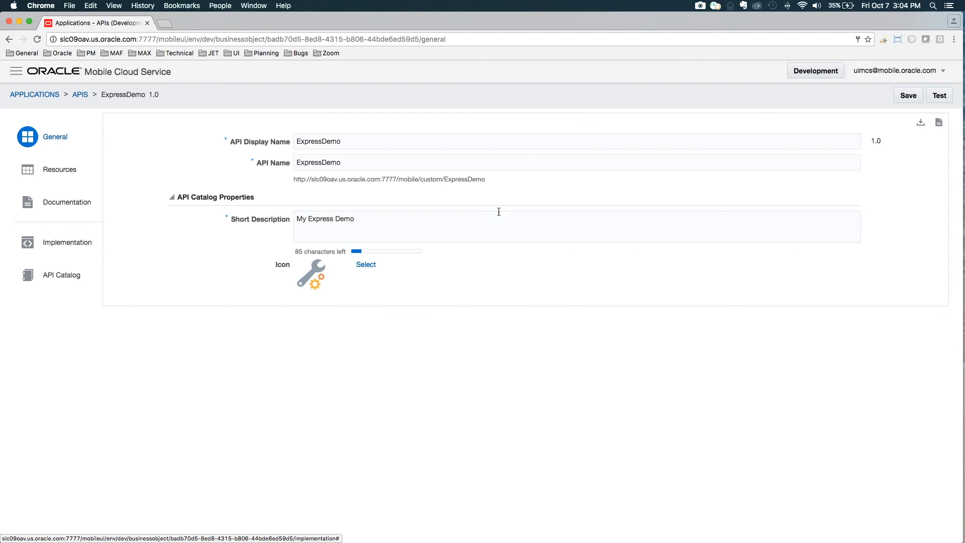
mouse_move(431, 197)
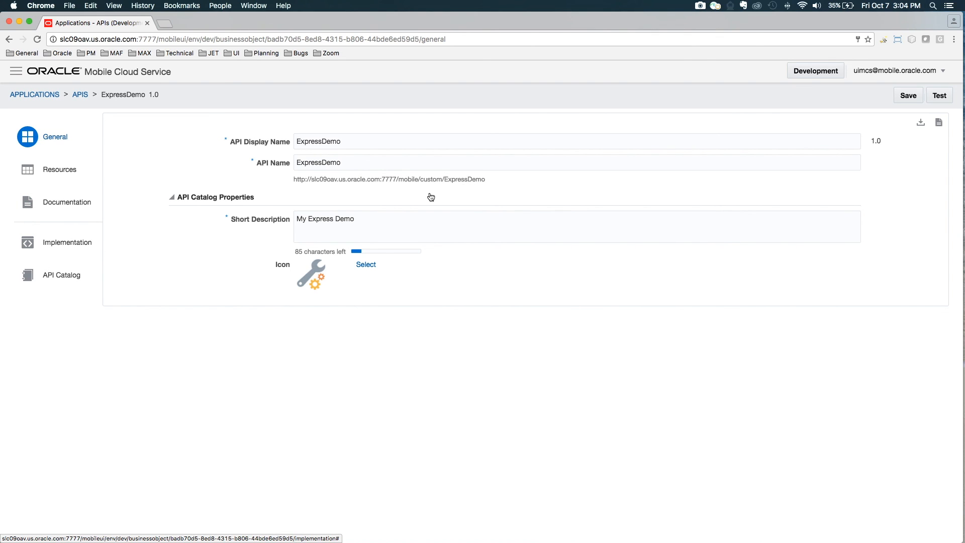